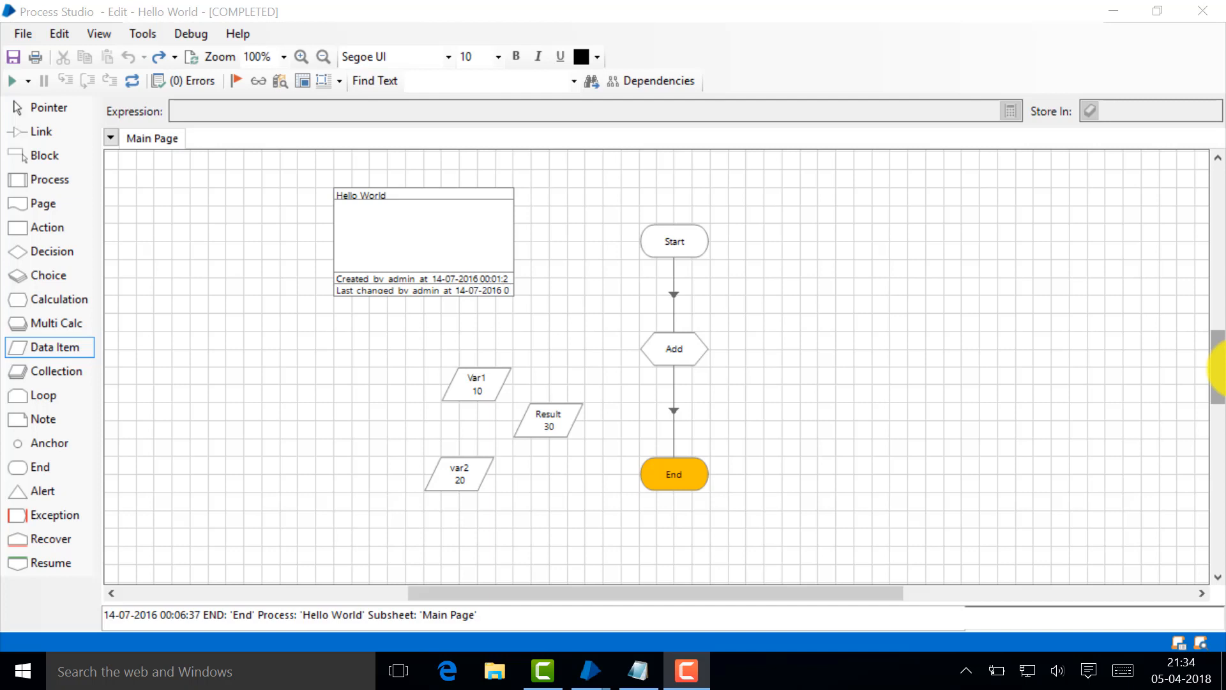
mouse_move(137, 225)
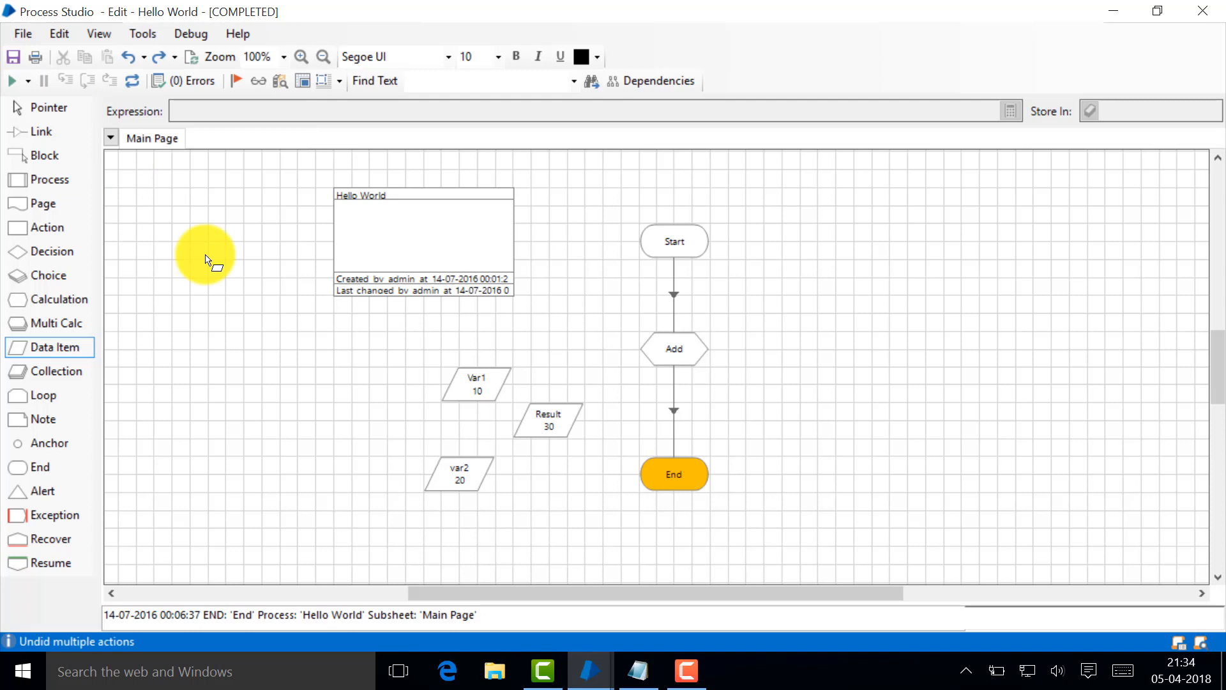
mouse_move(51, 251)
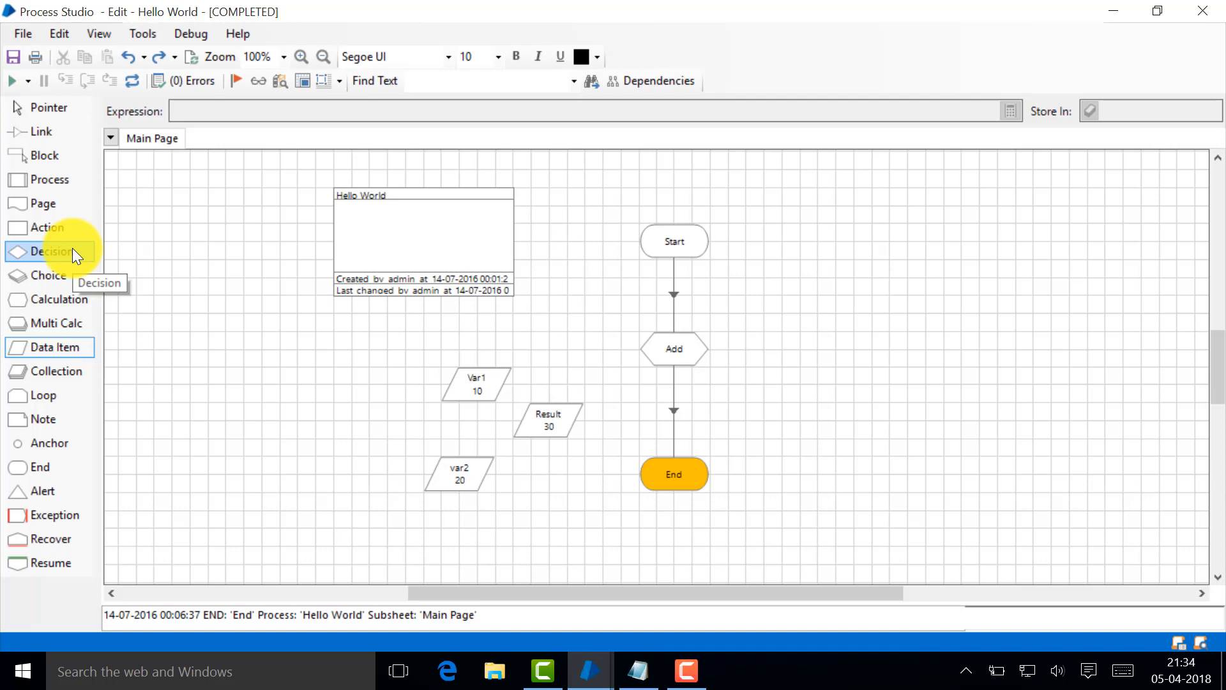
mouse_move(74, 252)
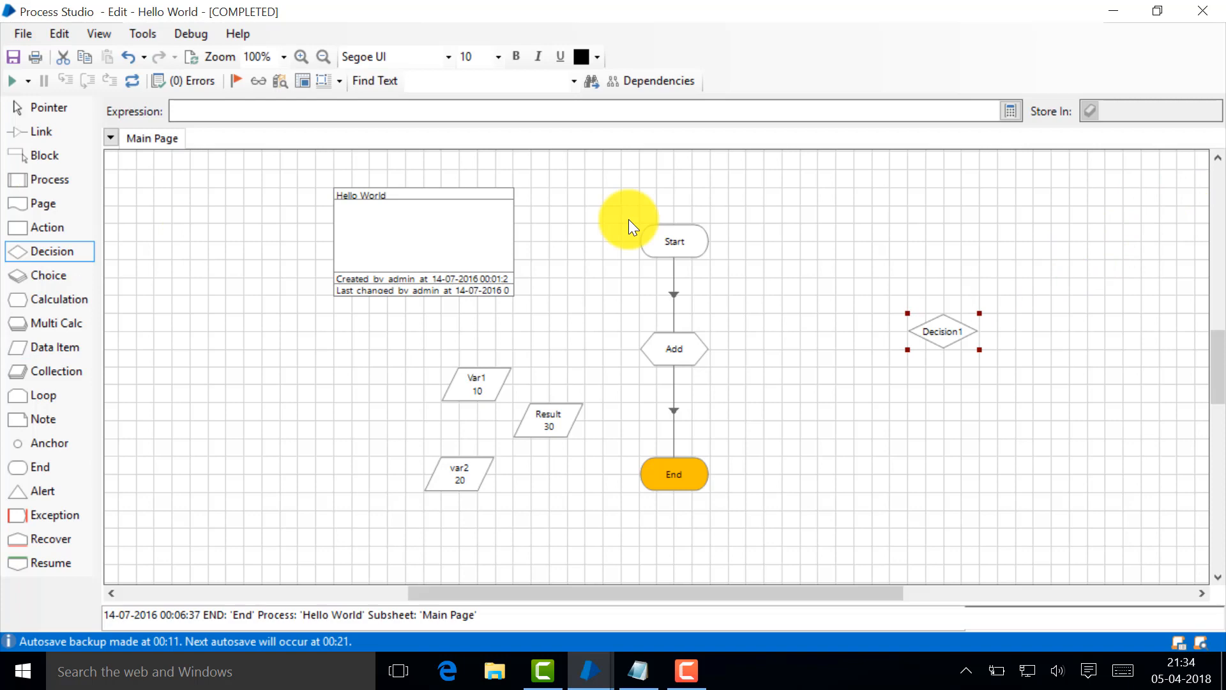
Set Decision1's expression to 9>5 and confirm it
double_click(943, 331)
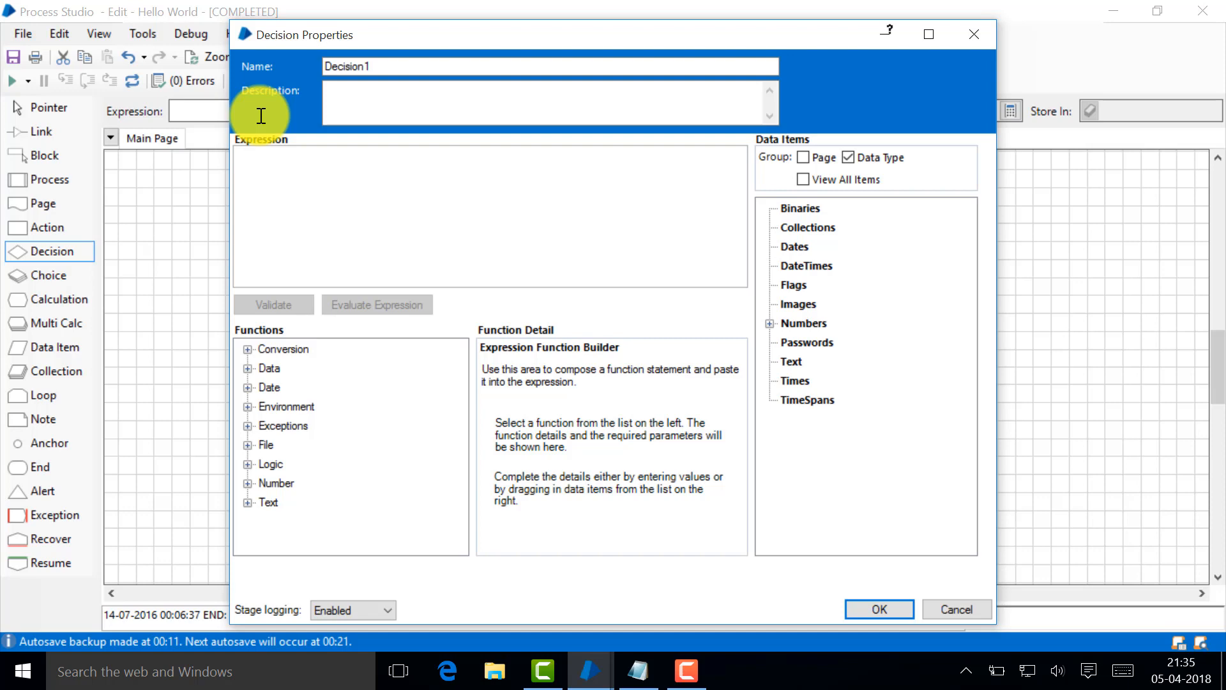
text(9)
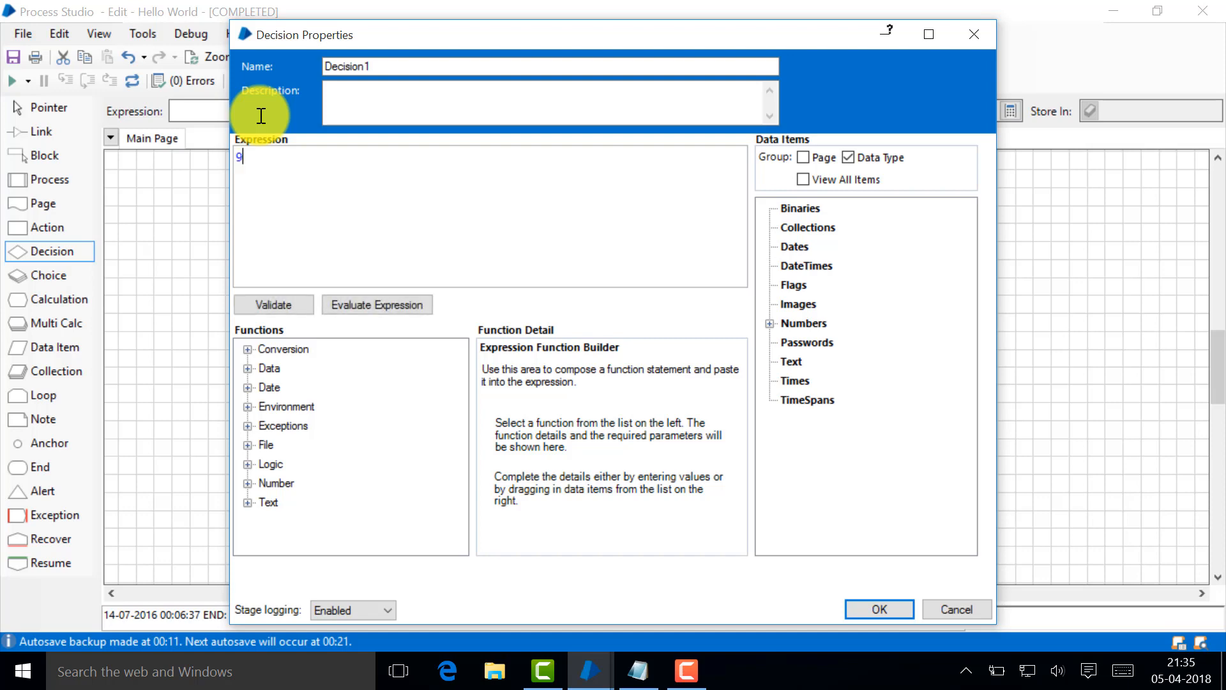
text(>5)
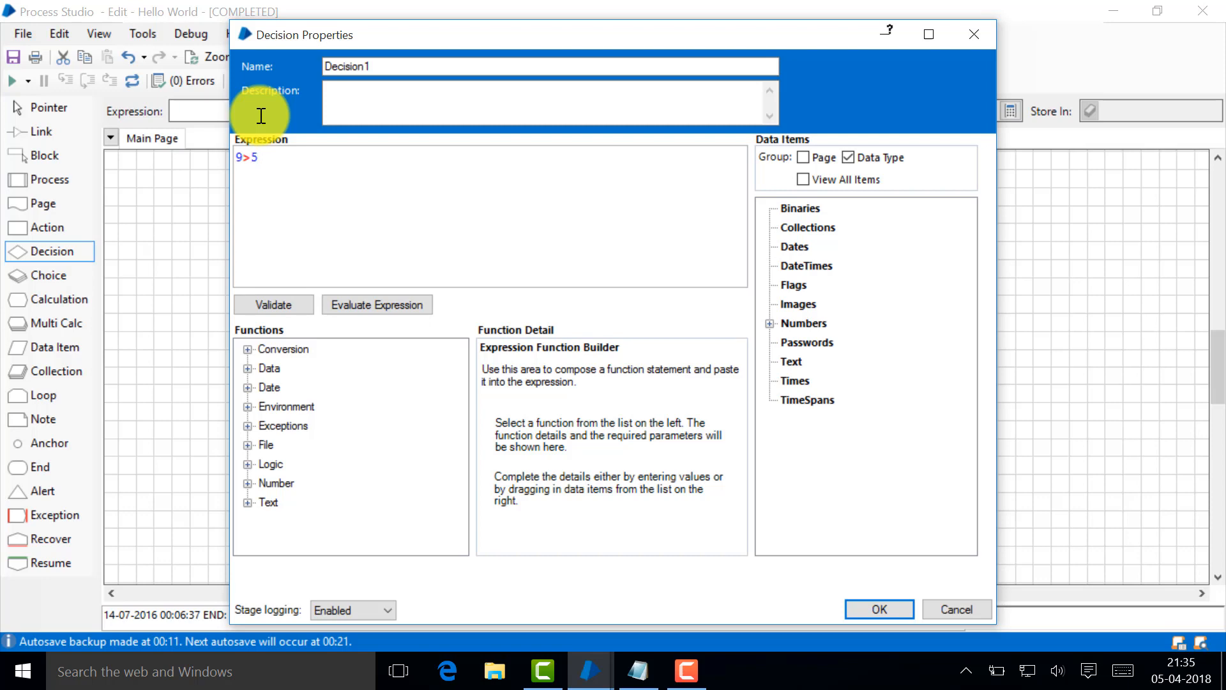
click(879, 609)
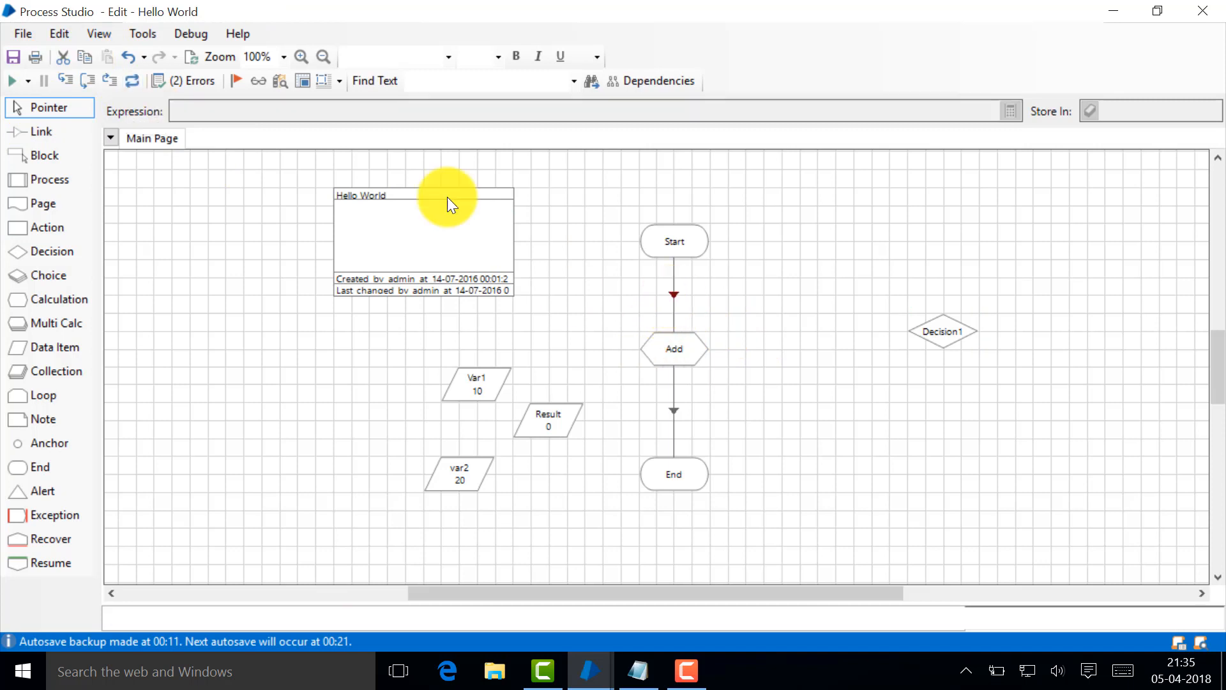
mouse_move(673, 410)
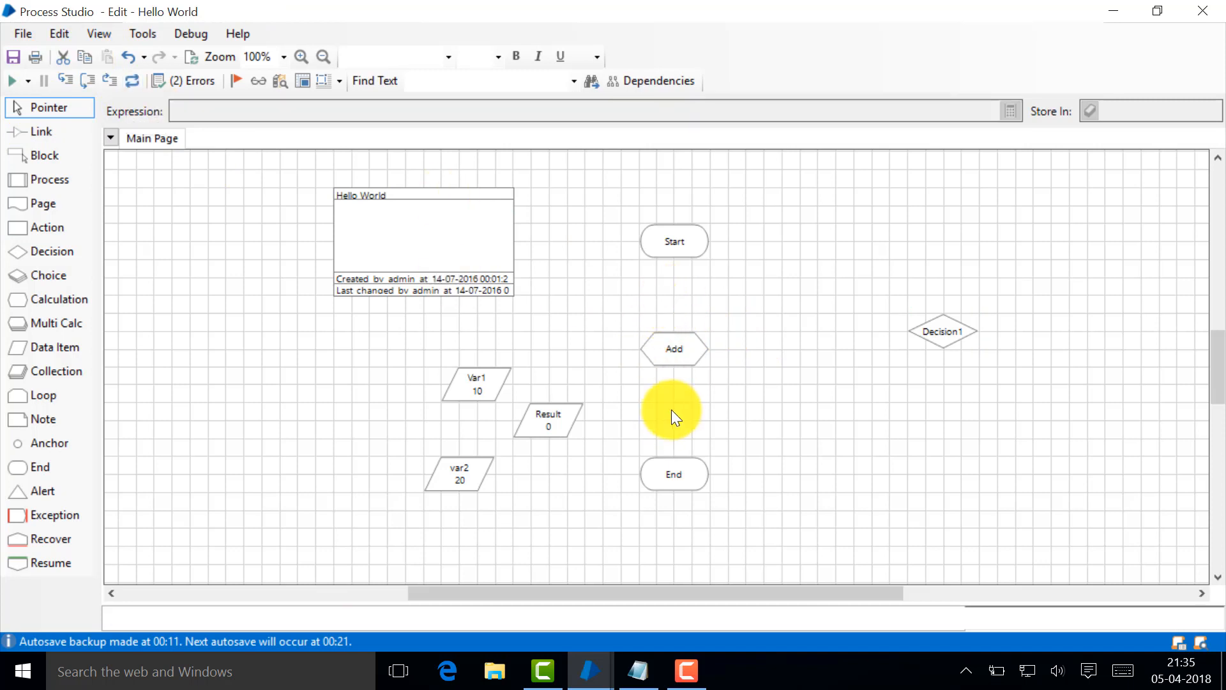
Link Start into Decision1 and Decision1 onward to the new End stage
click(924, 331)
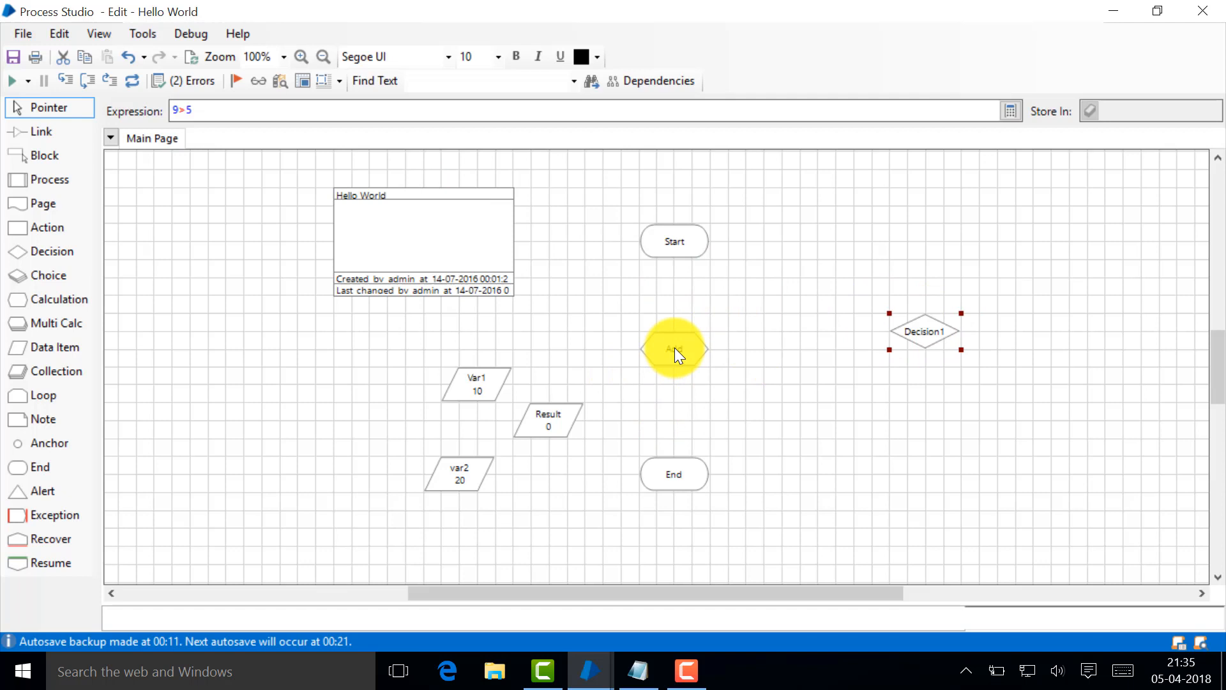
click(673, 241)
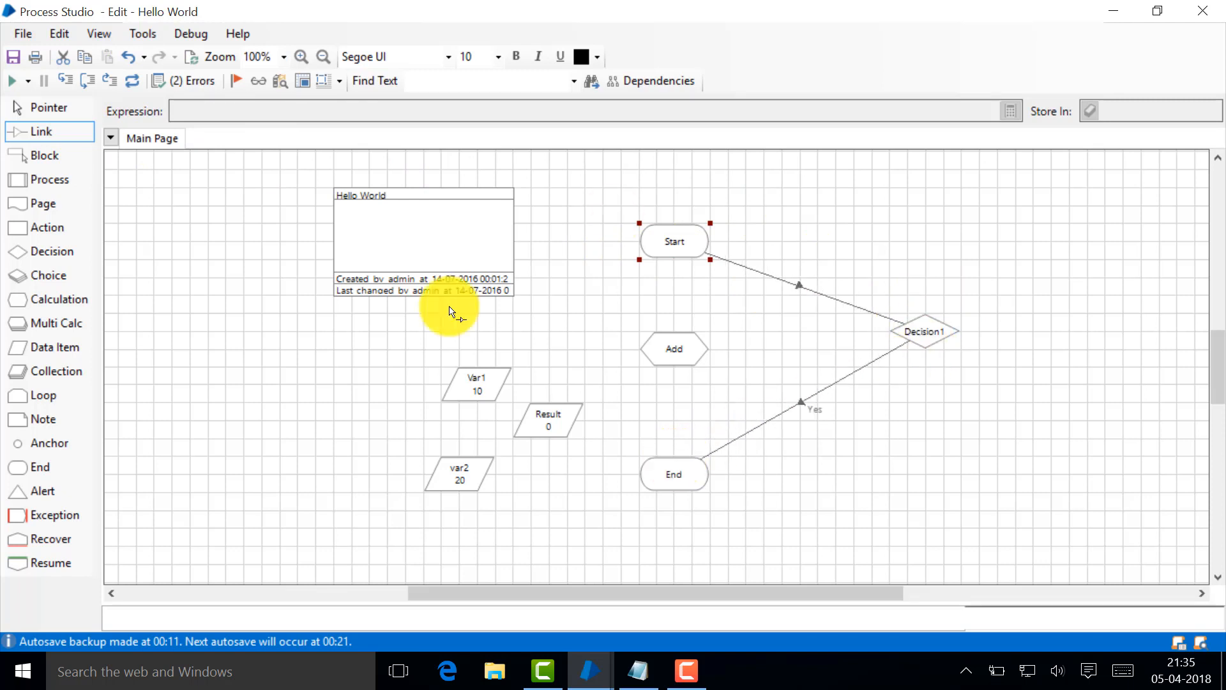
mouse_move(817, 414)
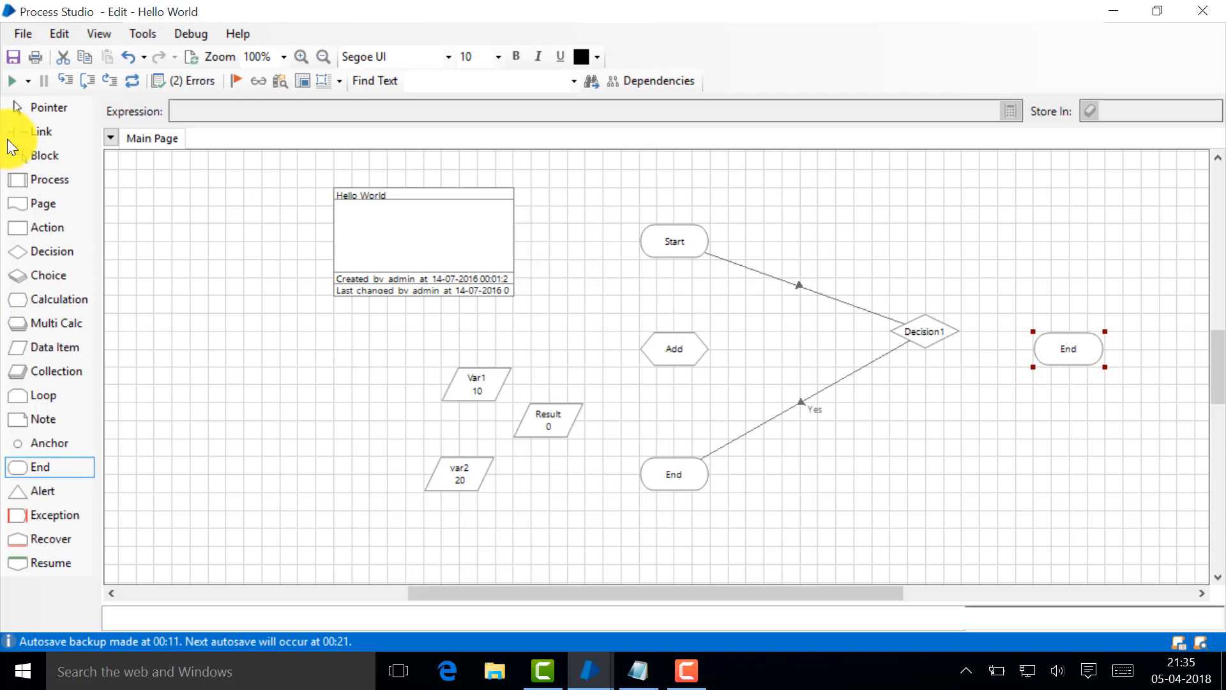
click(40, 131)
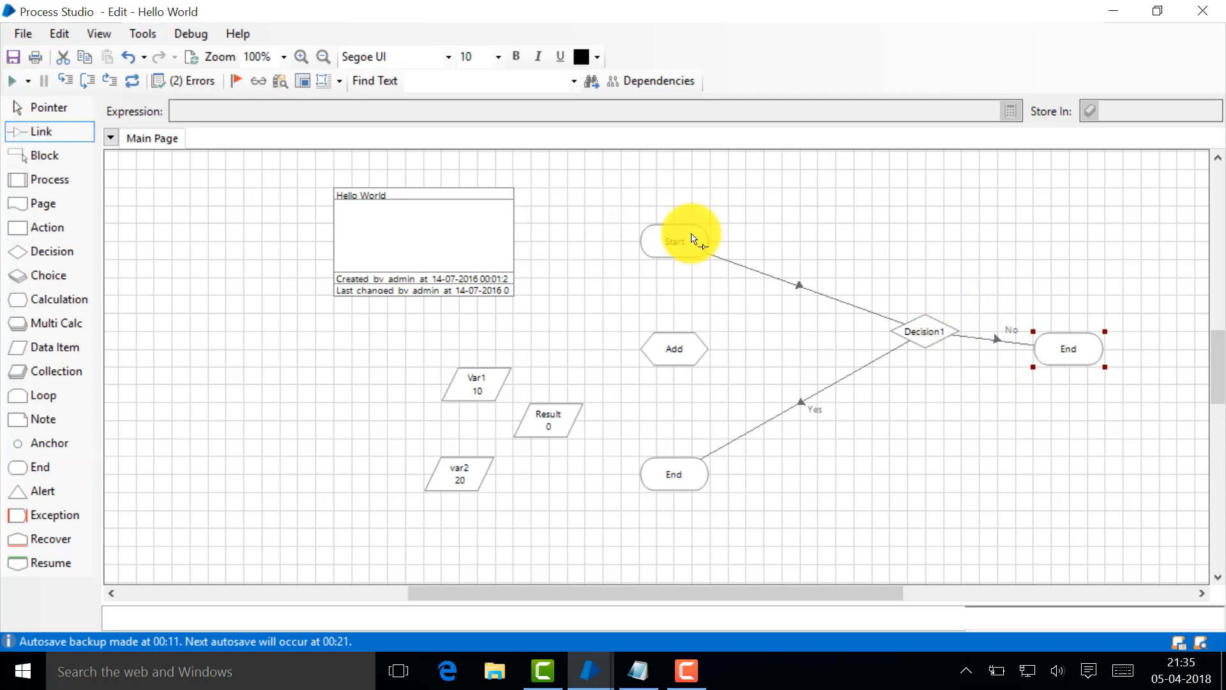
mouse_move(994, 346)
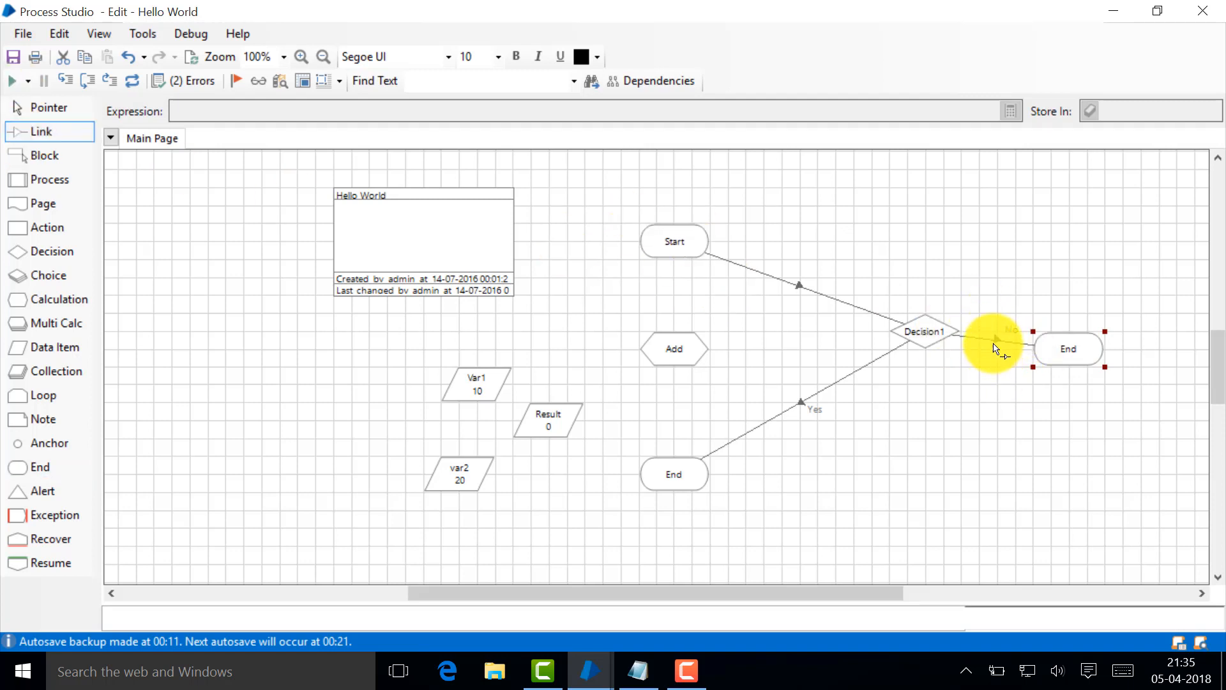
right_click(1068, 349)
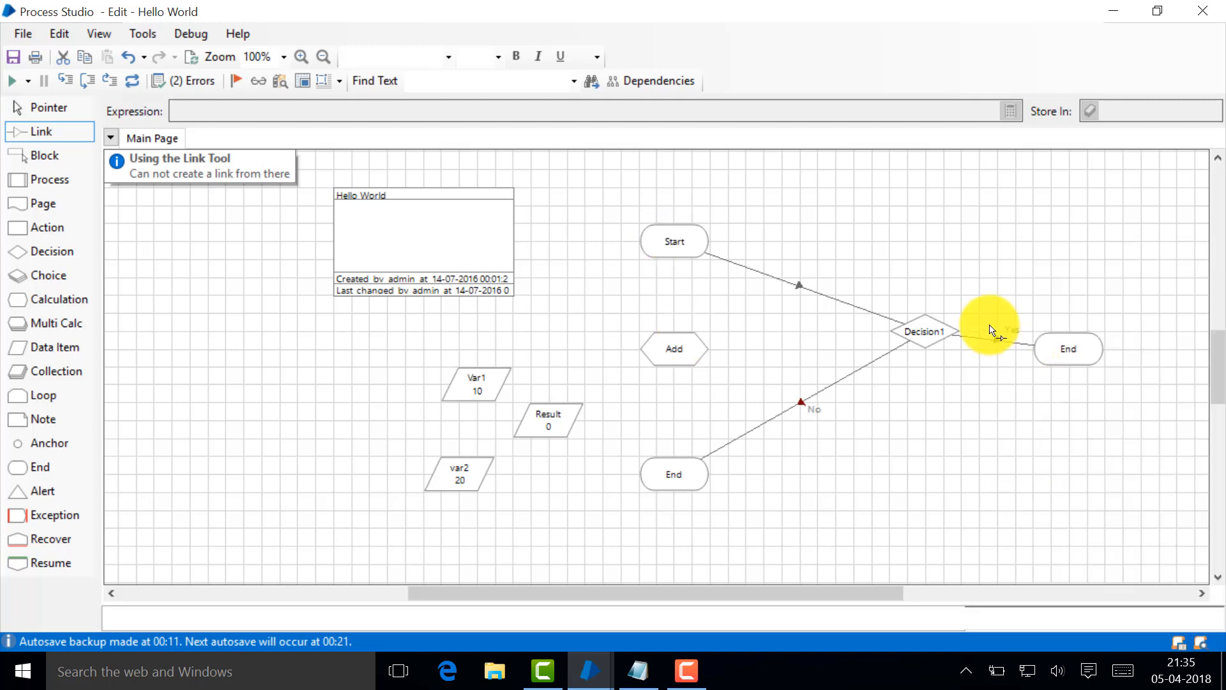
mouse_move(817, 399)
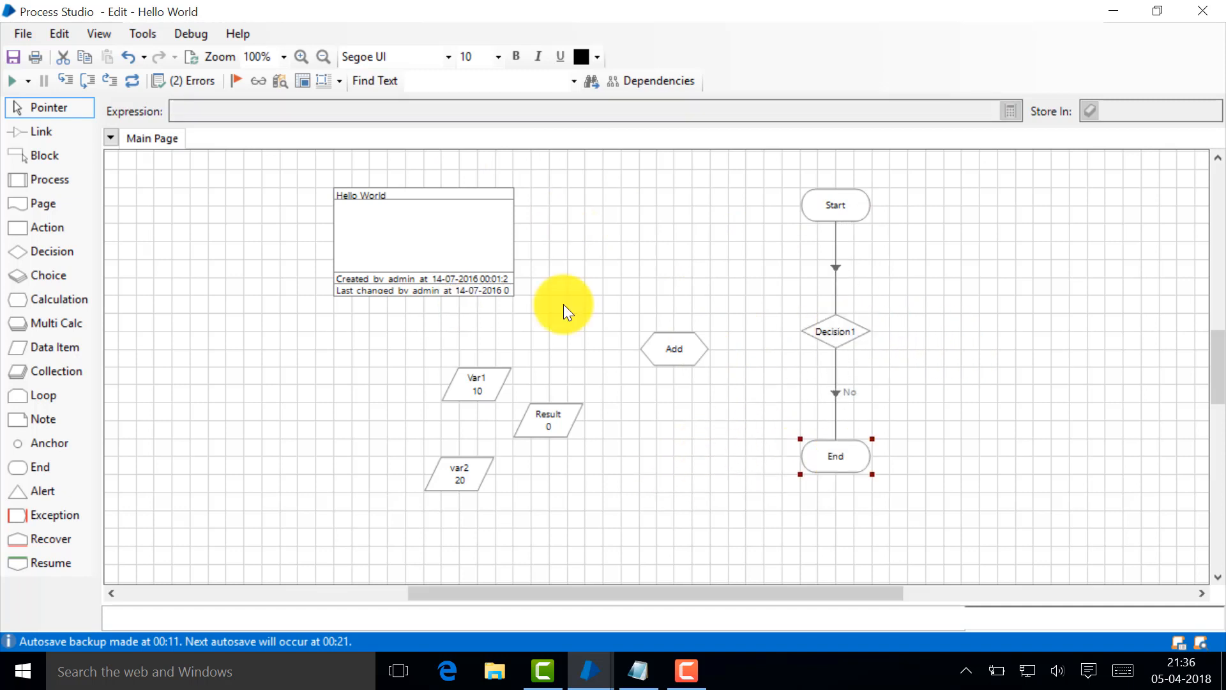
mouse_move(834, 456)
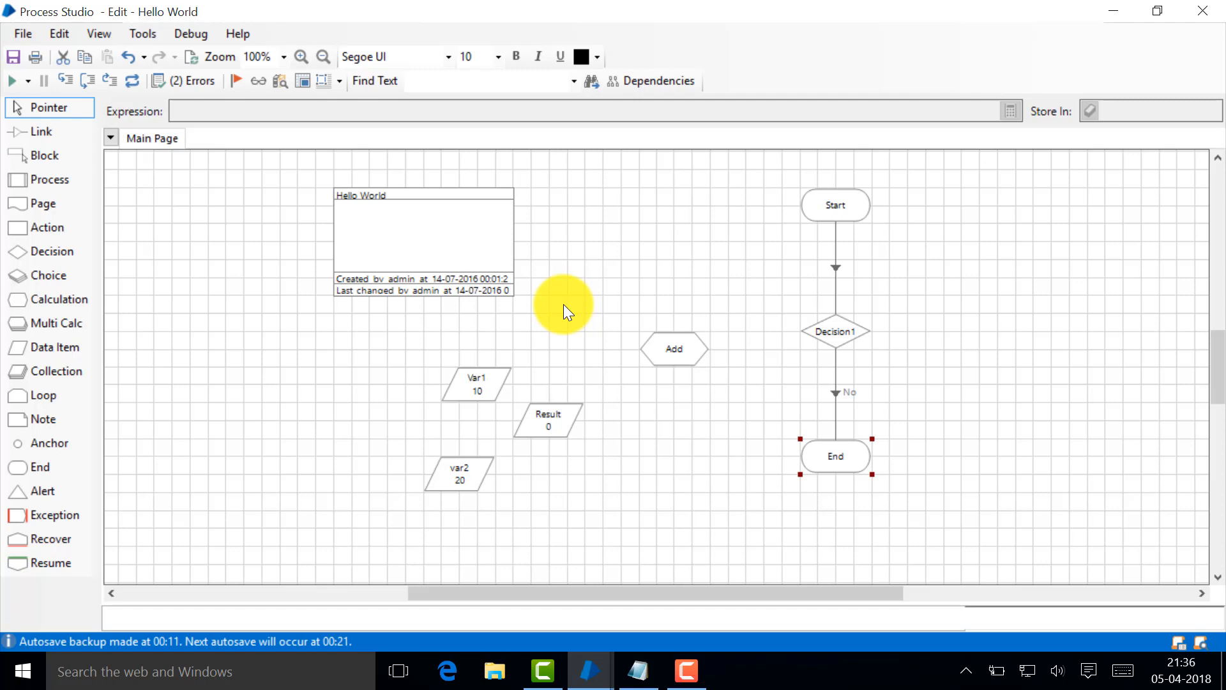
Move the data item near the flow, link Start to Add, and reopen Decision1's properties
click(475, 383)
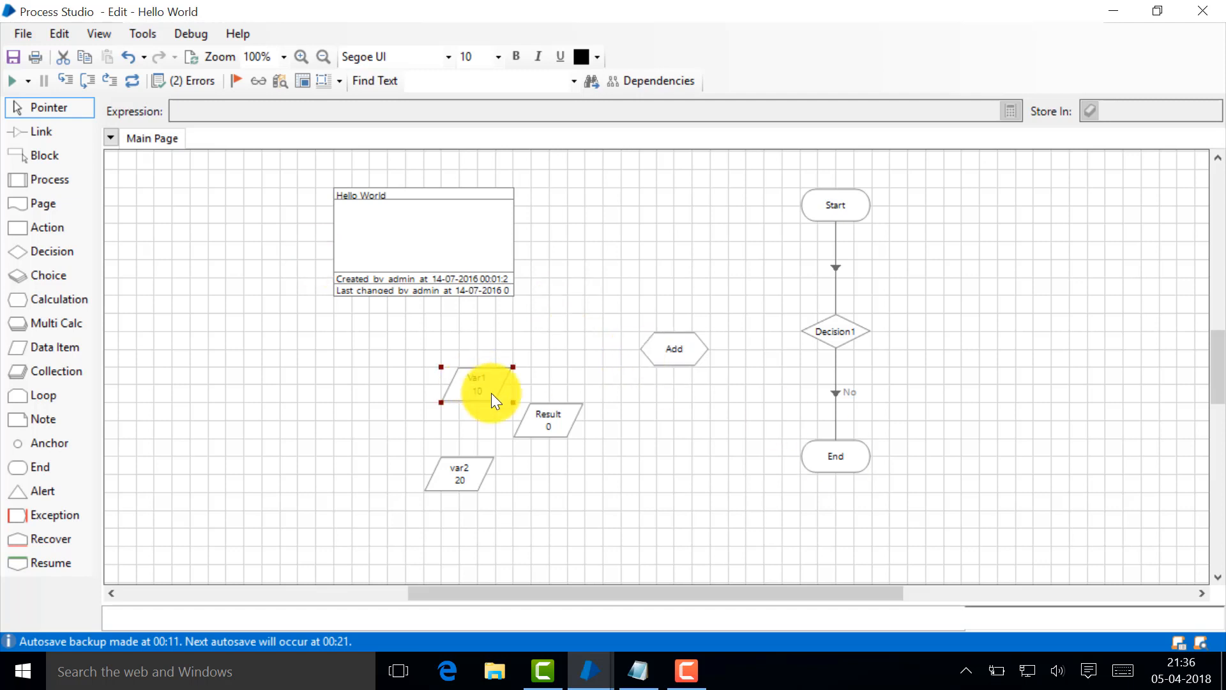
mouse_move(516, 420)
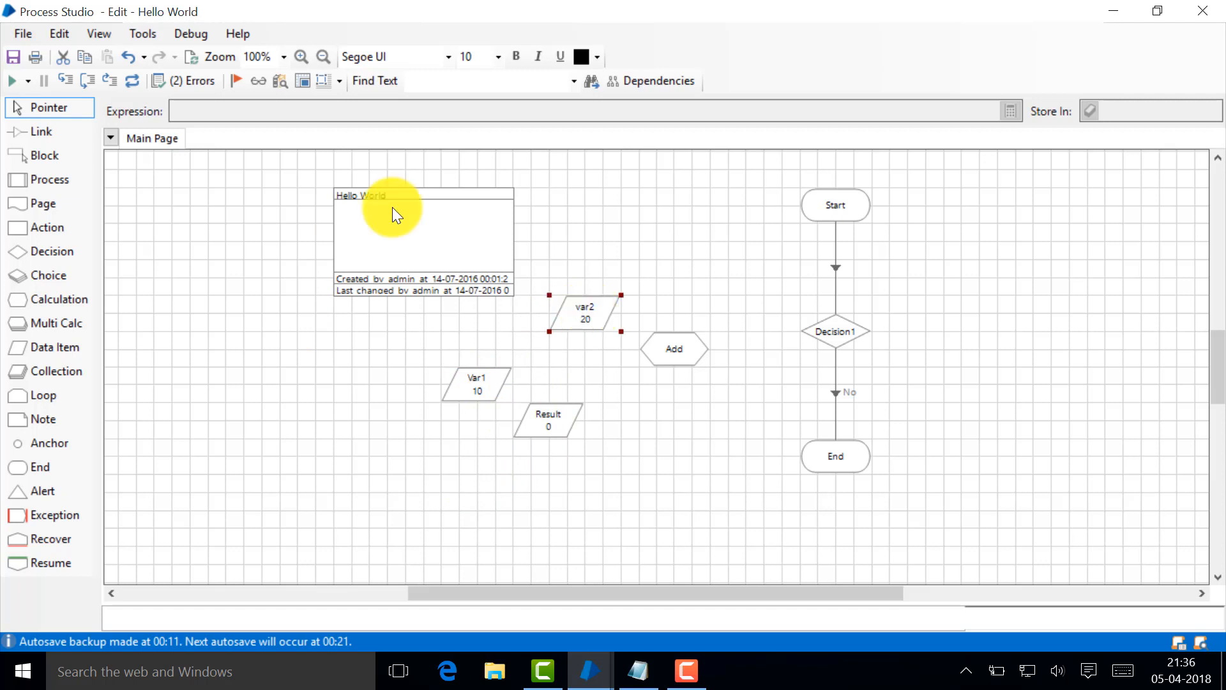
mouse_move(741, 341)
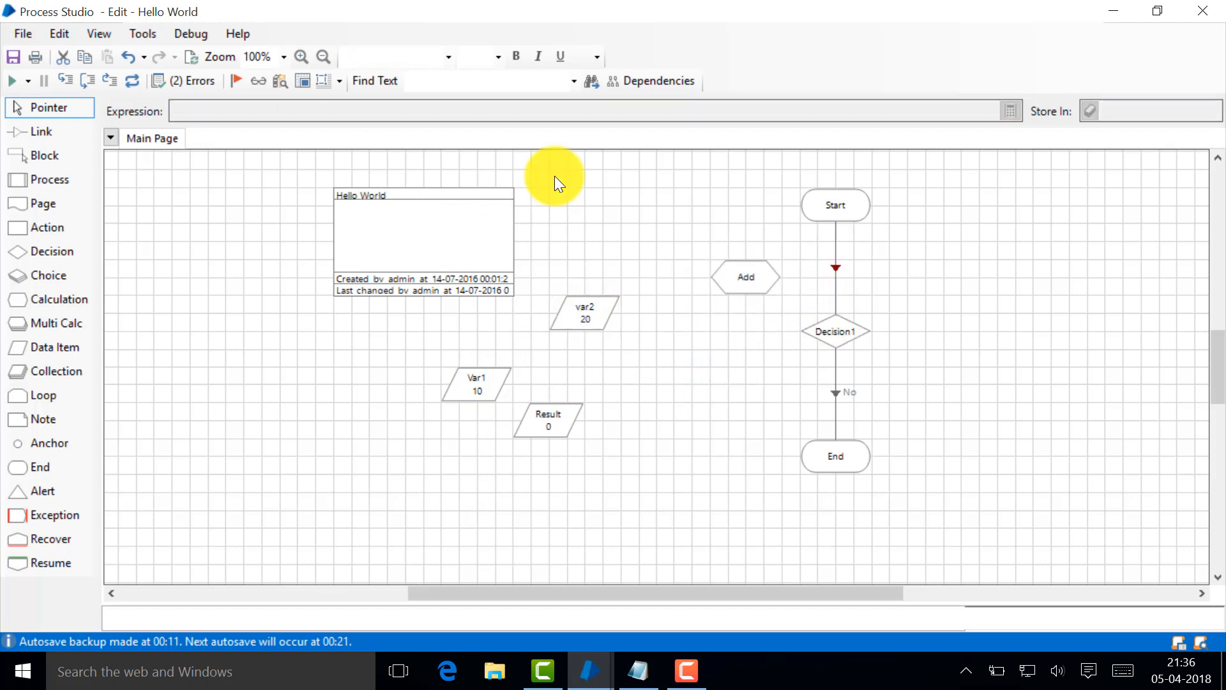
click(39, 132)
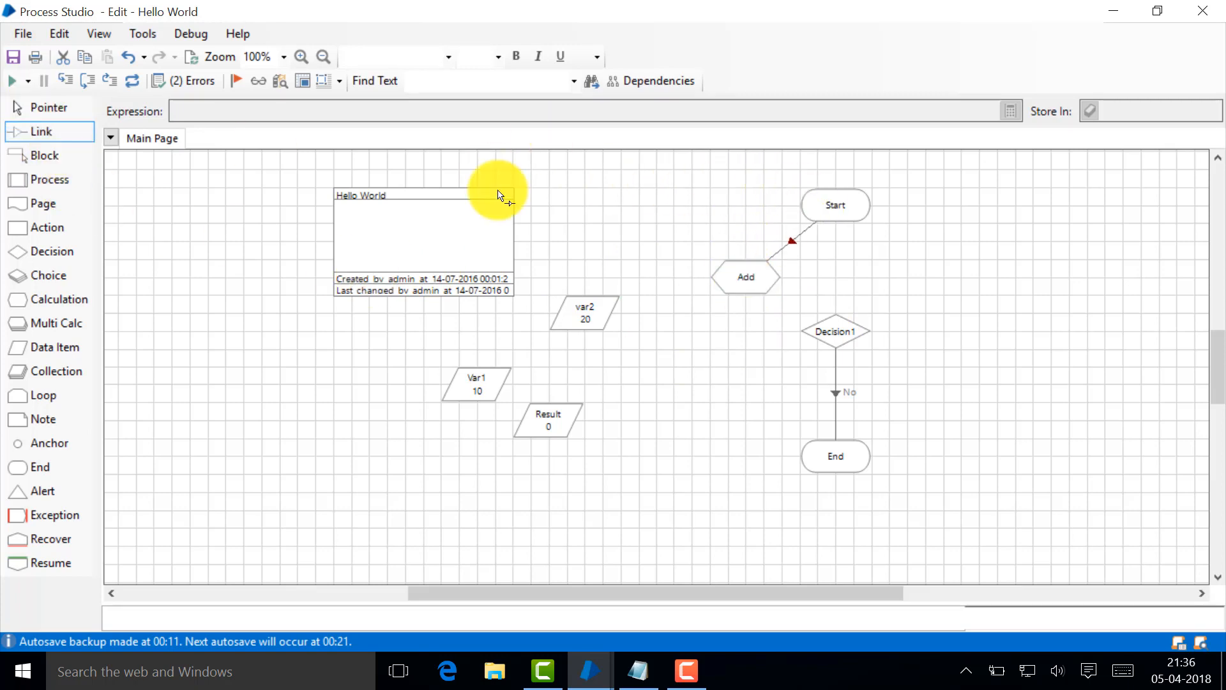
double_click(744, 276)
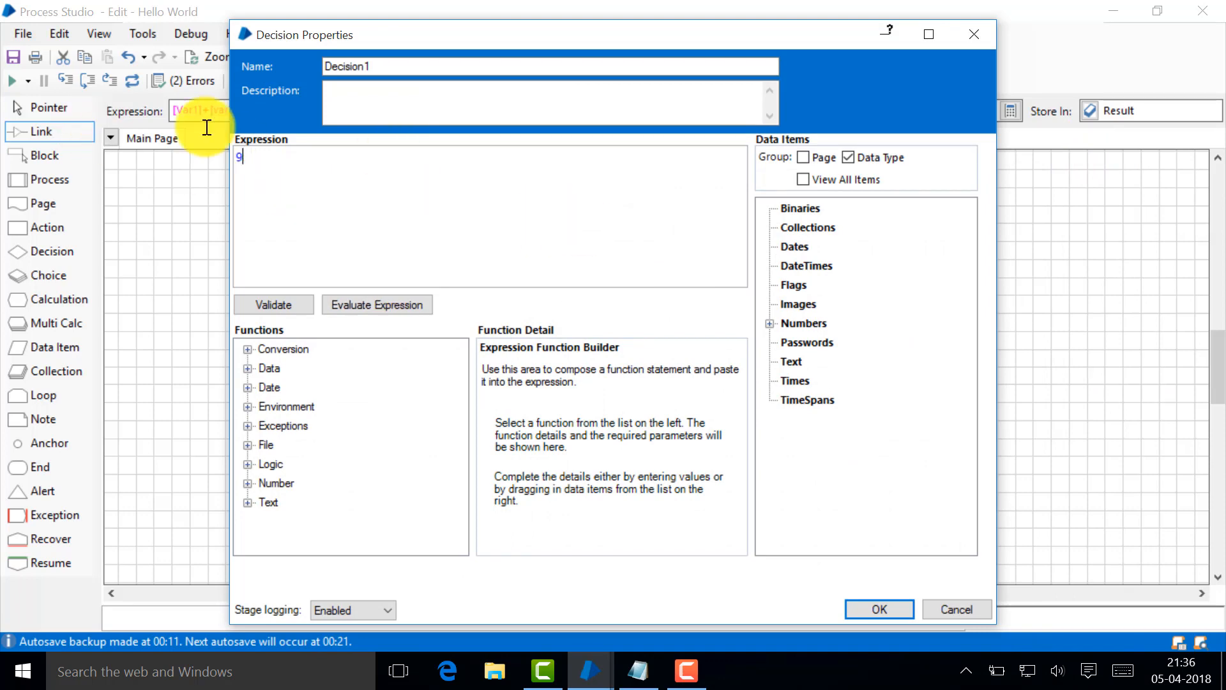
Set Decision1's expression to Result>40 and confirm it
text(Resu)
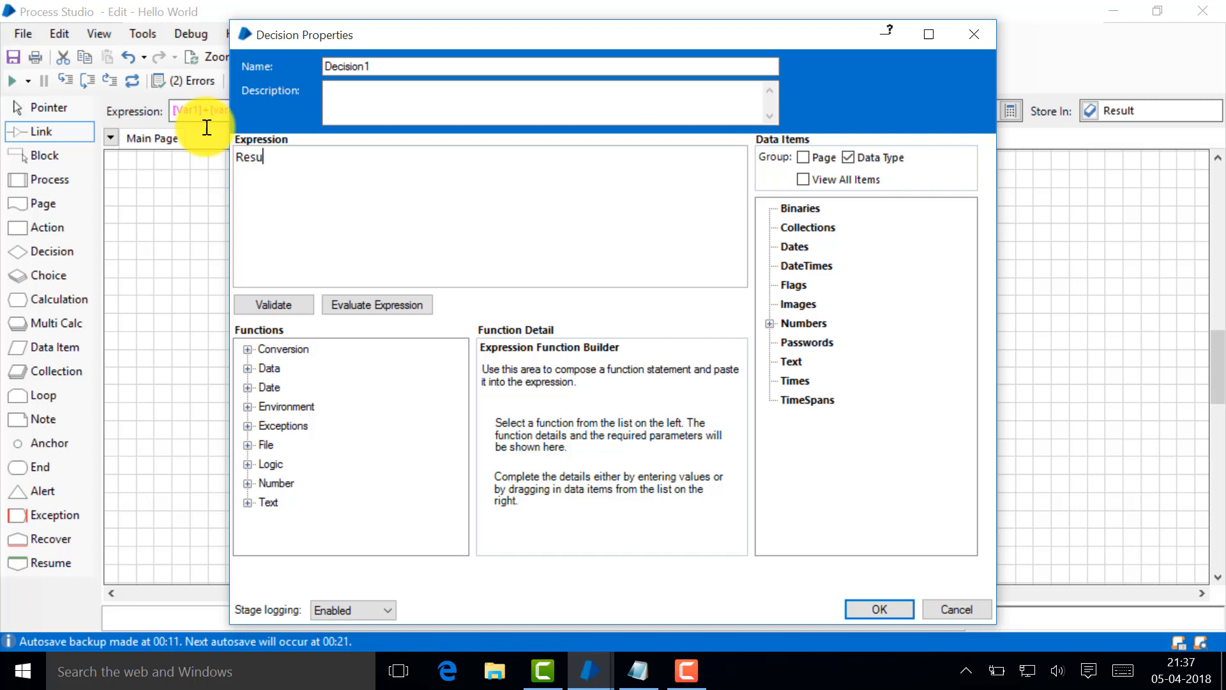
text(lt)
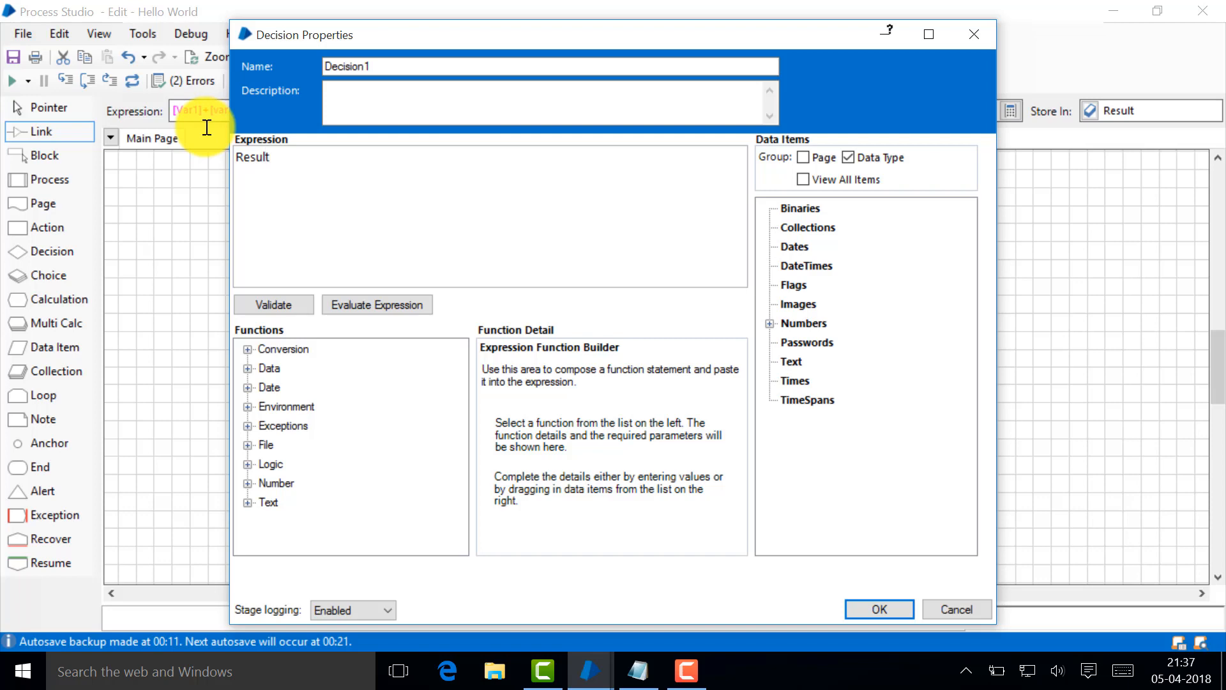
text(>)
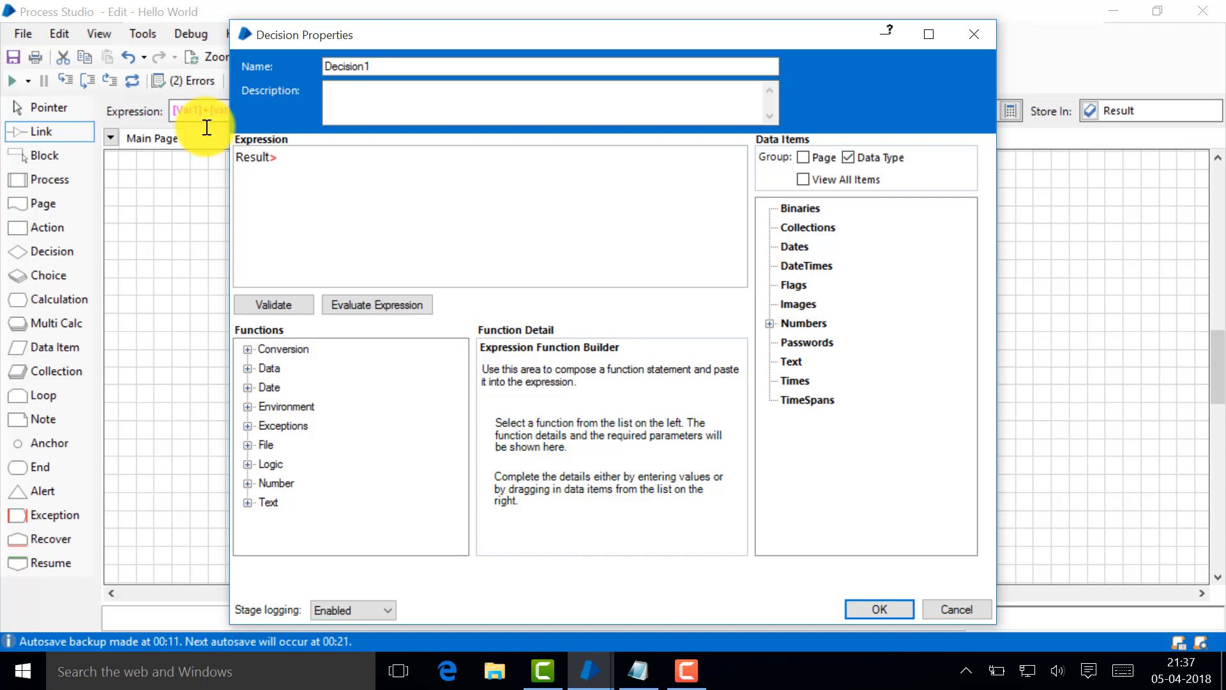
text(40)
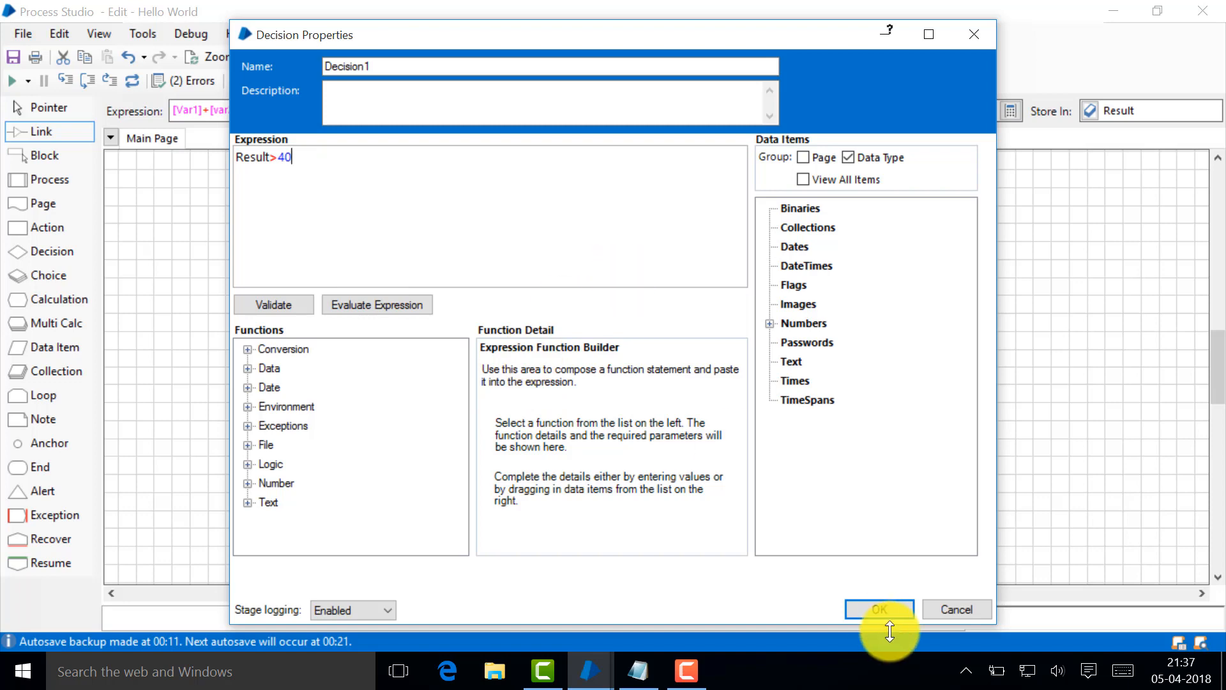
click(879, 610)
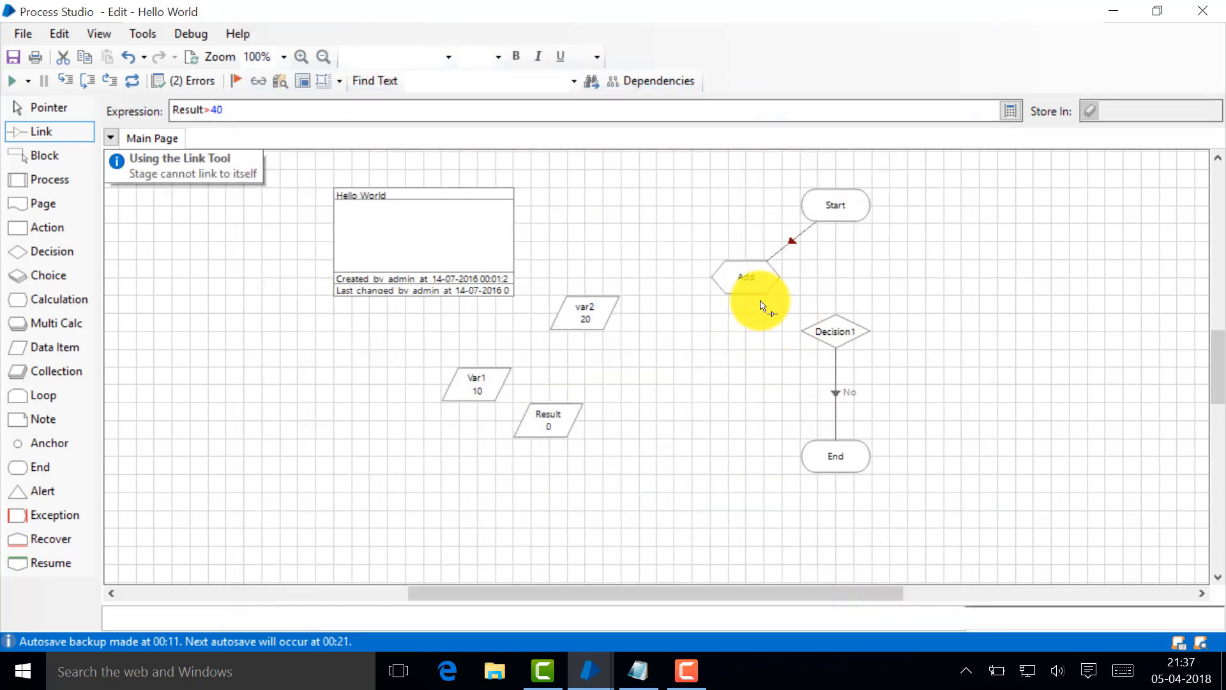
mouse_move(387, 218)
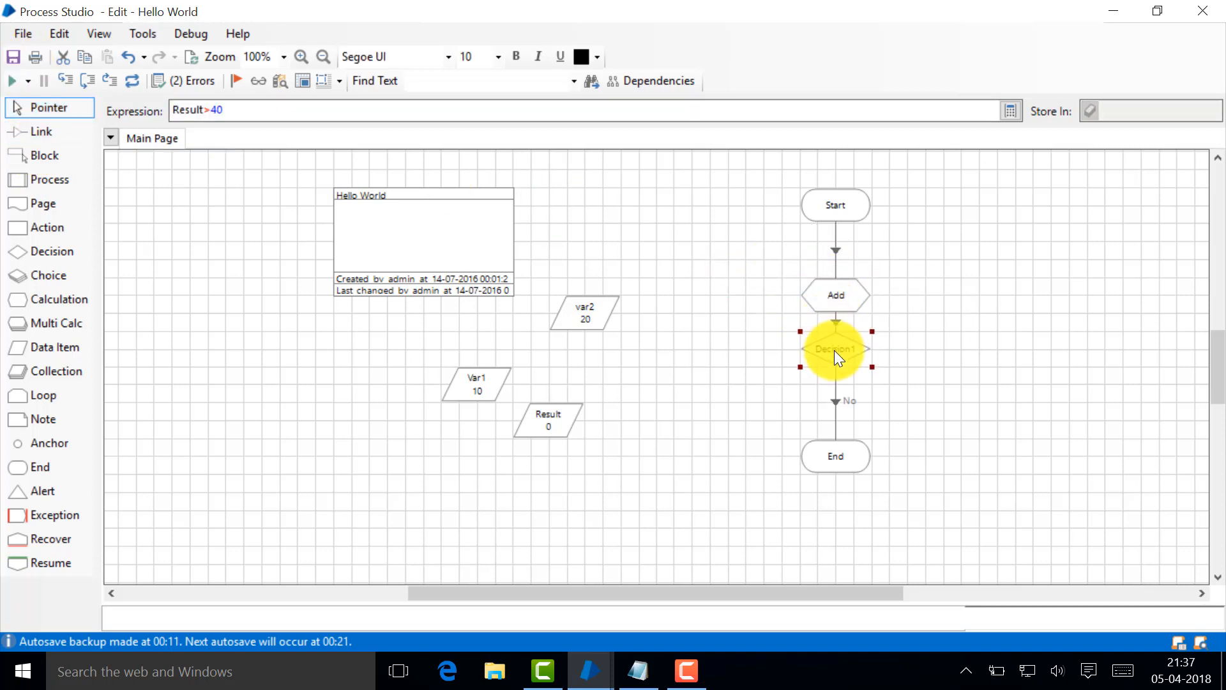
Check Add and Decision1, then start placing a second End stage for the No branch
click(899, 368)
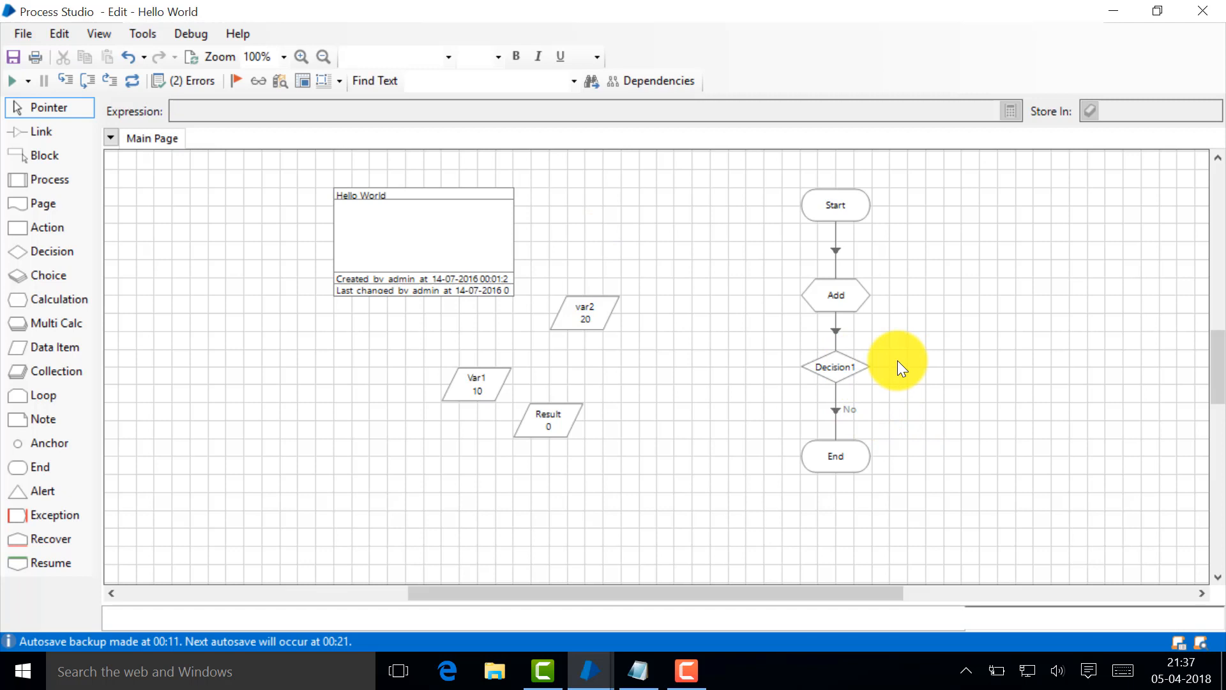
click(834, 367)
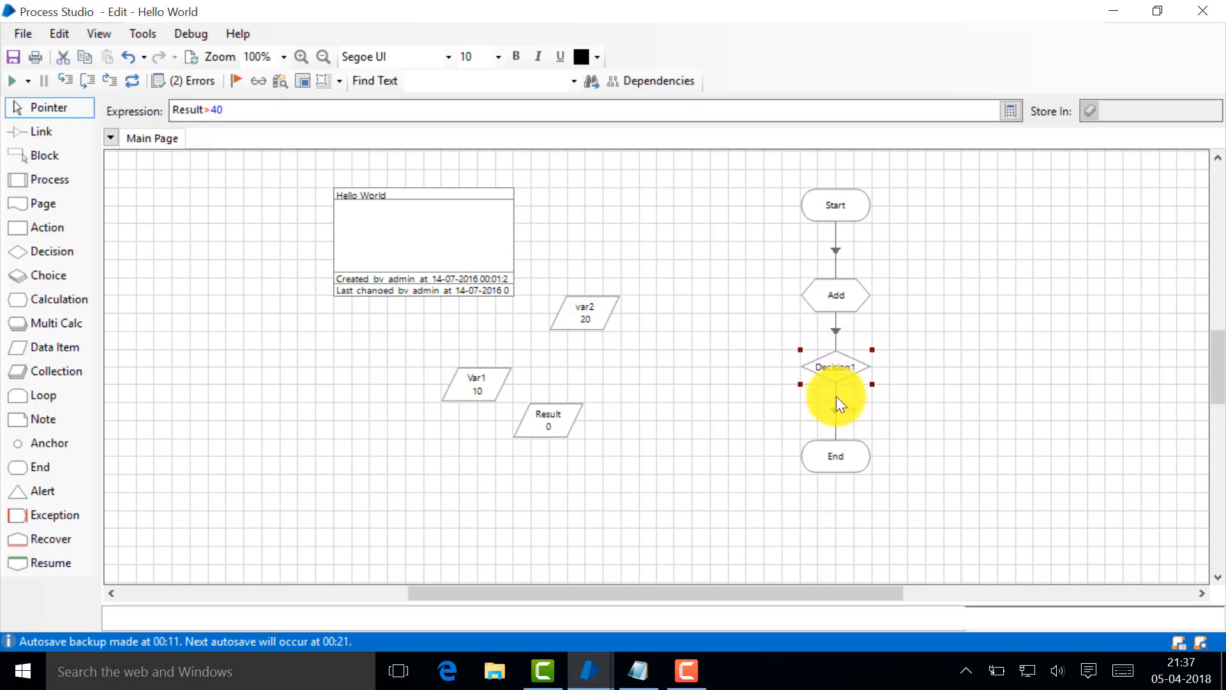
click(835, 295)
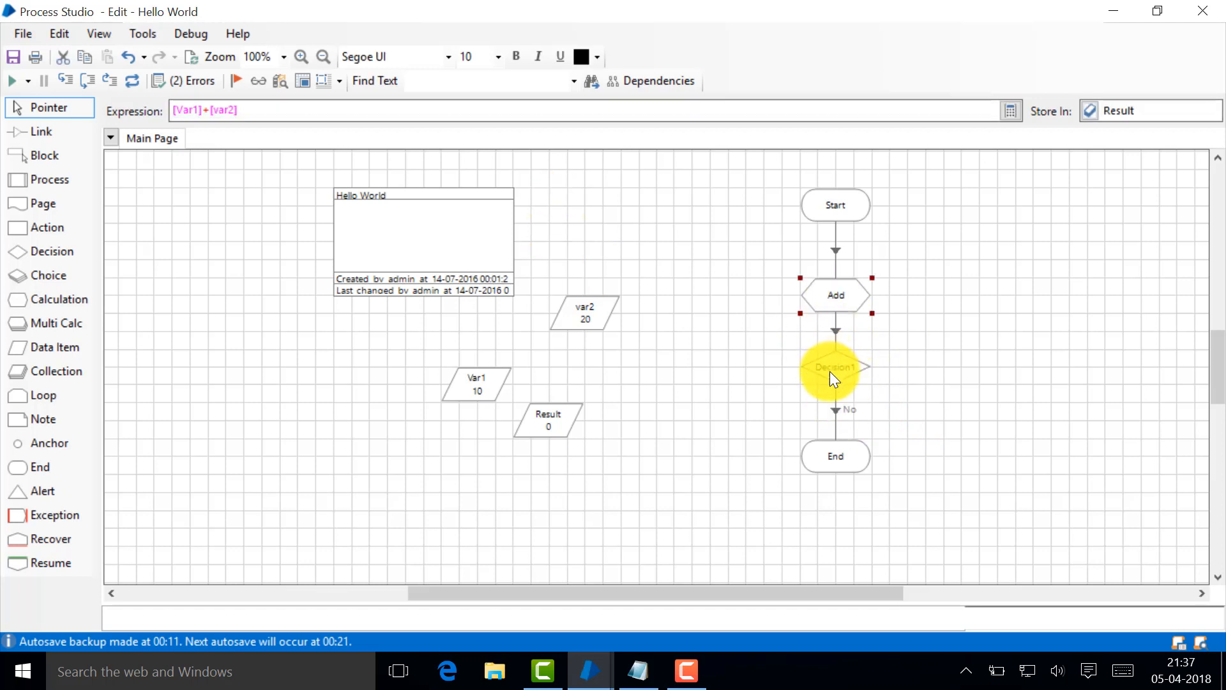
click(834, 367)
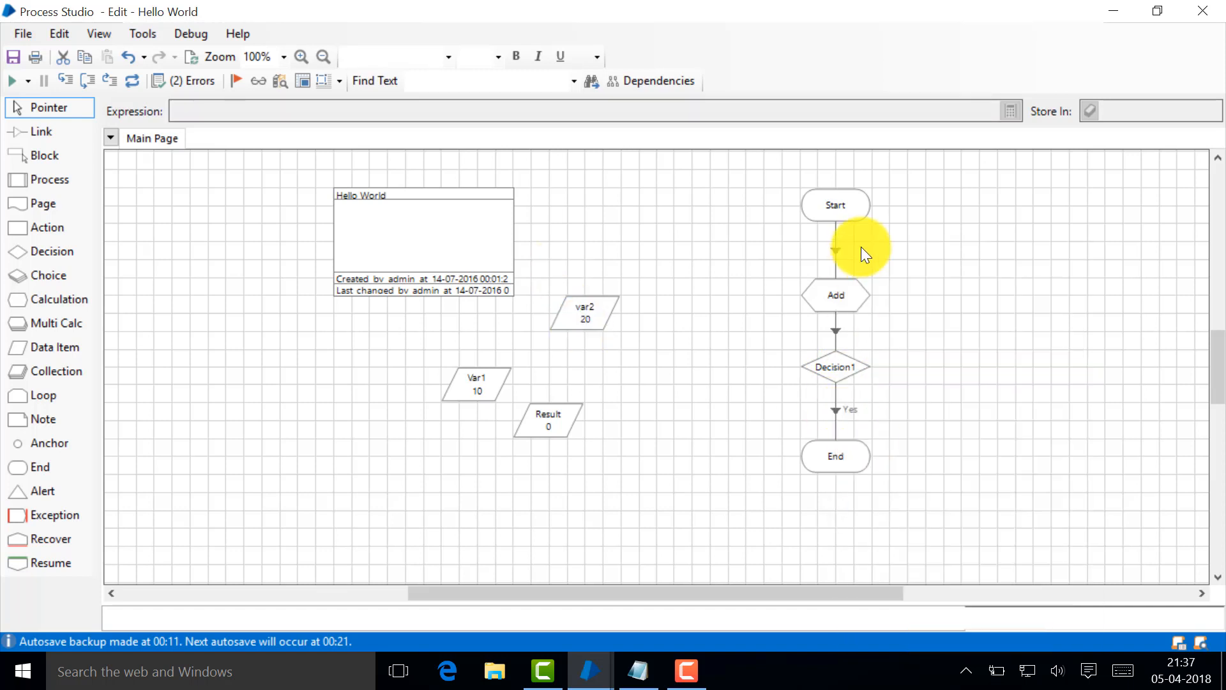
mouse_move(44, 490)
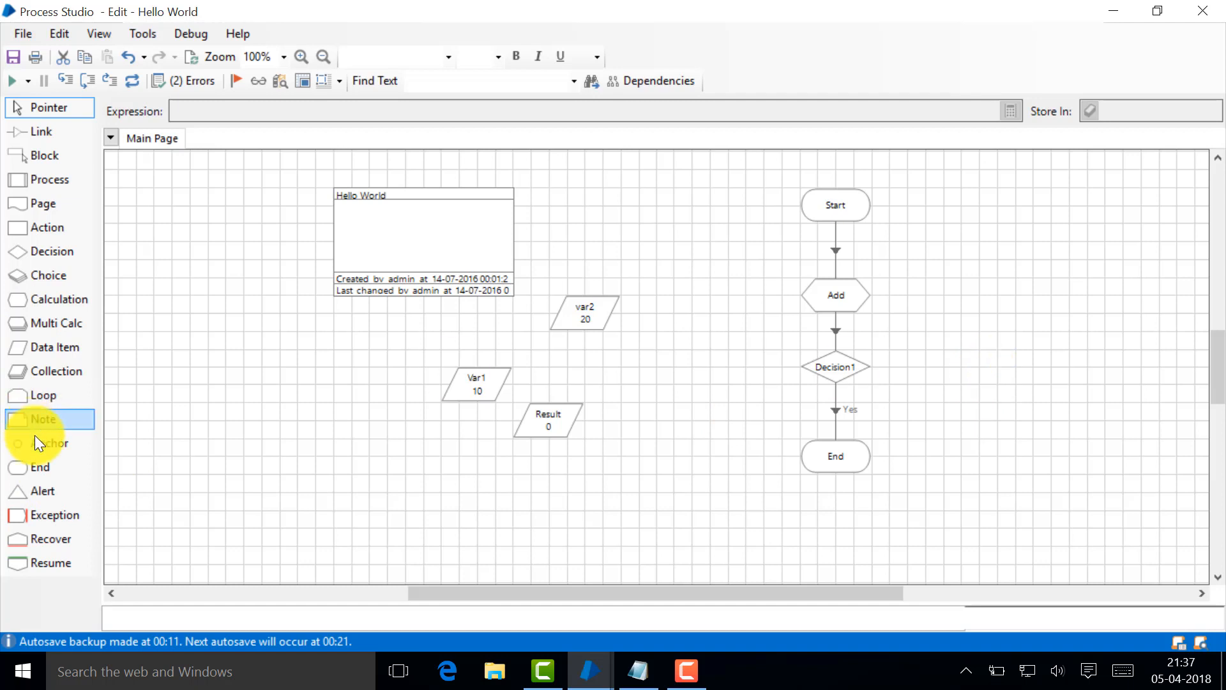
click(960, 348)
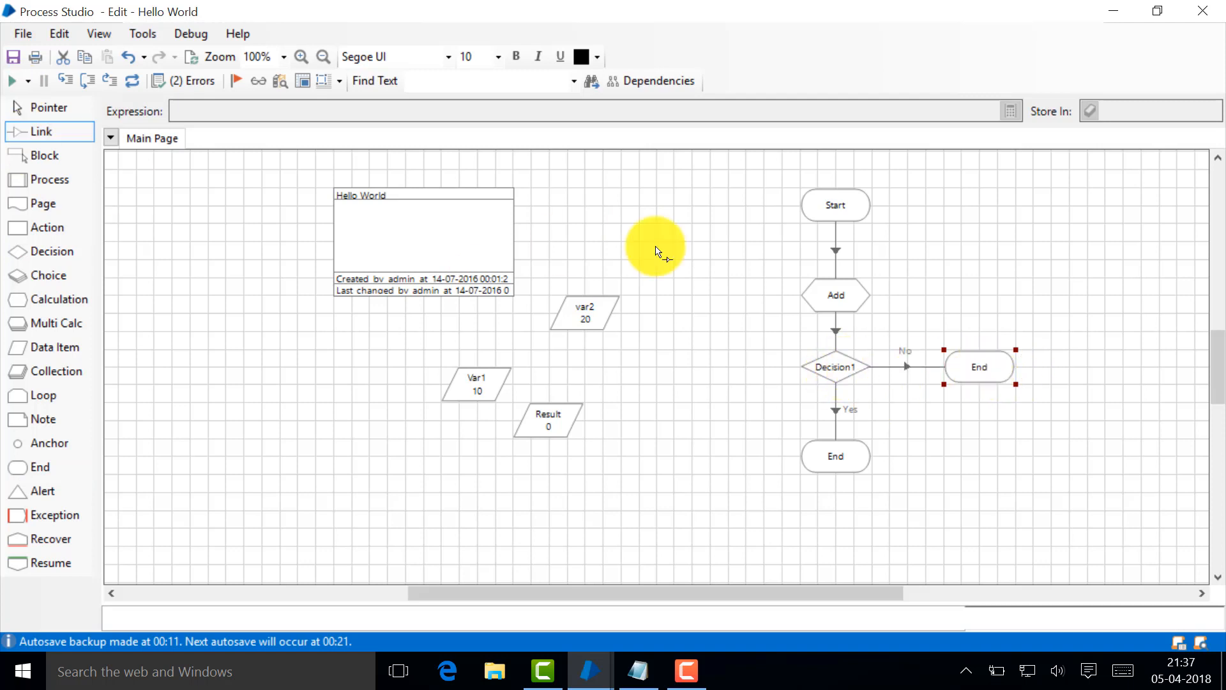
mouse_move(528, 315)
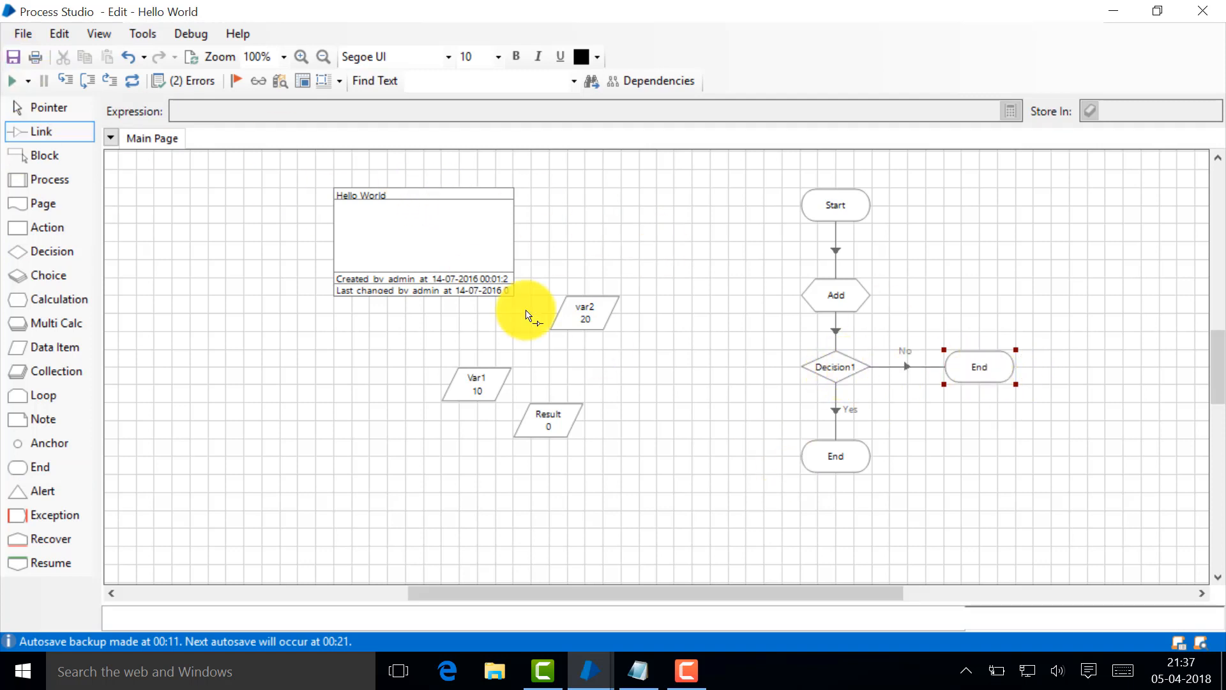
click(12, 56)
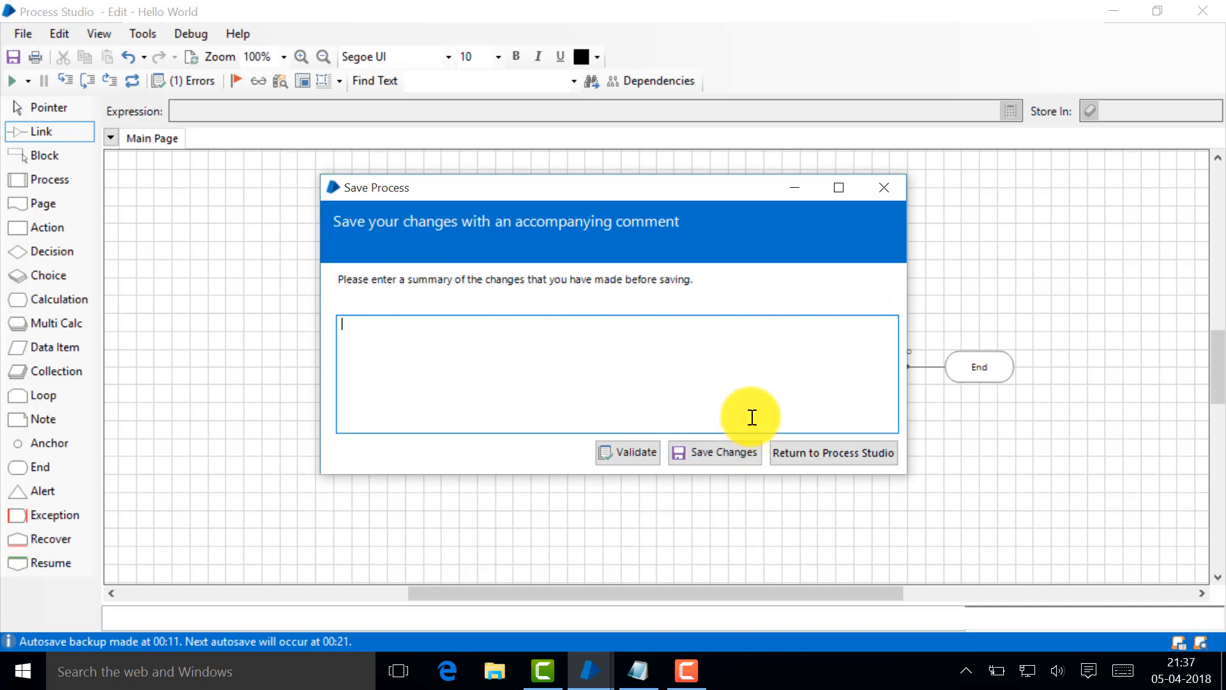
click(831, 452)
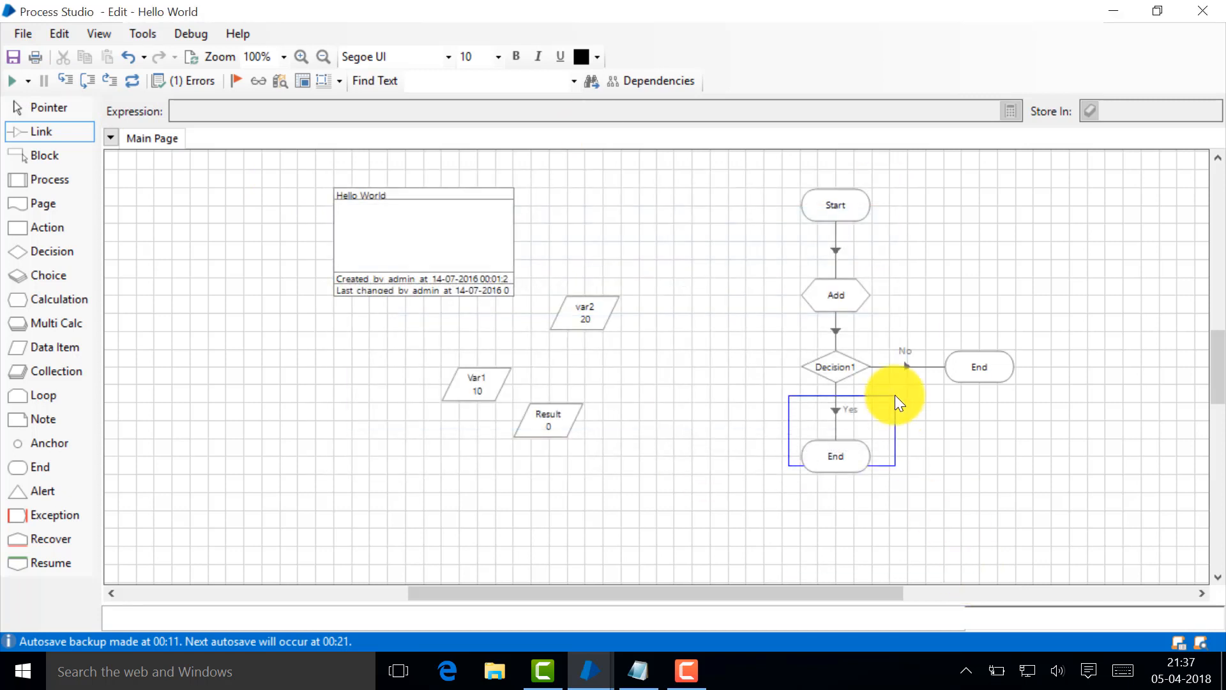
mouse_move(835, 372)
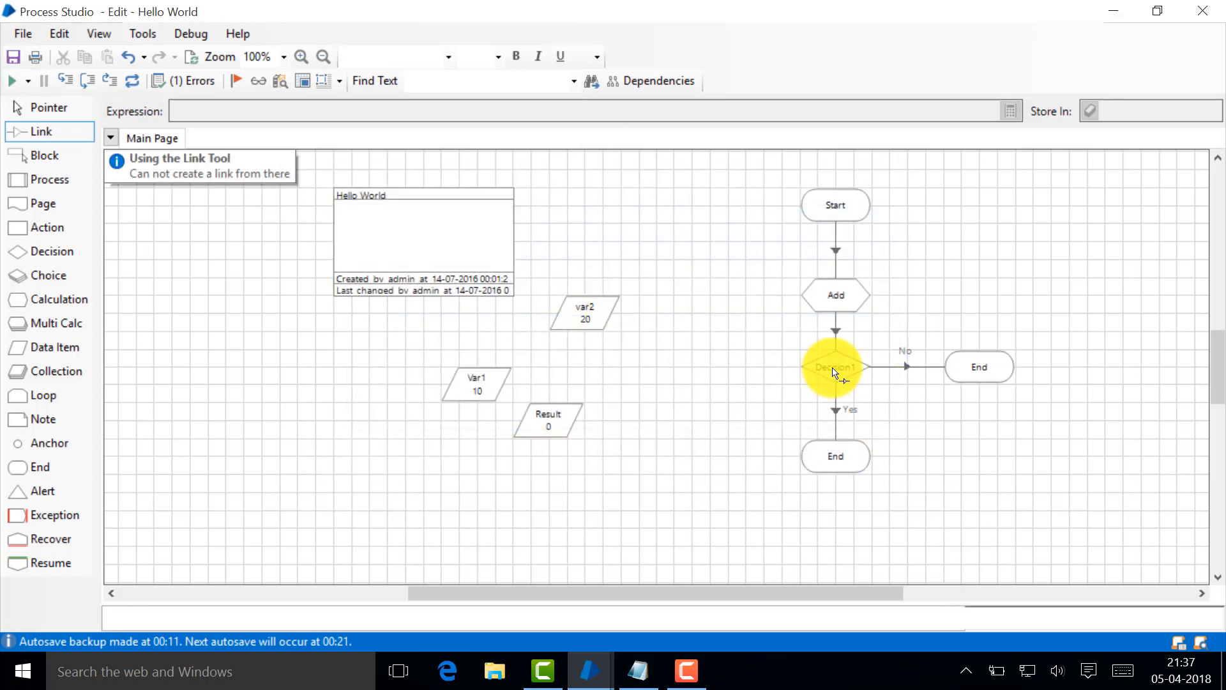
mouse_move(834, 372)
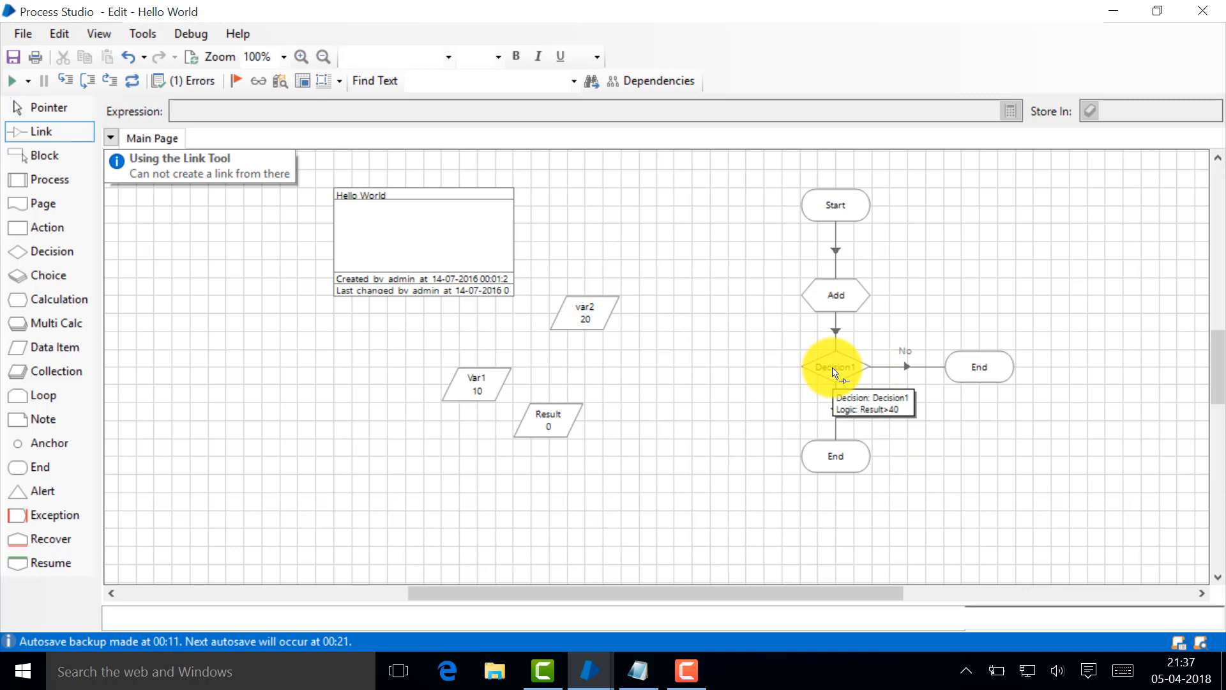
mouse_move(856, 305)
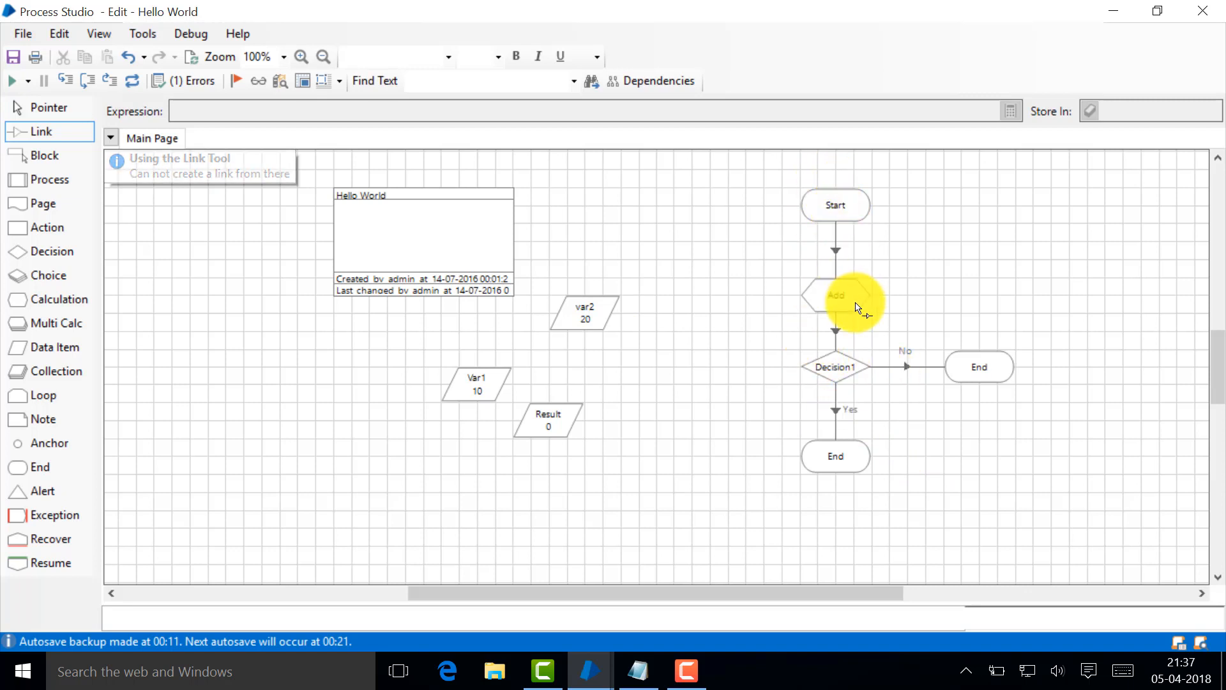
mouse_move(560, 243)
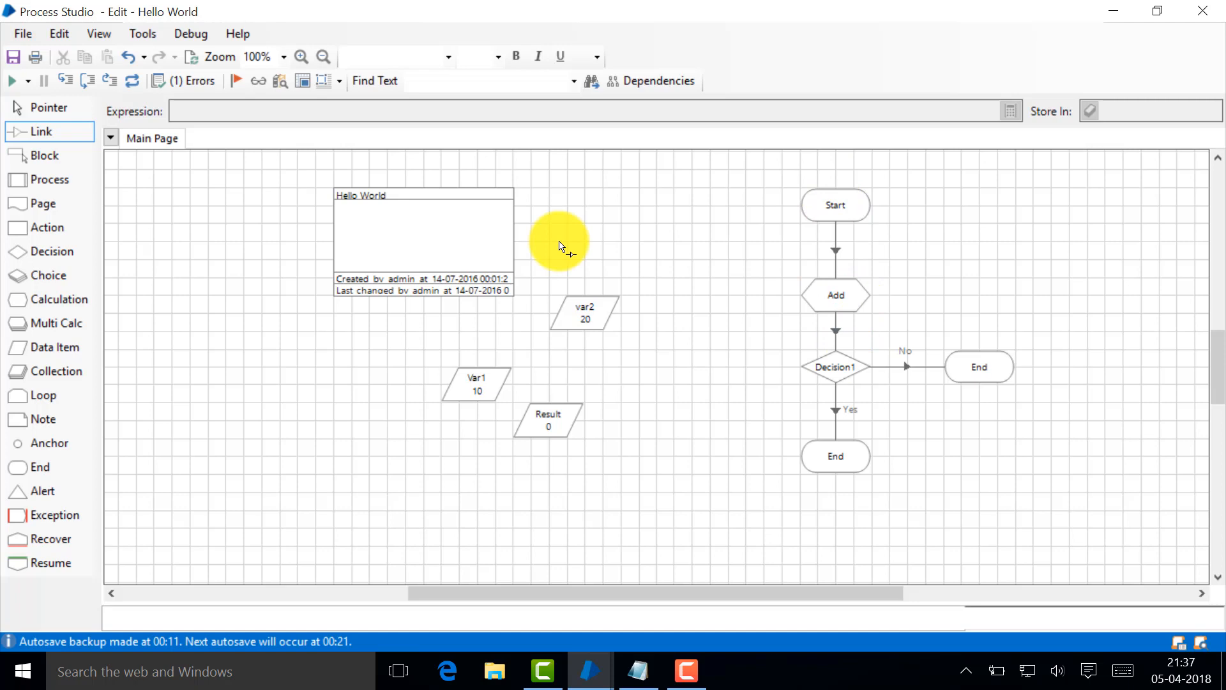
mouse_move(454, 389)
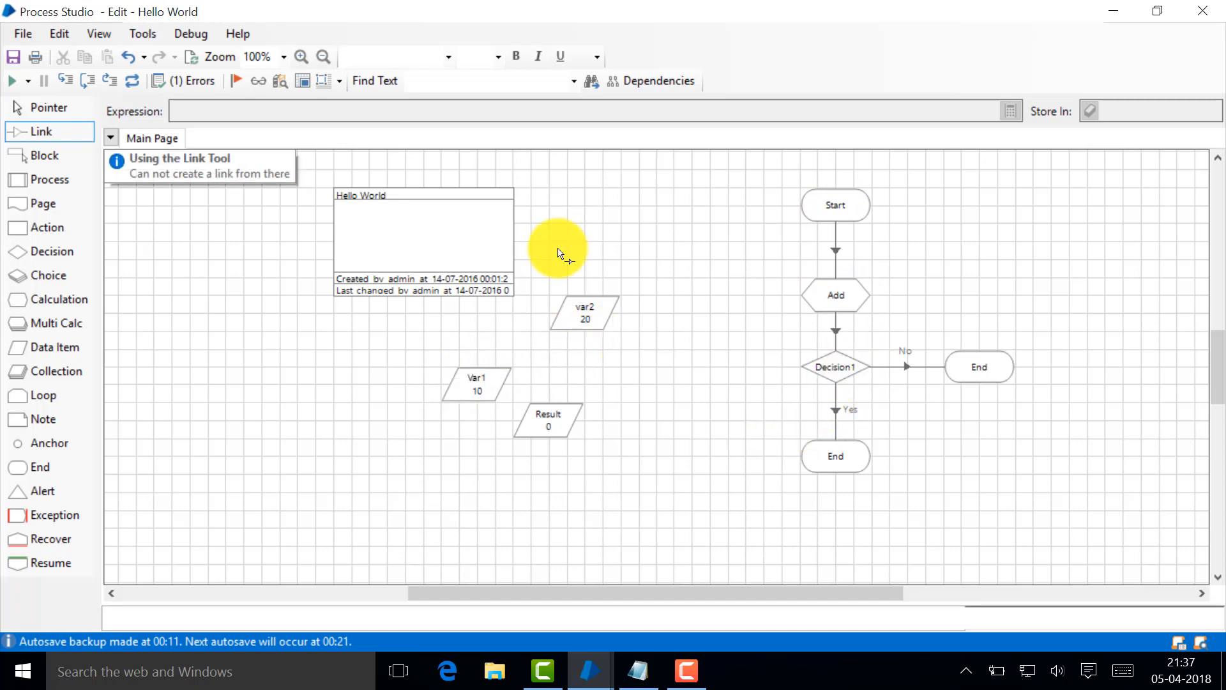
Review Decision1, run the process, and dismiss the unbracketed data item error
double_click(834, 367)
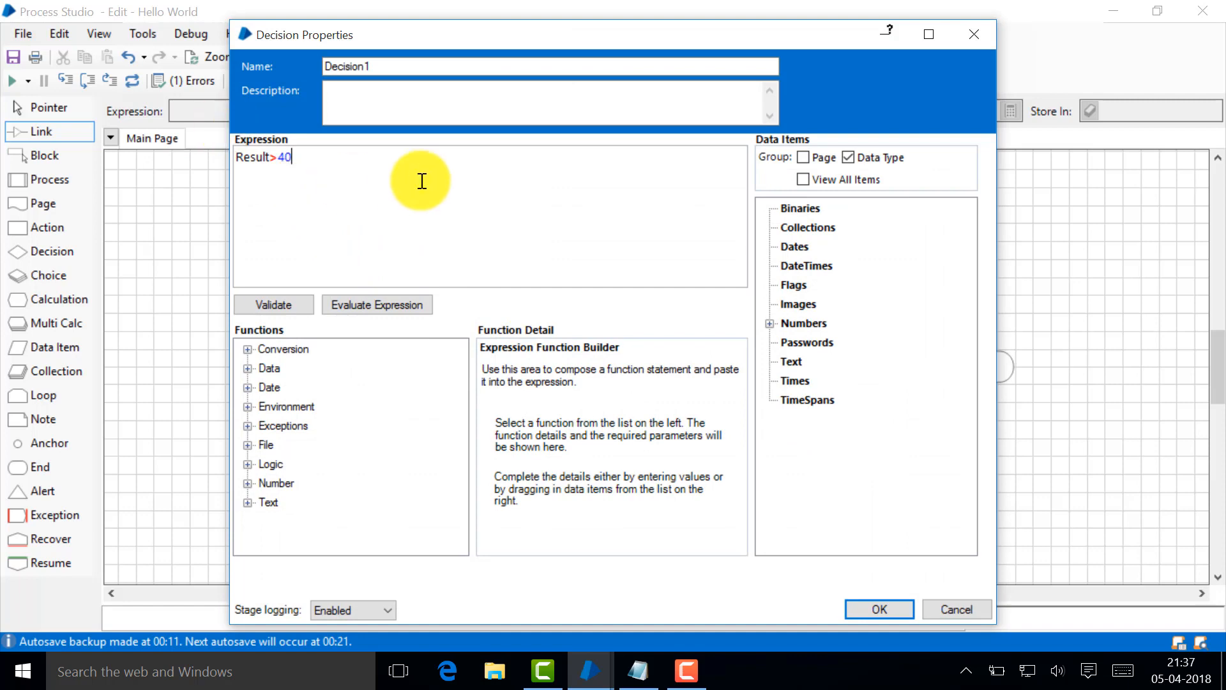
mouse_move(642, 30)
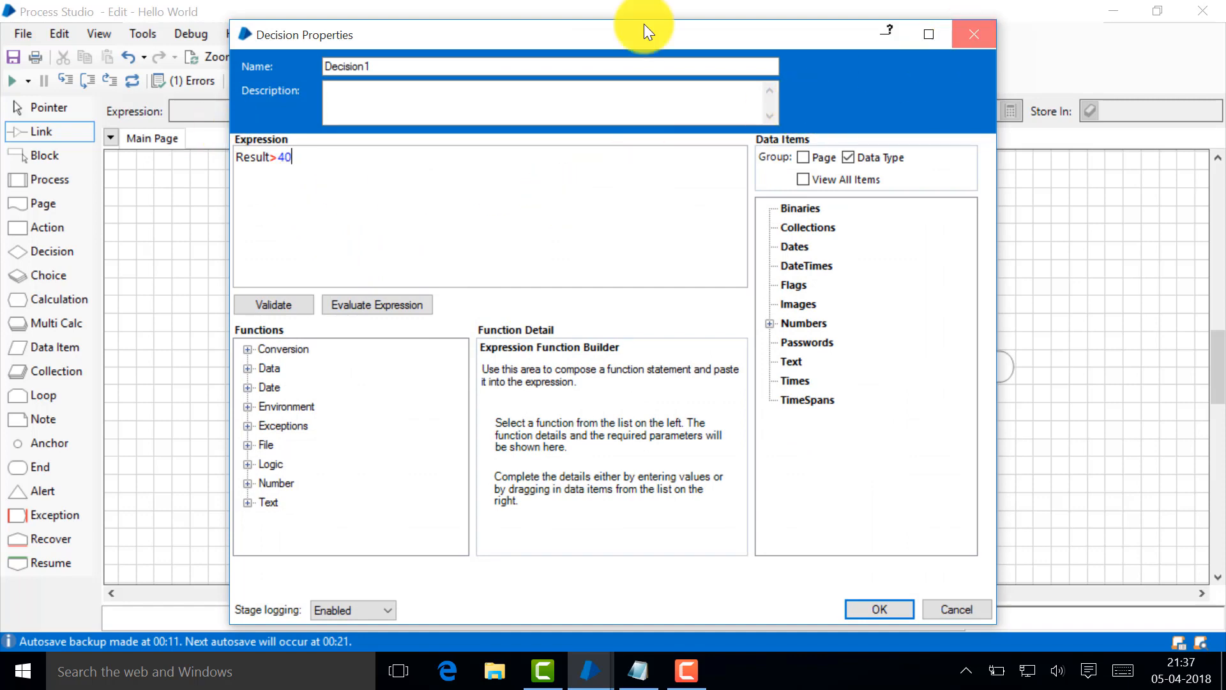
click(879, 609)
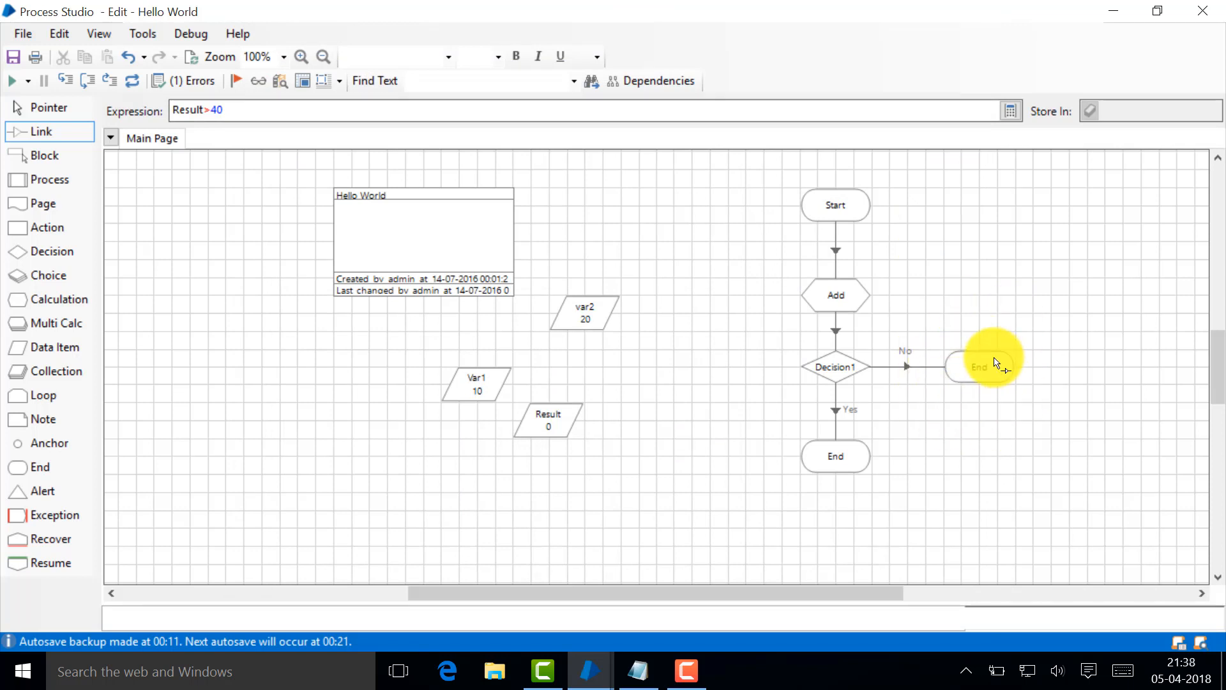
mouse_move(98, 123)
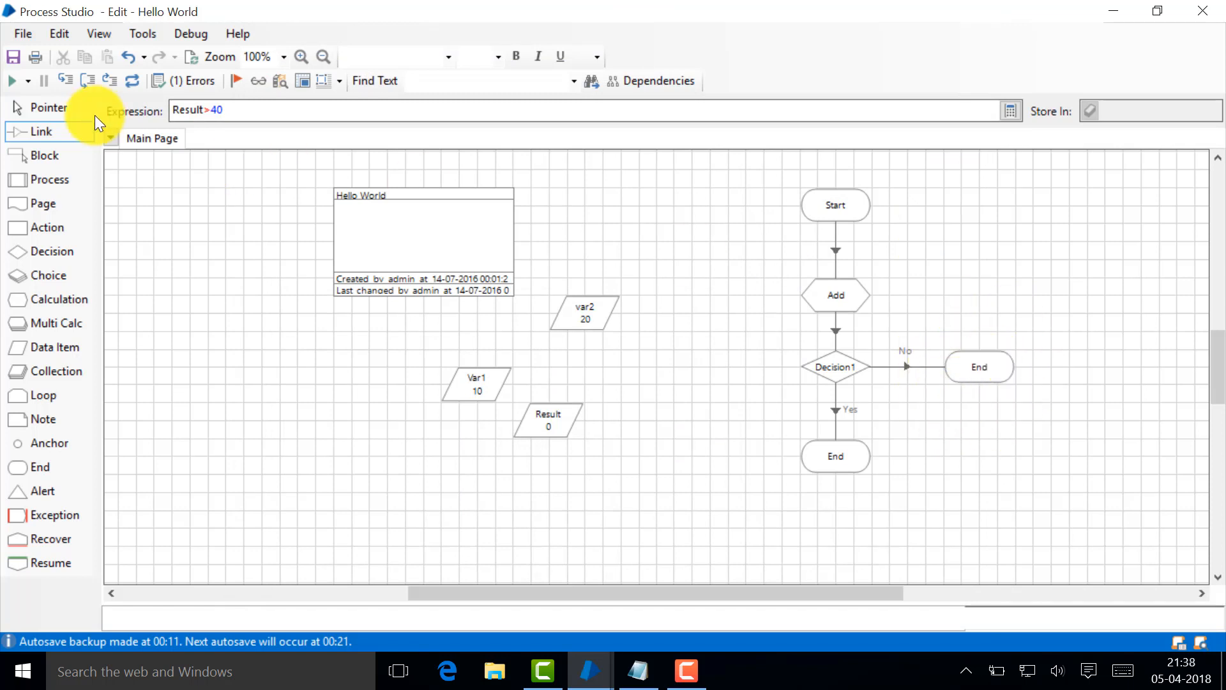
click(12, 81)
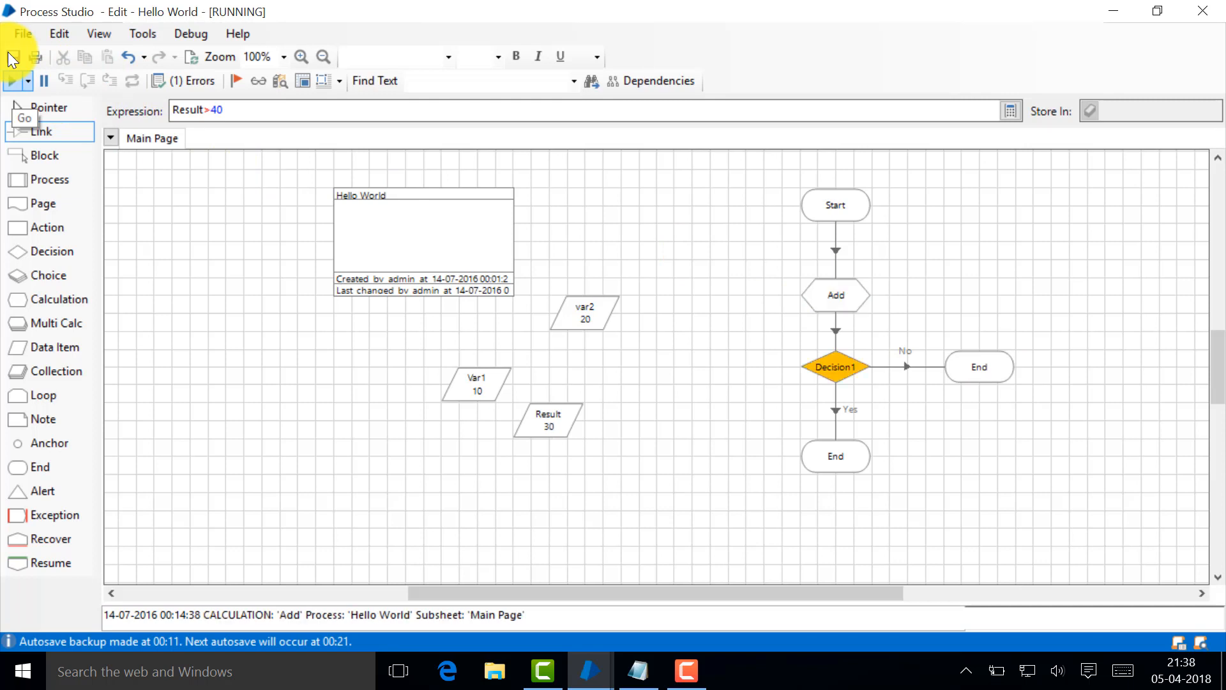
click(11, 81)
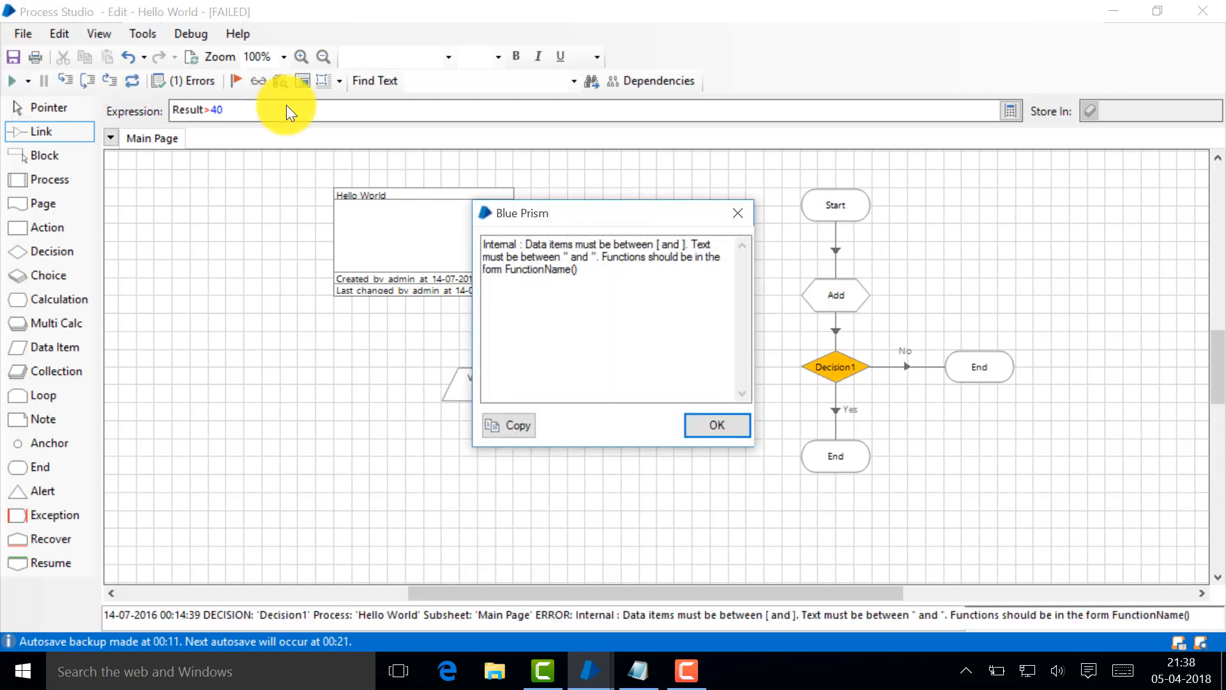
mouse_move(691, 274)
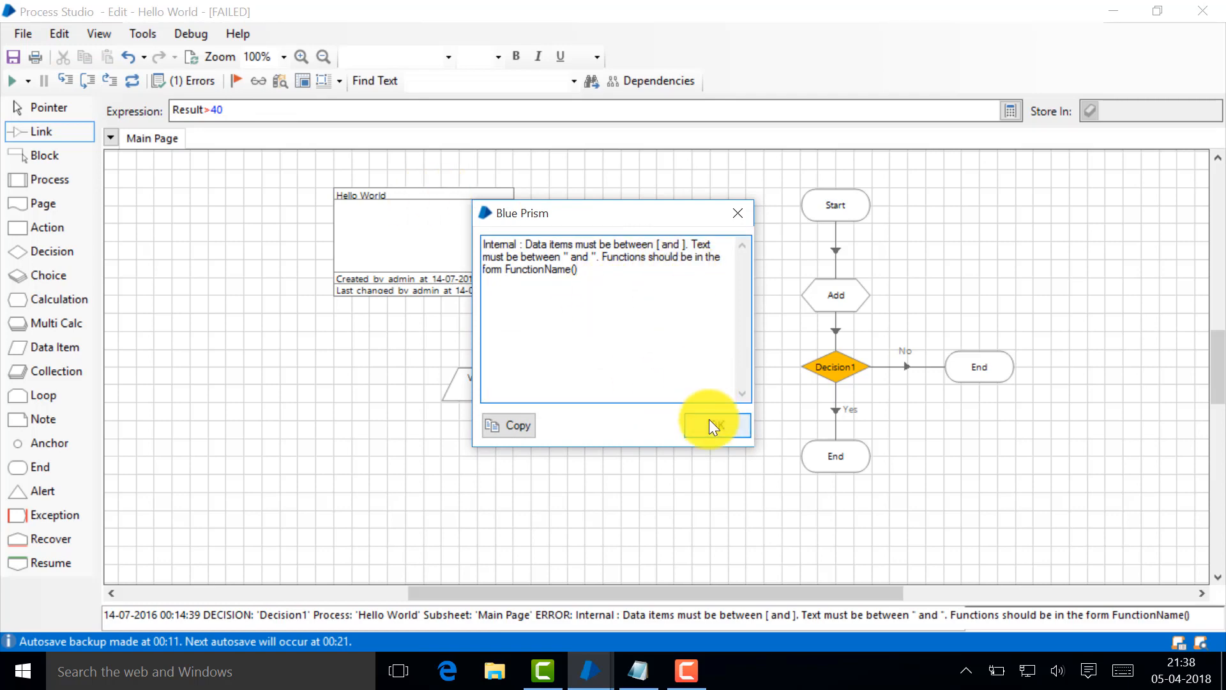
click(710, 424)
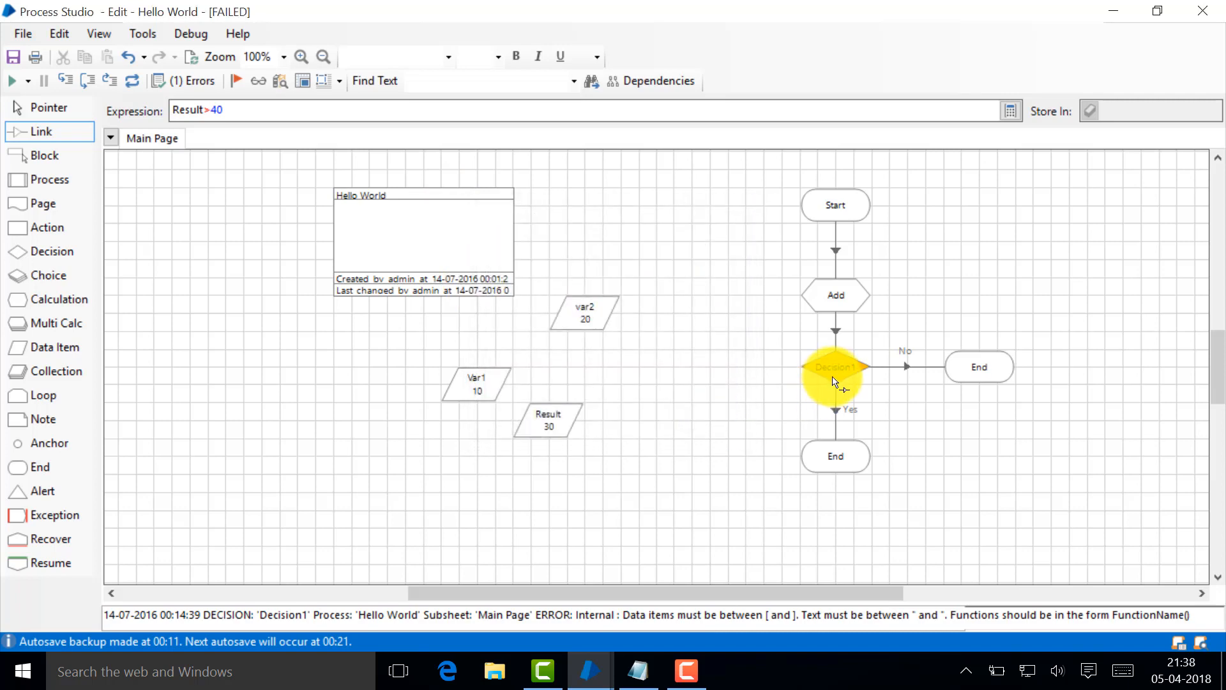
Rebuild Decision1's expression as [Result]>40 using the Numbers data item list
double_click(836, 367)
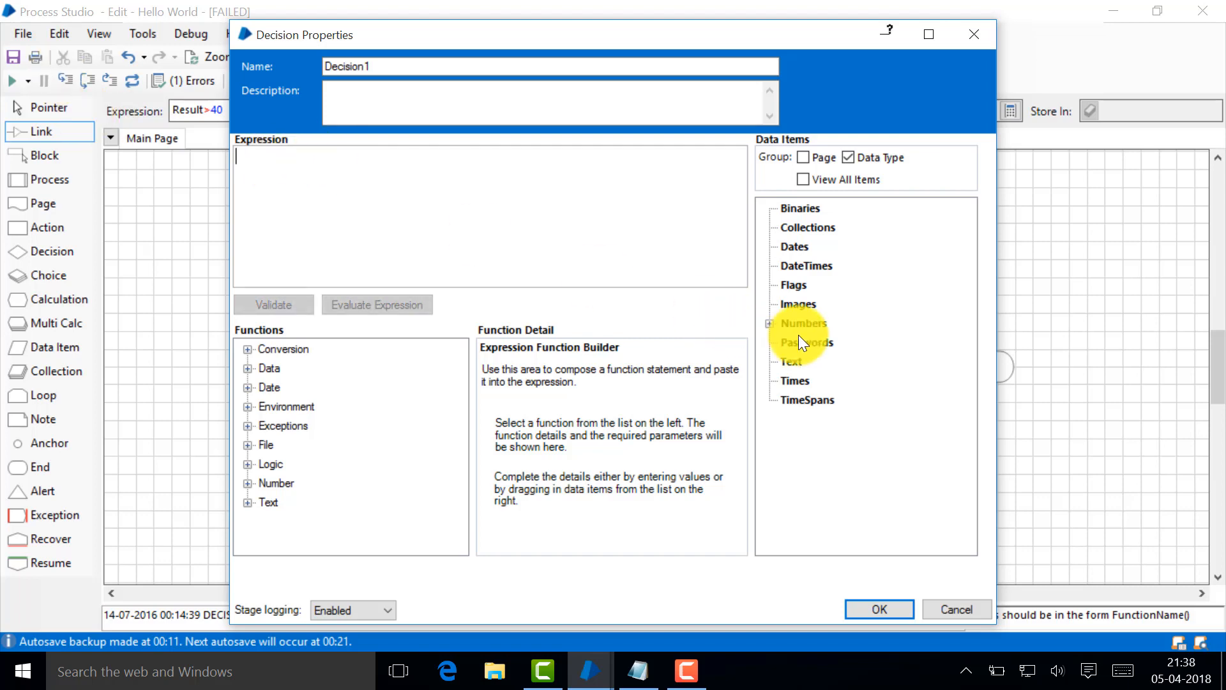
click(768, 324)
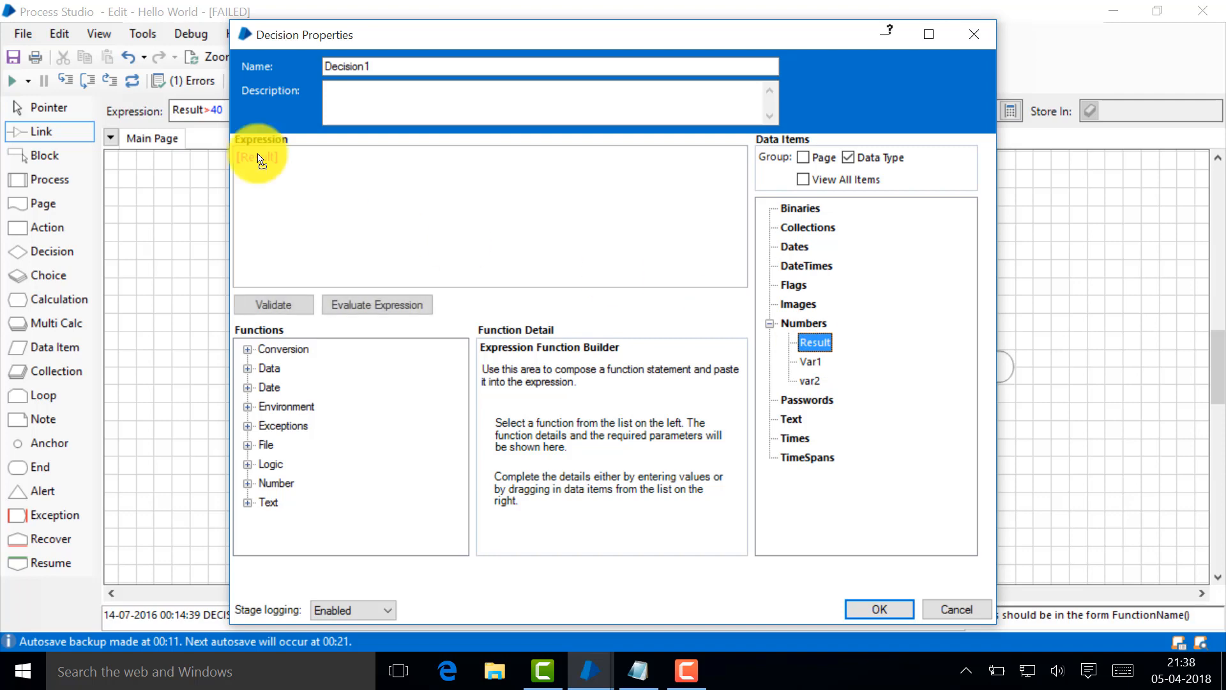
double_click(258, 156)
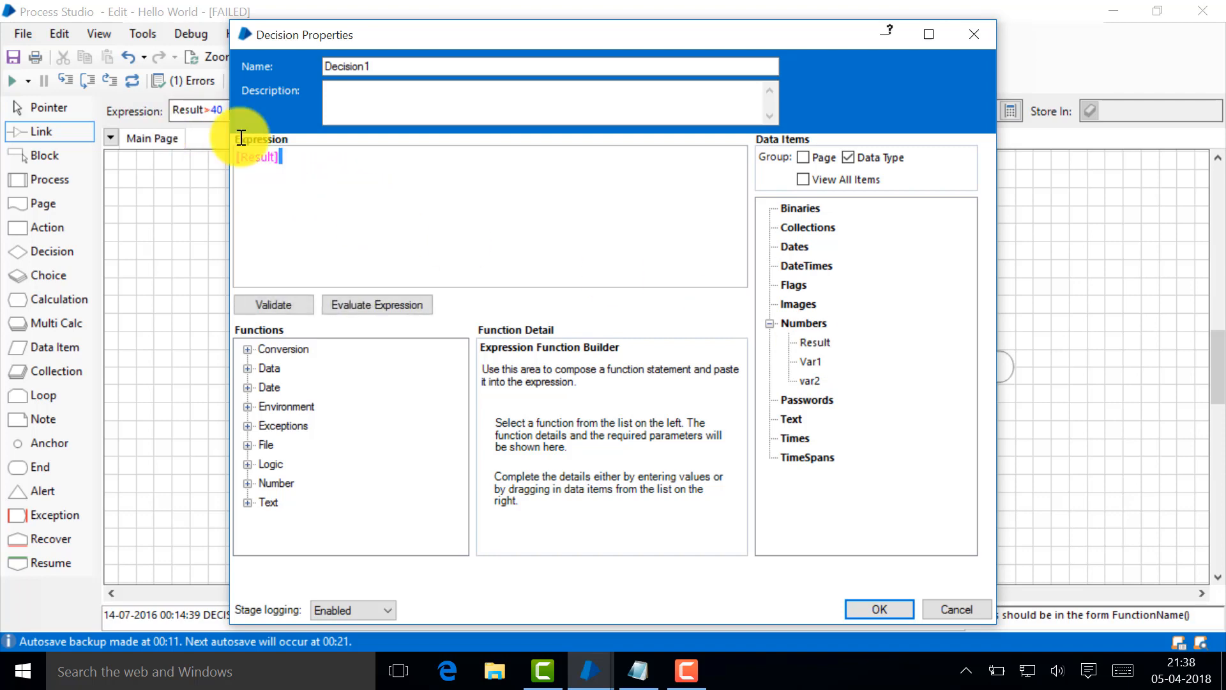
text(>4)
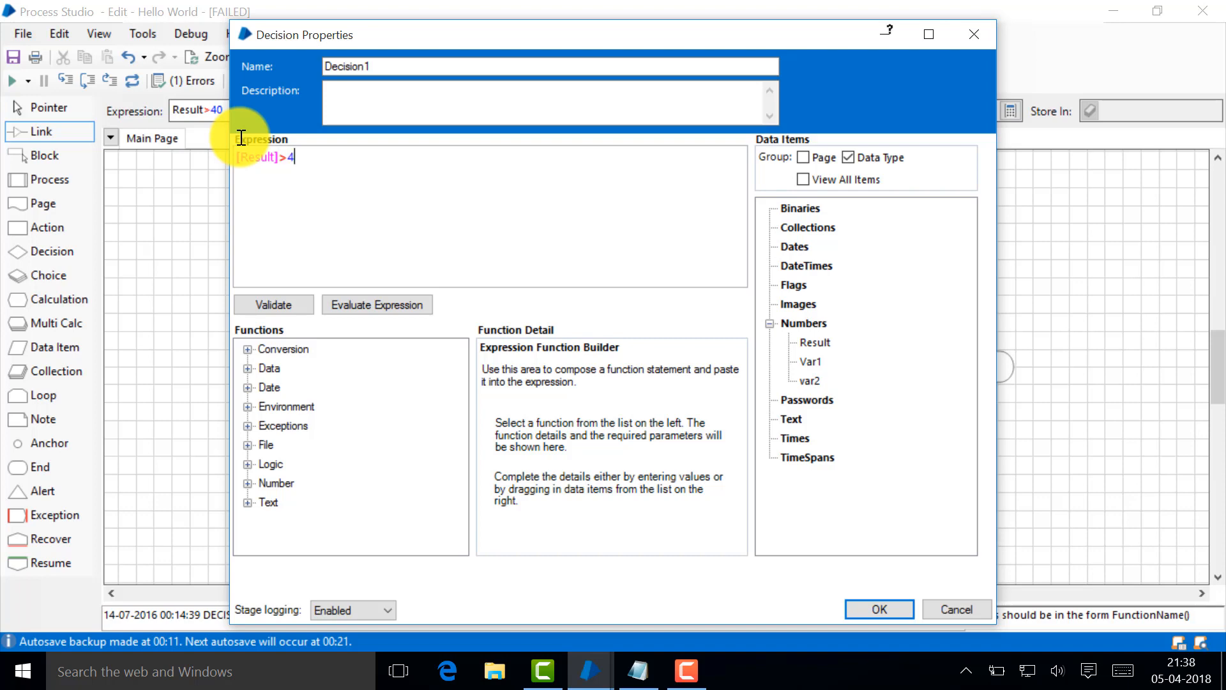
click(879, 610)
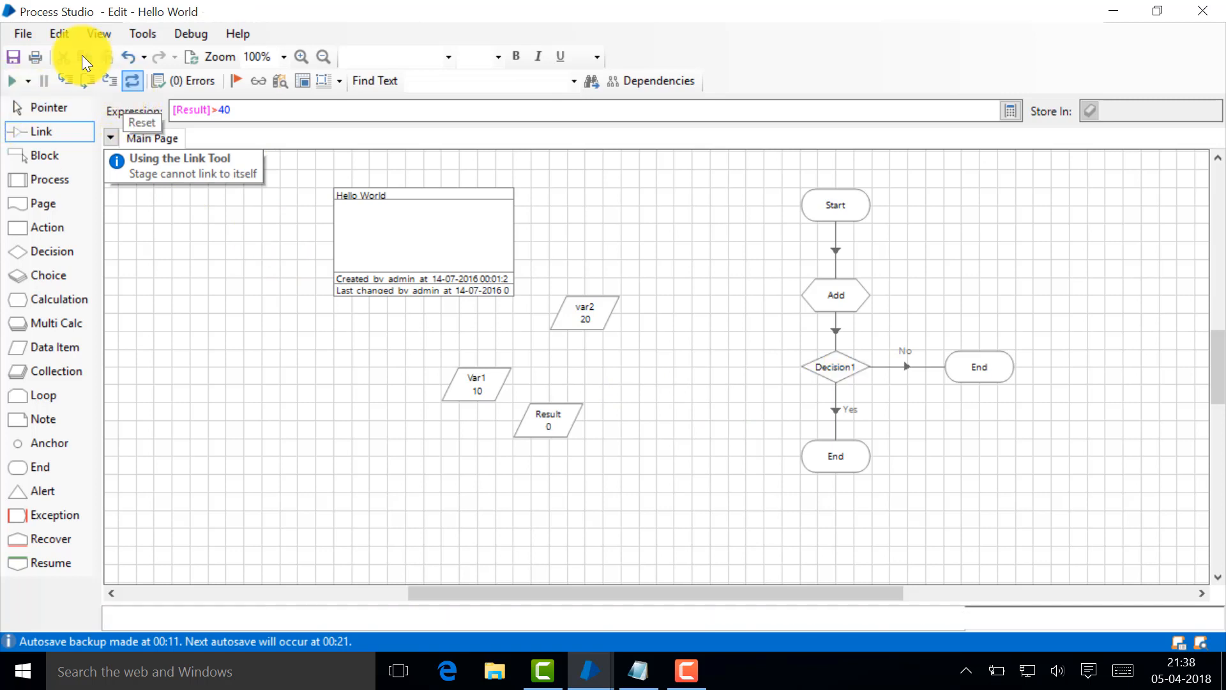
Run the Hello World process to completion at the No-branch End stage
click(11, 81)
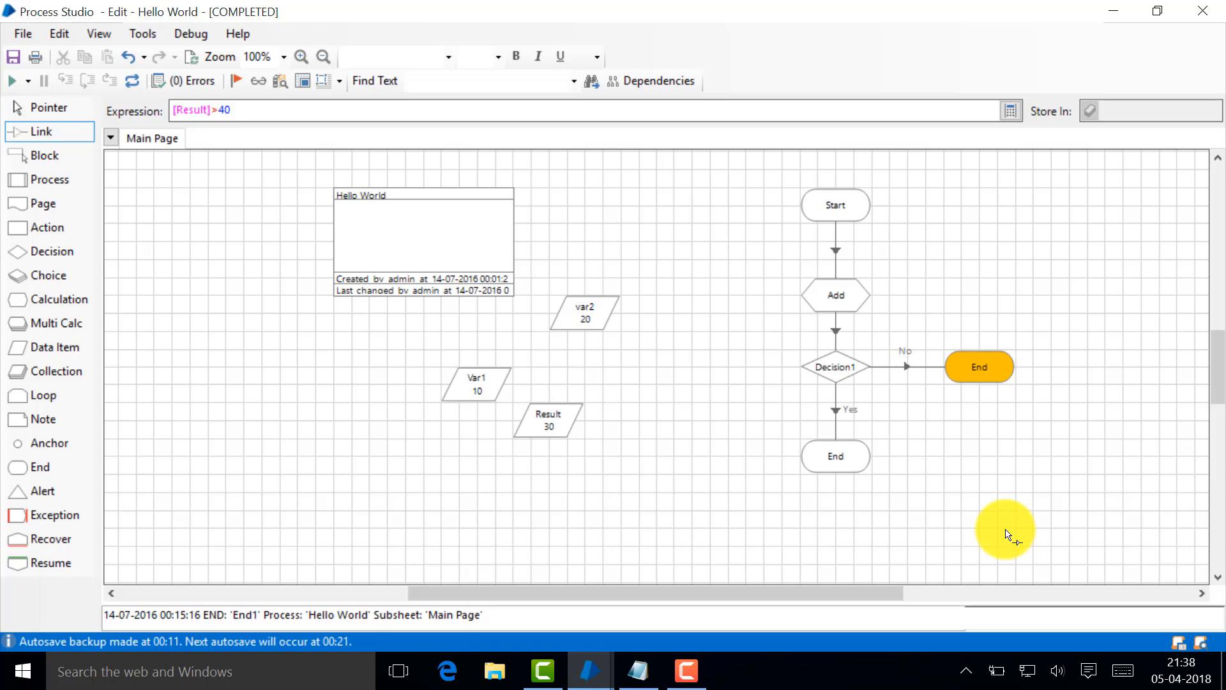
mouse_move(870, 287)
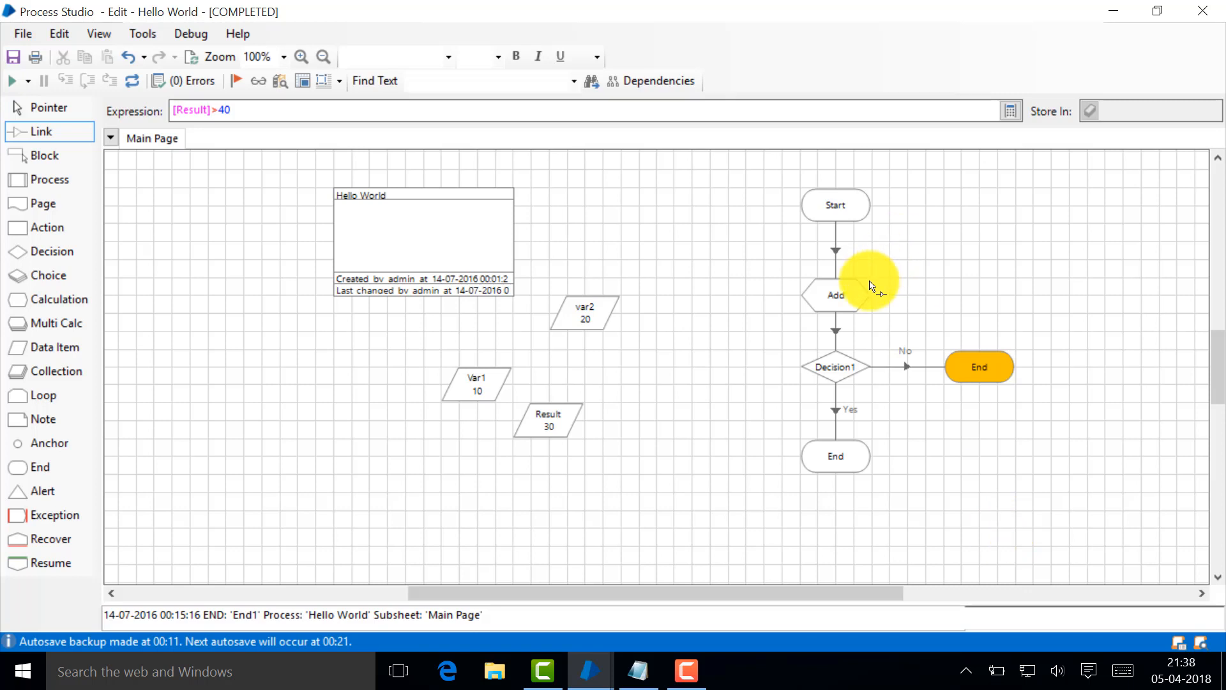
mouse_move(765, 272)
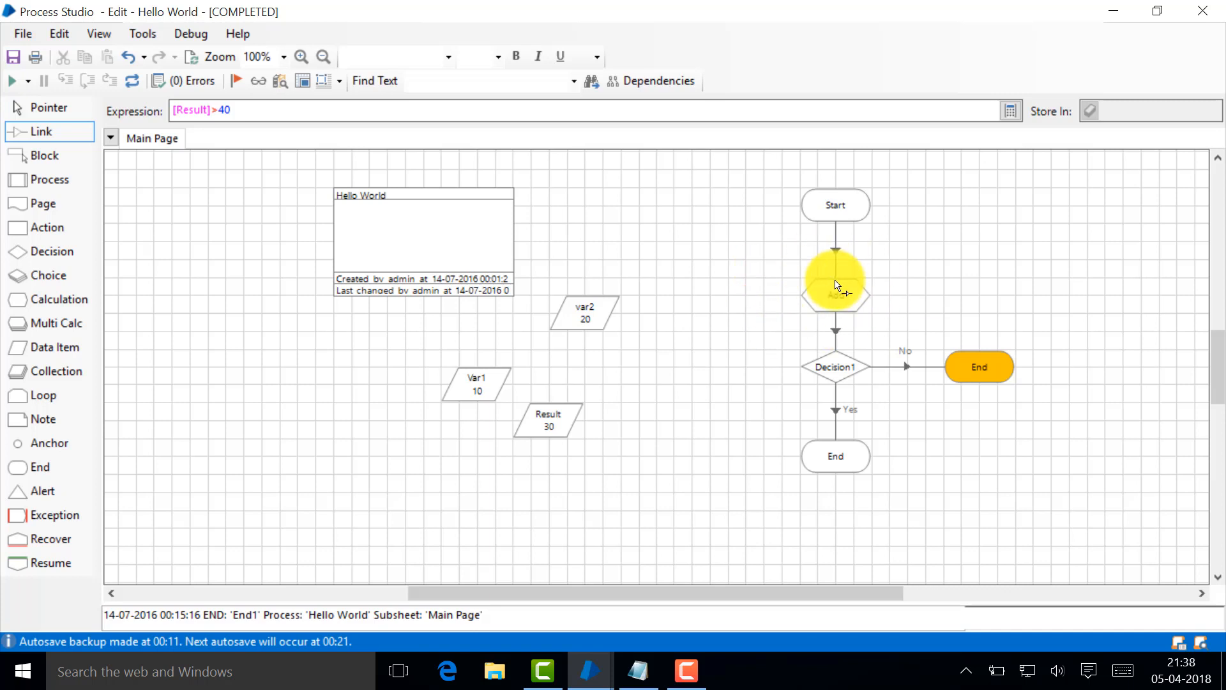
mouse_move(836, 293)
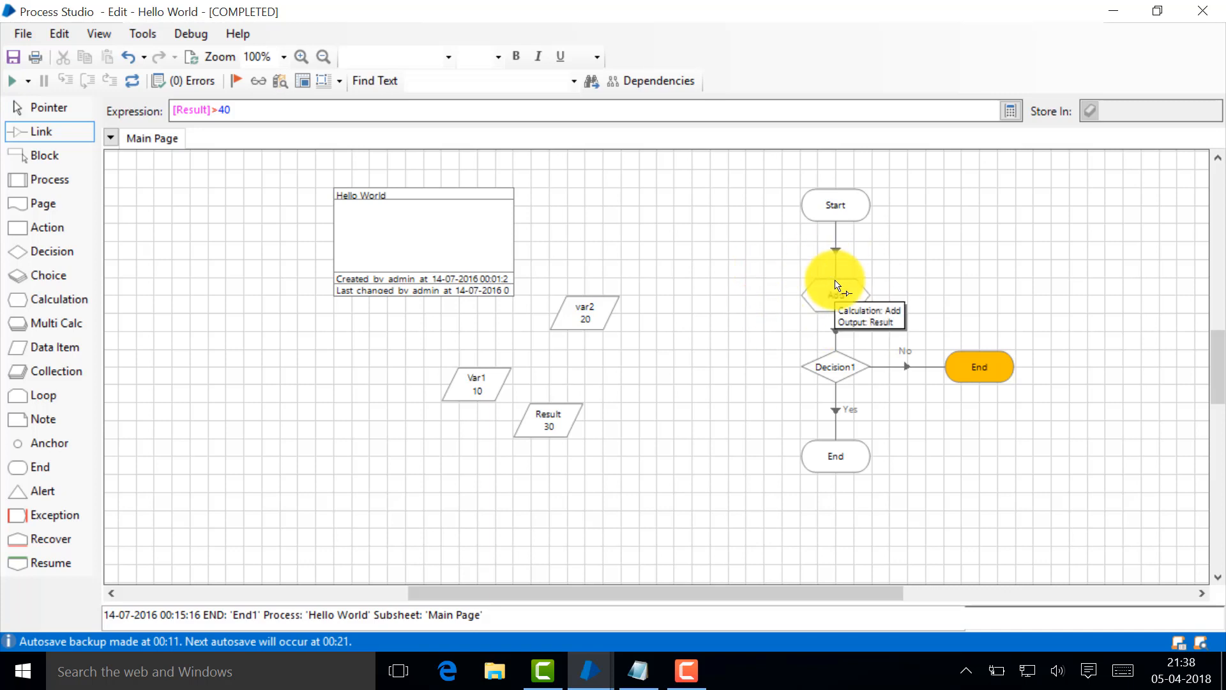
mouse_move(559, 195)
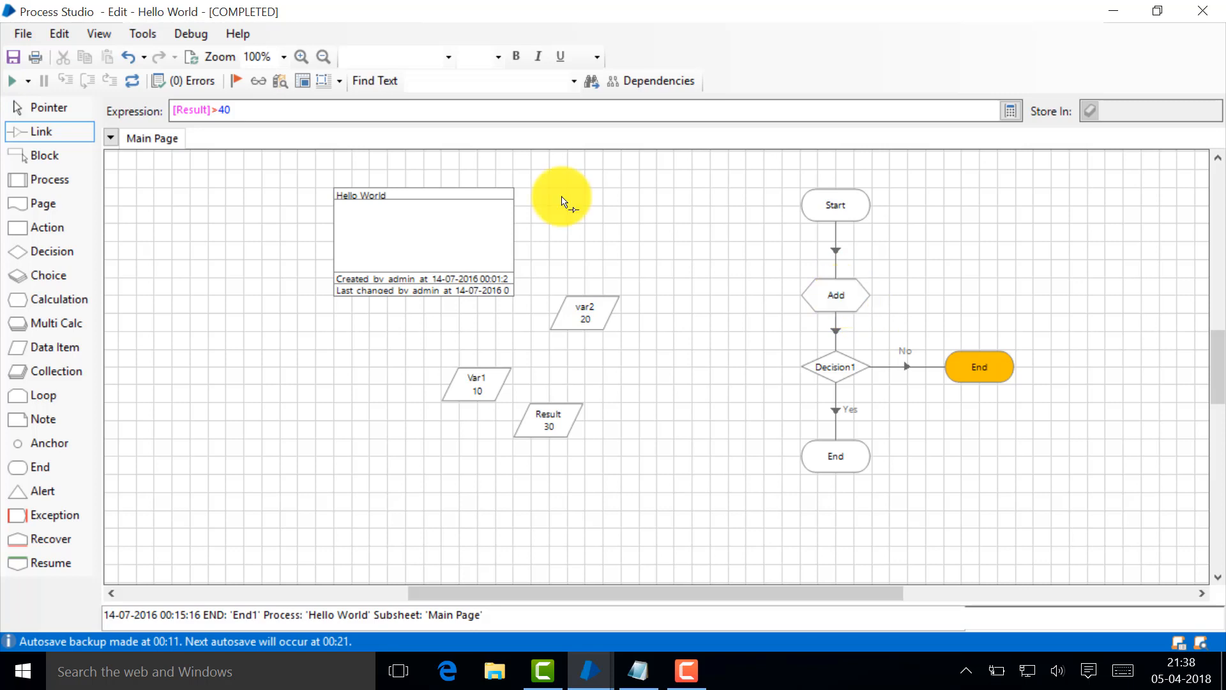
mouse_move(835, 295)
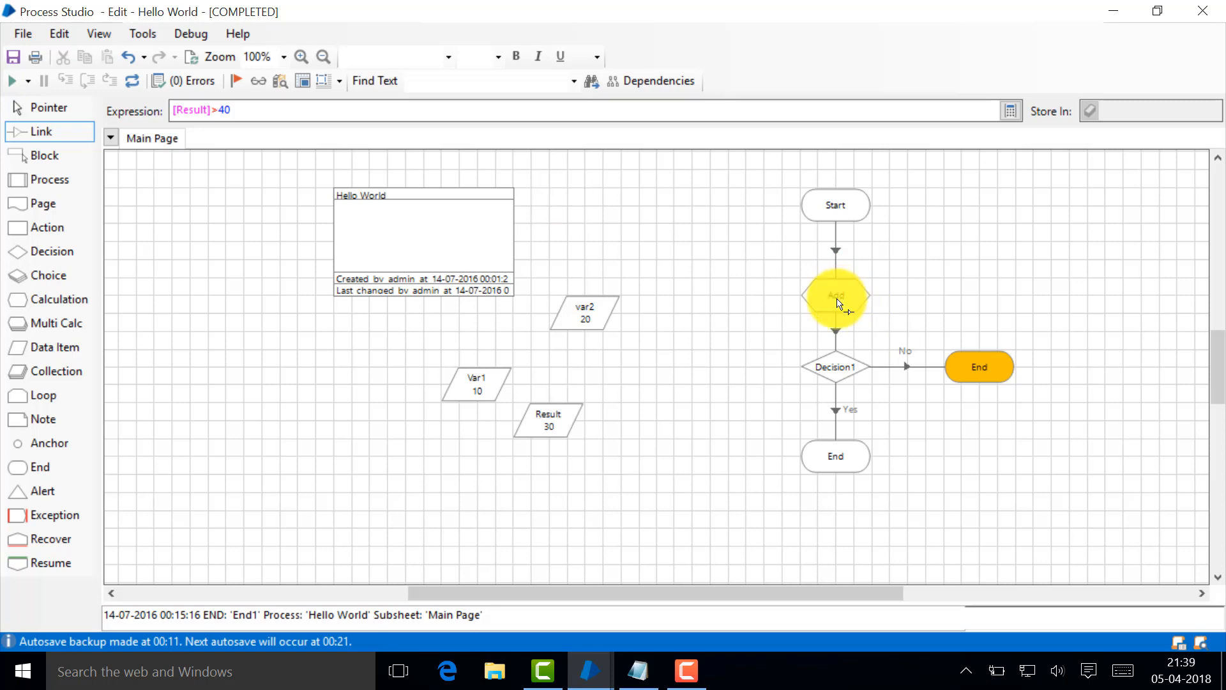
mouse_move(552, 246)
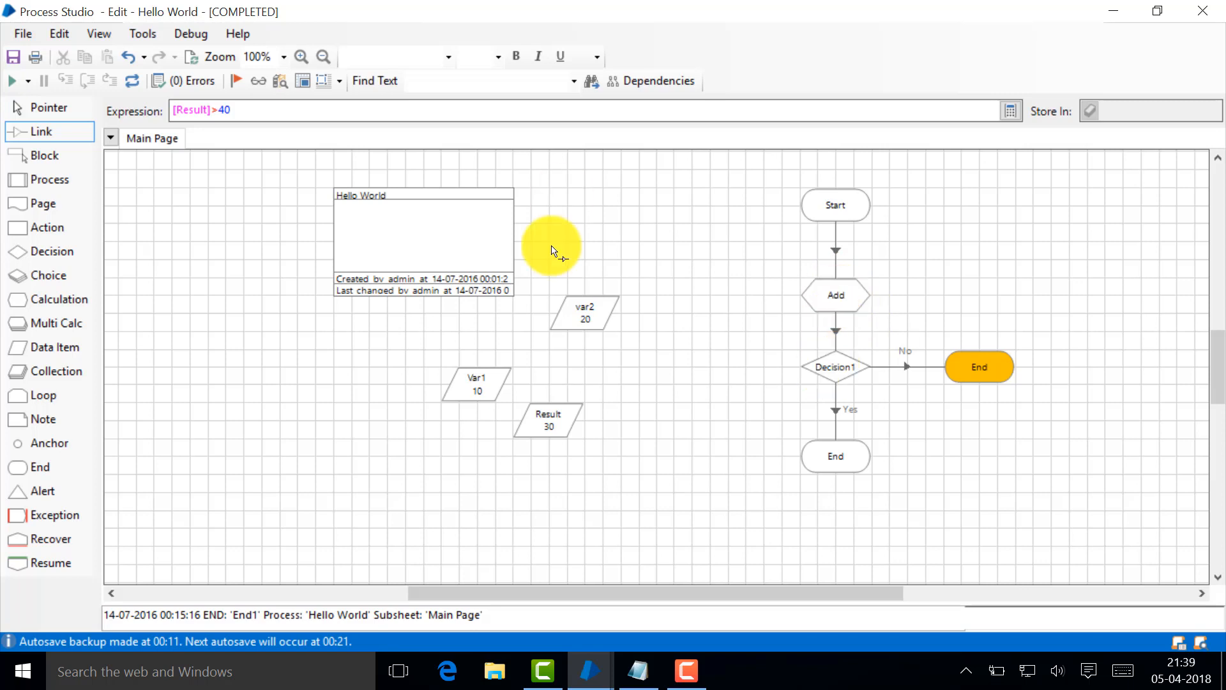
mouse_move(834, 367)
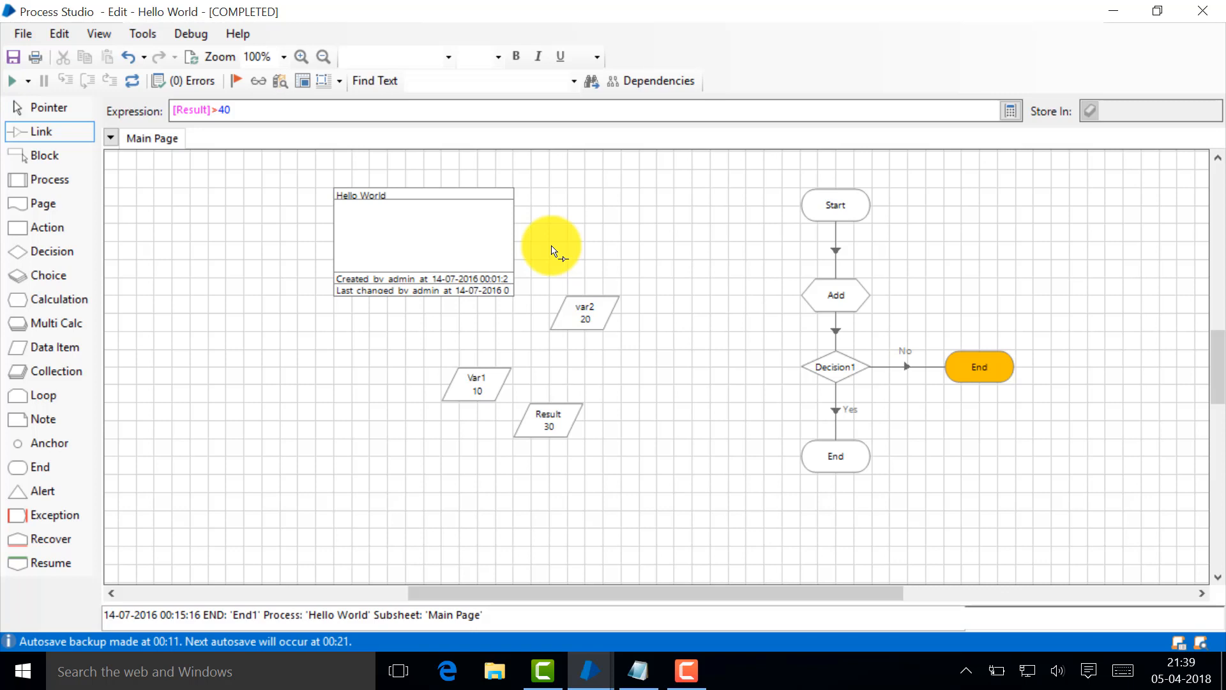
mouse_move(979, 367)
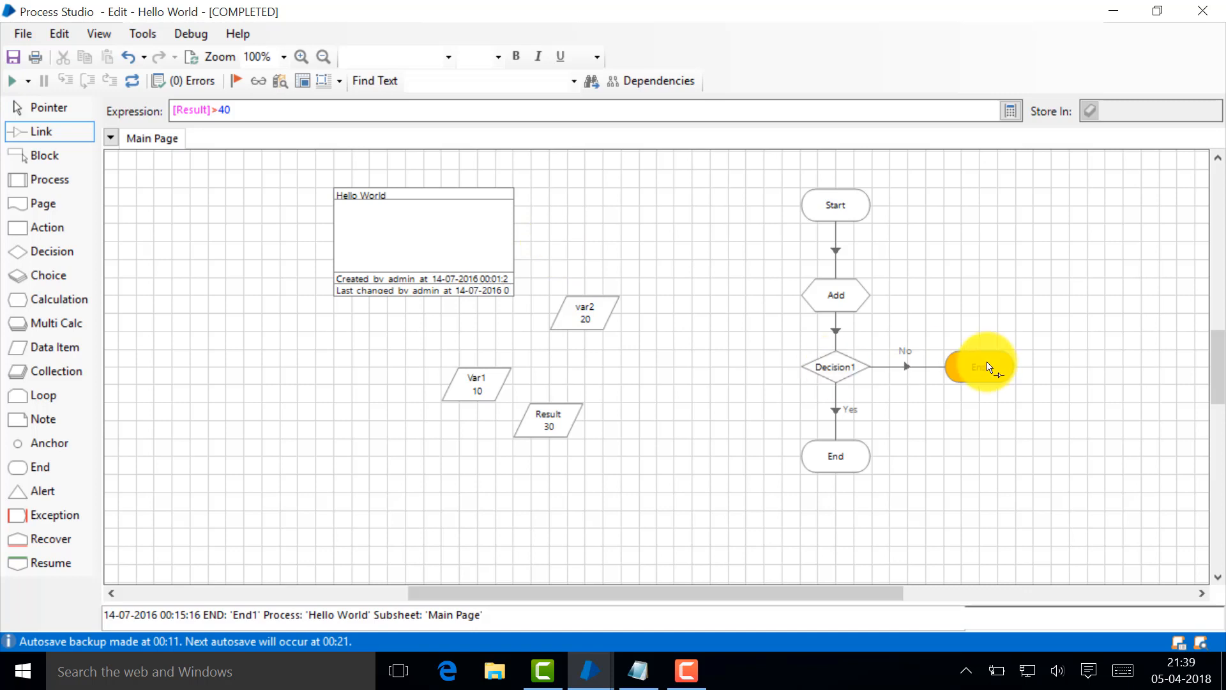
mouse_move(313, 258)
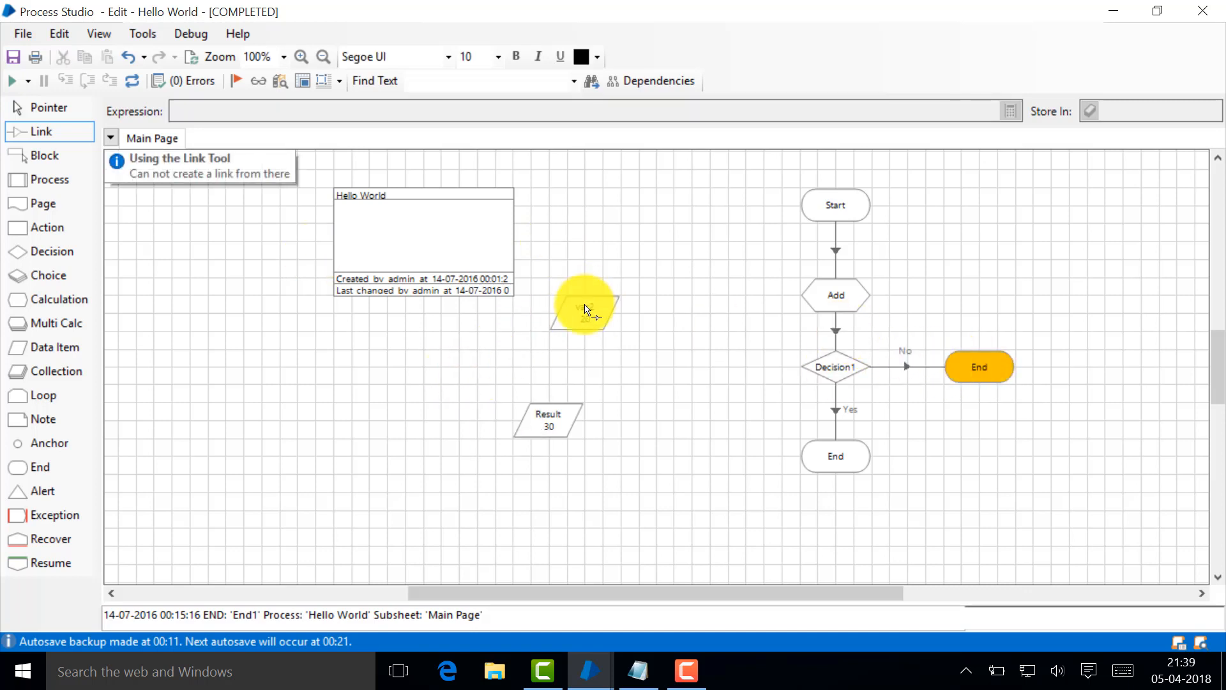
mouse_move(391, 343)
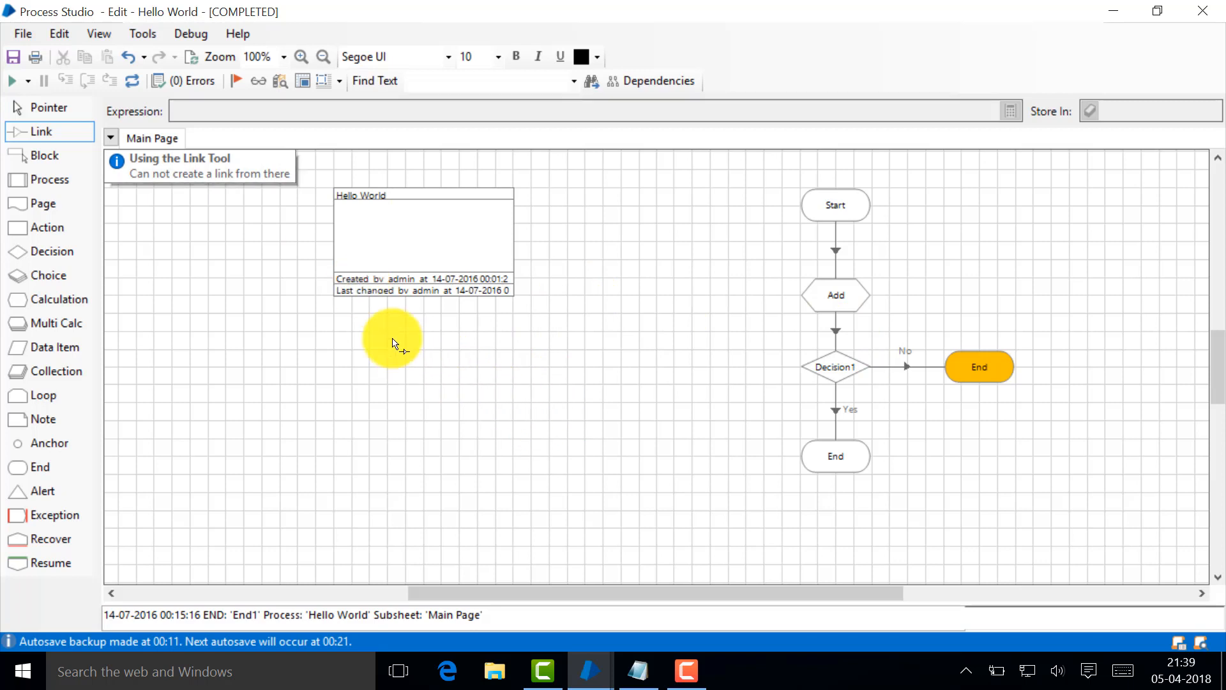
mouse_move(54, 347)
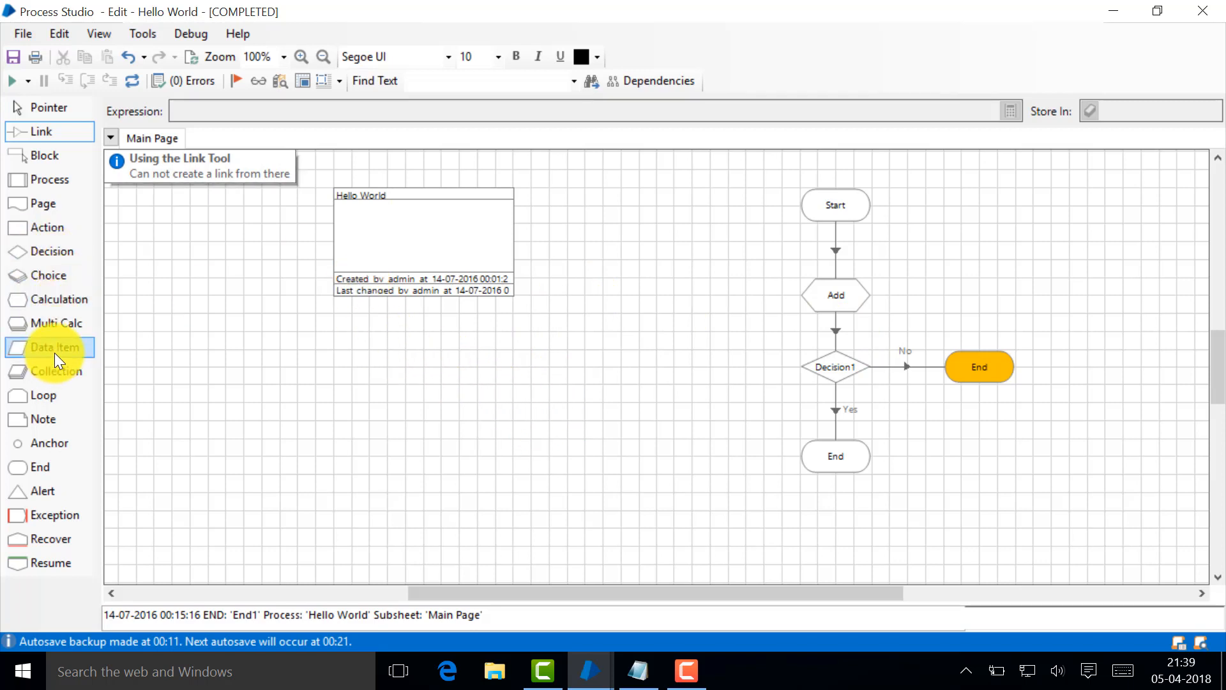
mouse_move(103, 368)
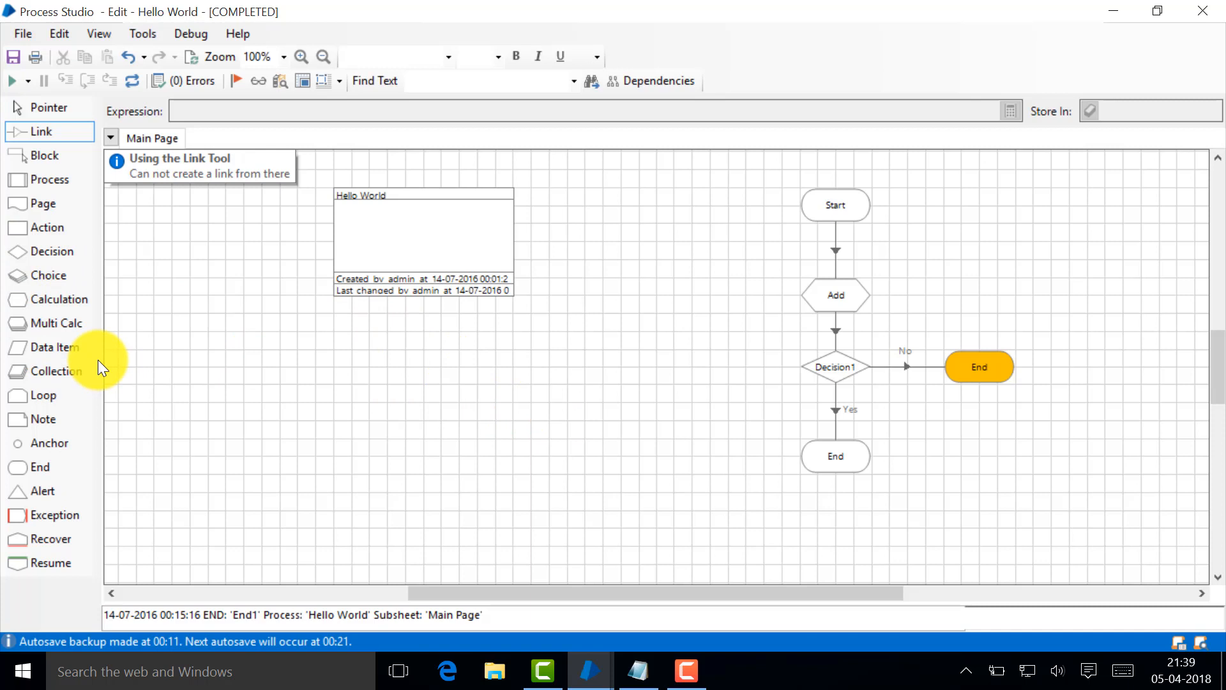
Place a new data item, Data1, on the page
click(531, 421)
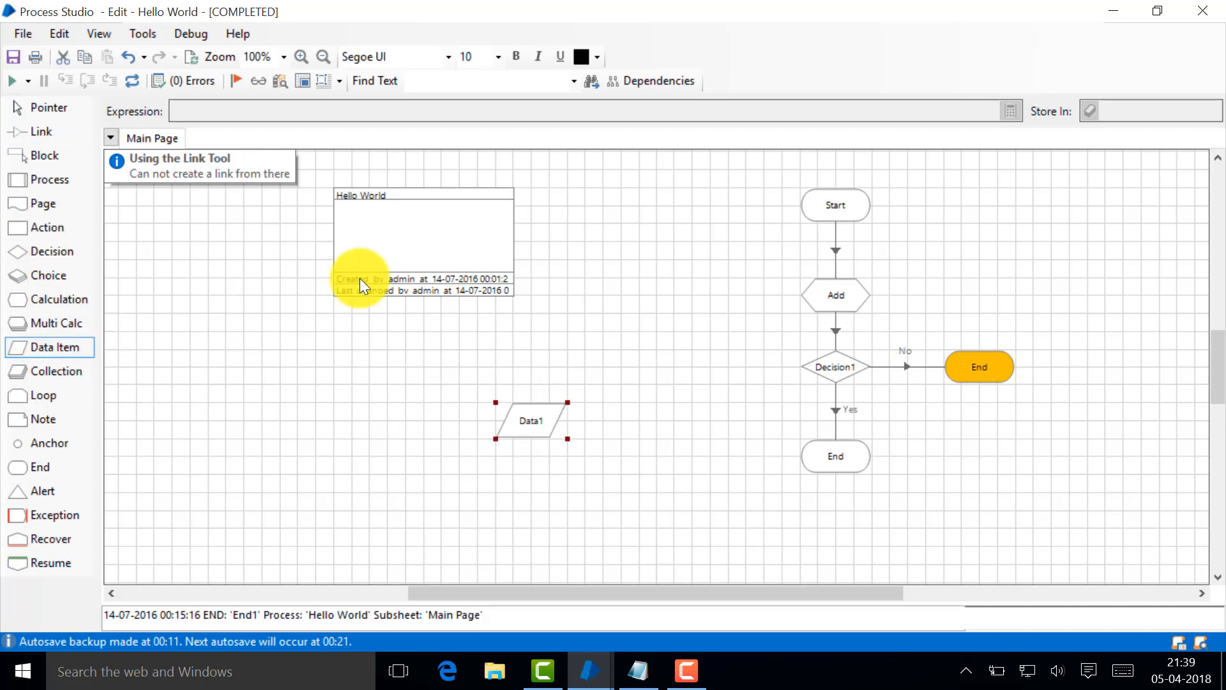
mouse_move(532, 420)
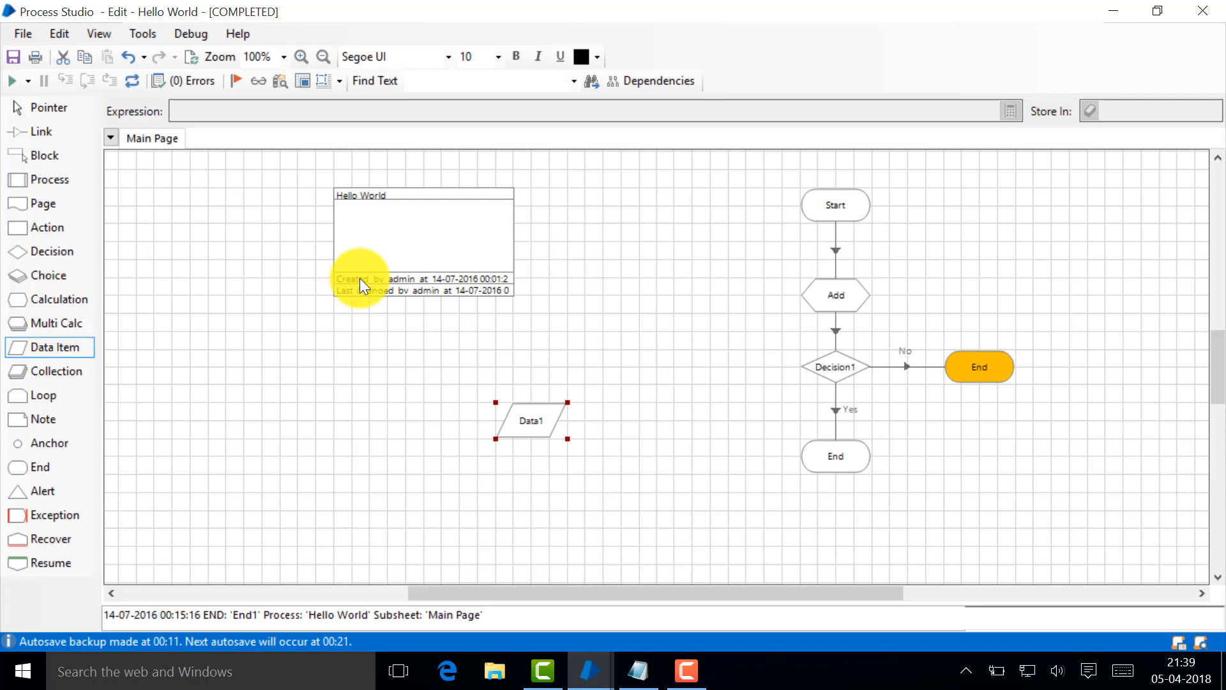
mouse_move(530, 421)
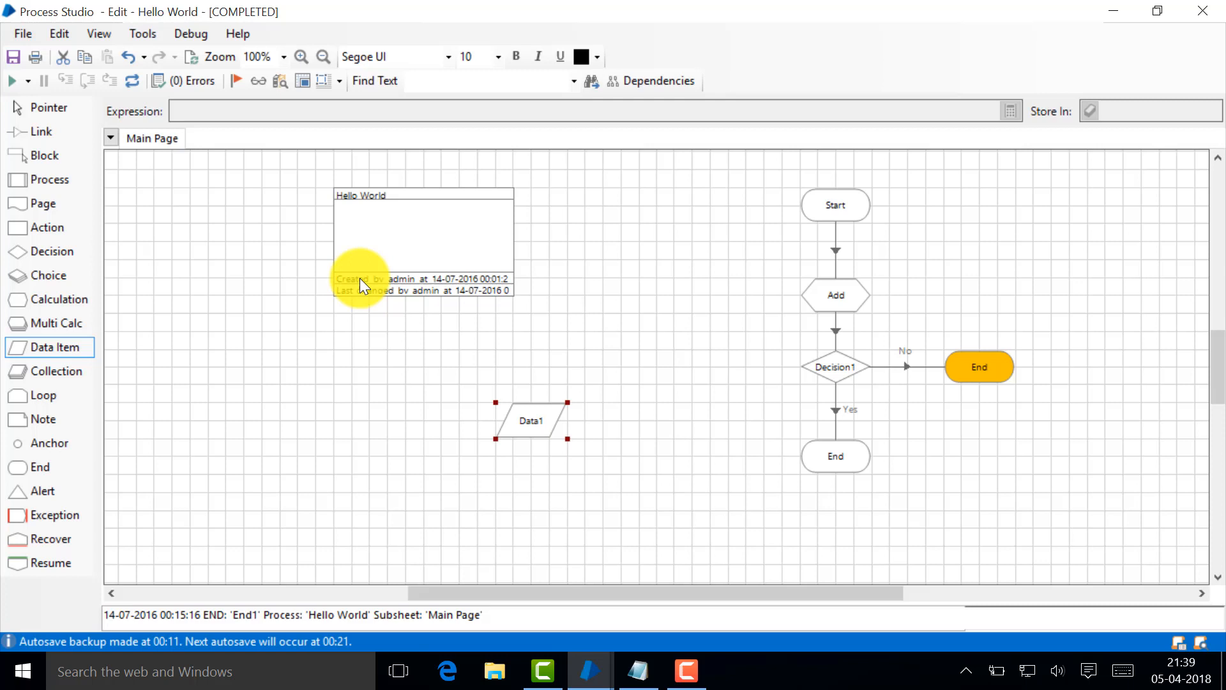
mouse_move(357, 284)
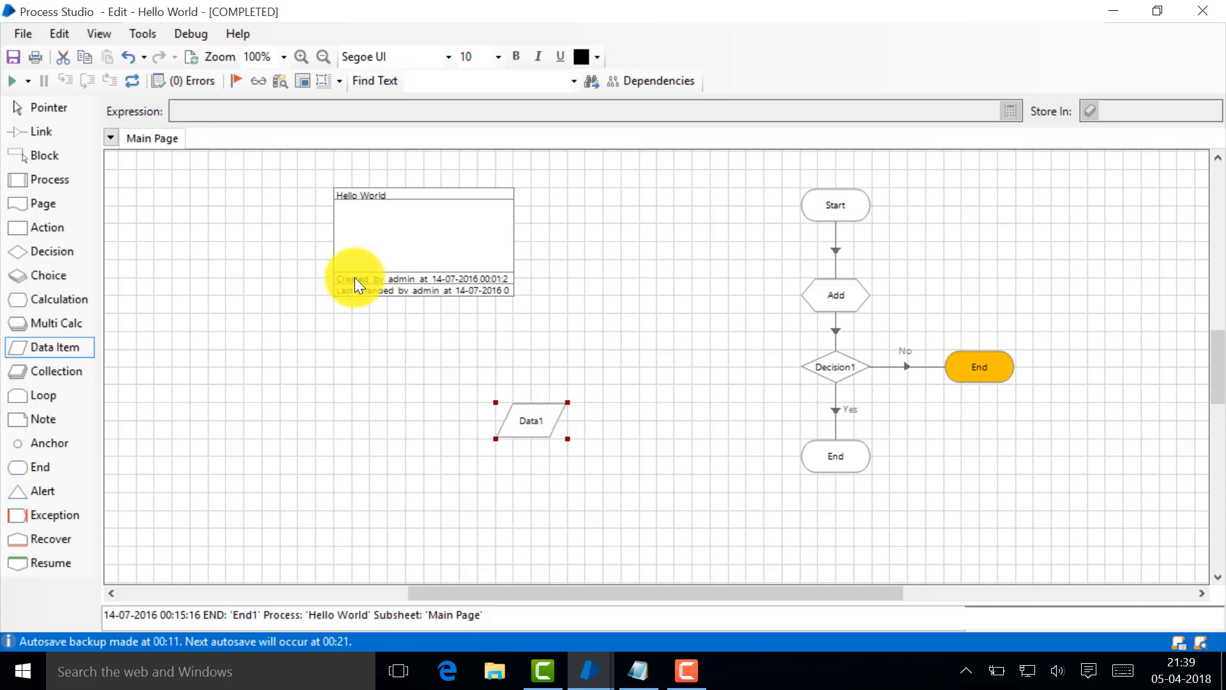
Make the data item a Number named count with initial value 10
double_click(530, 420)
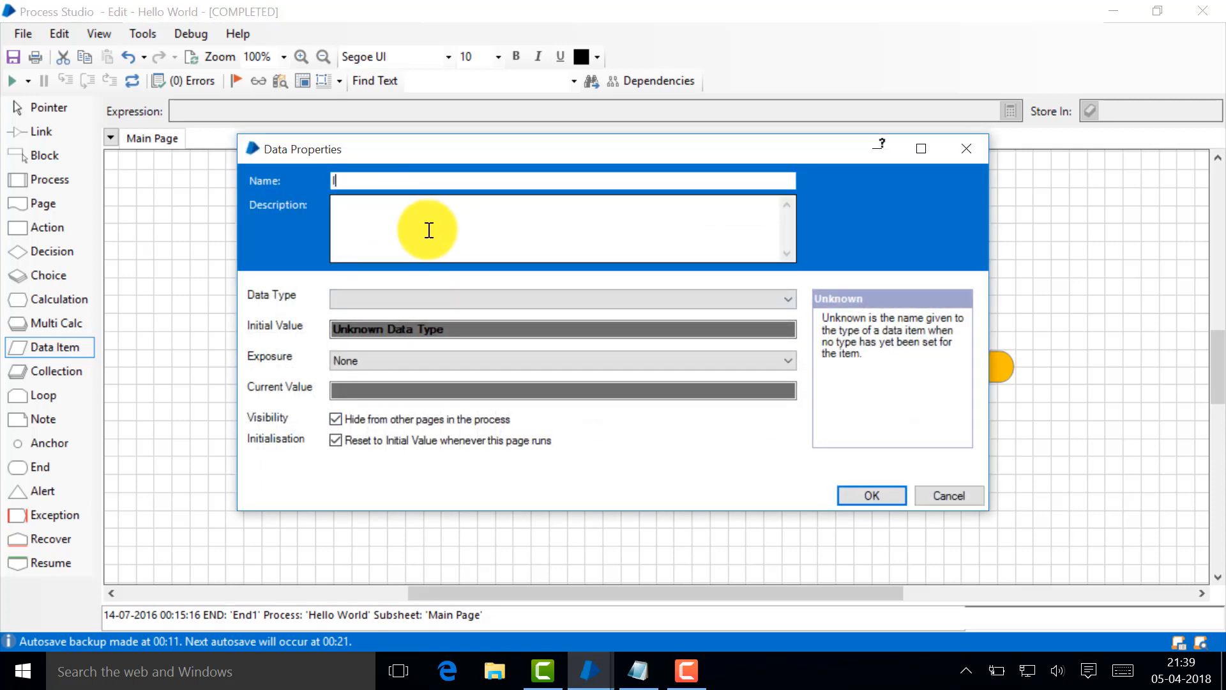
text(Incr)
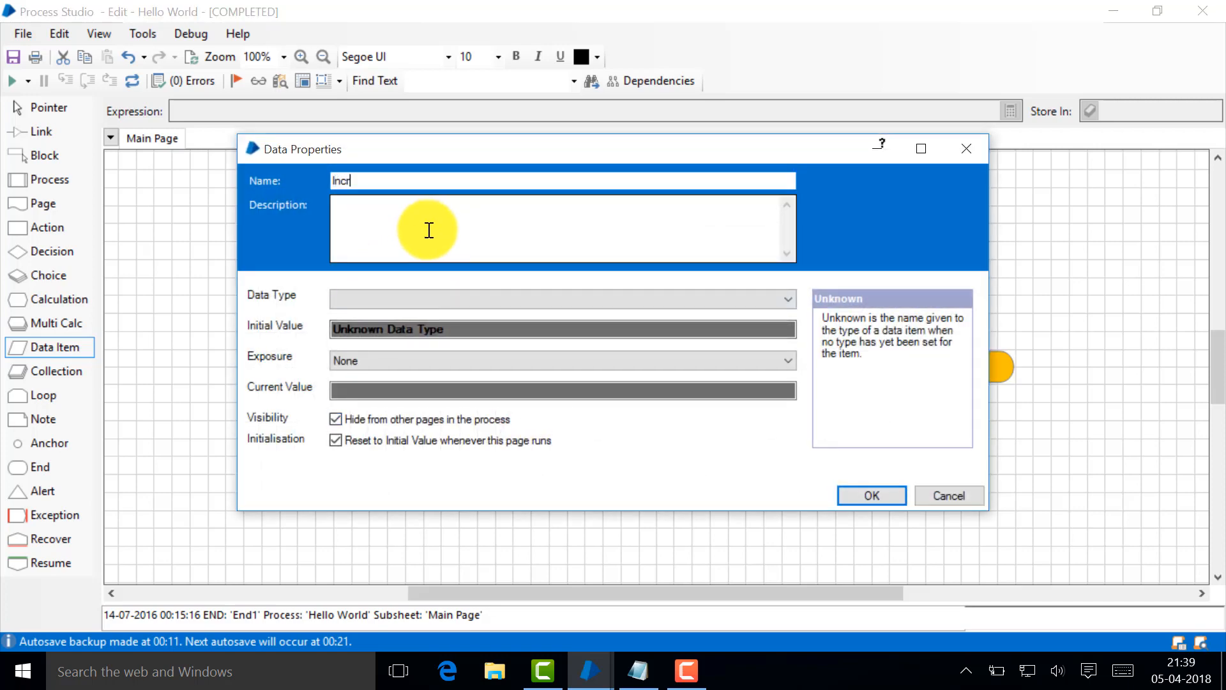
key(ctrl+a)
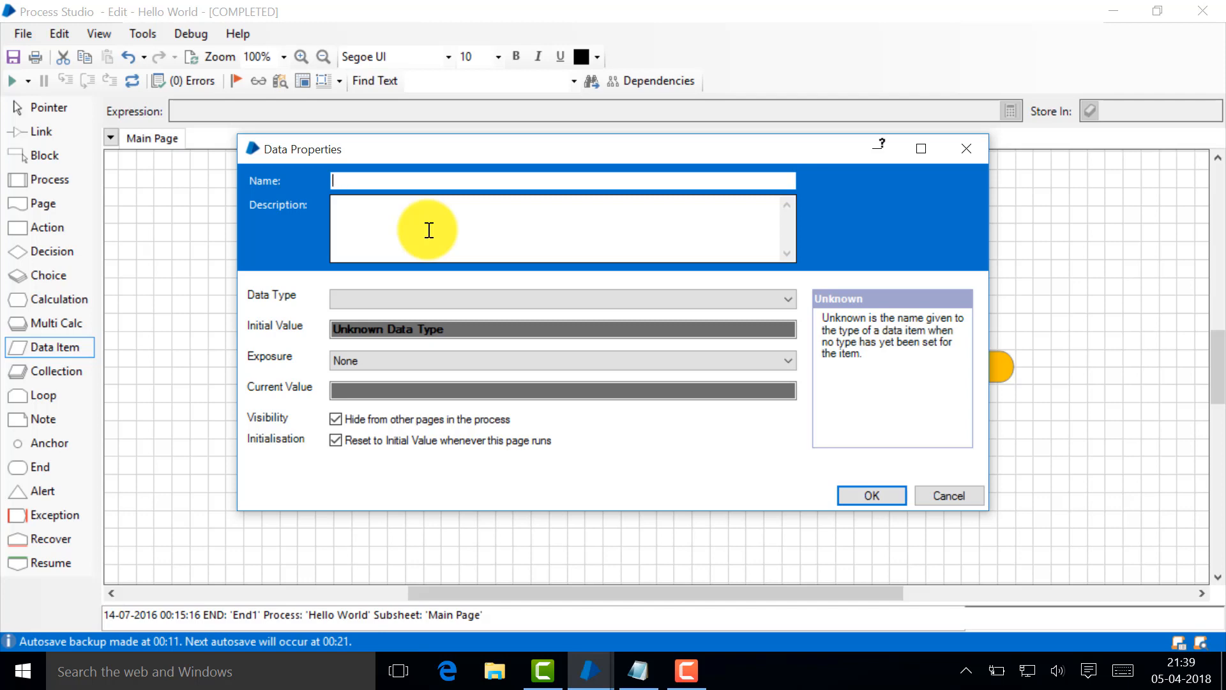
text(count)
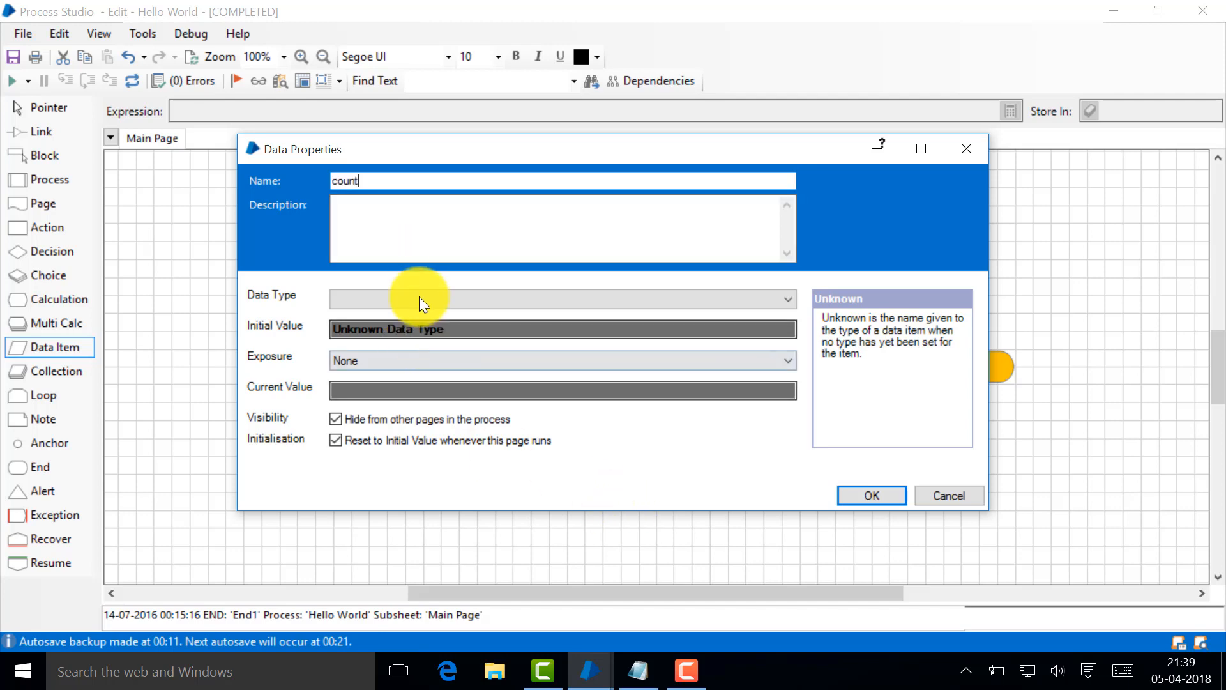
click(561, 299)
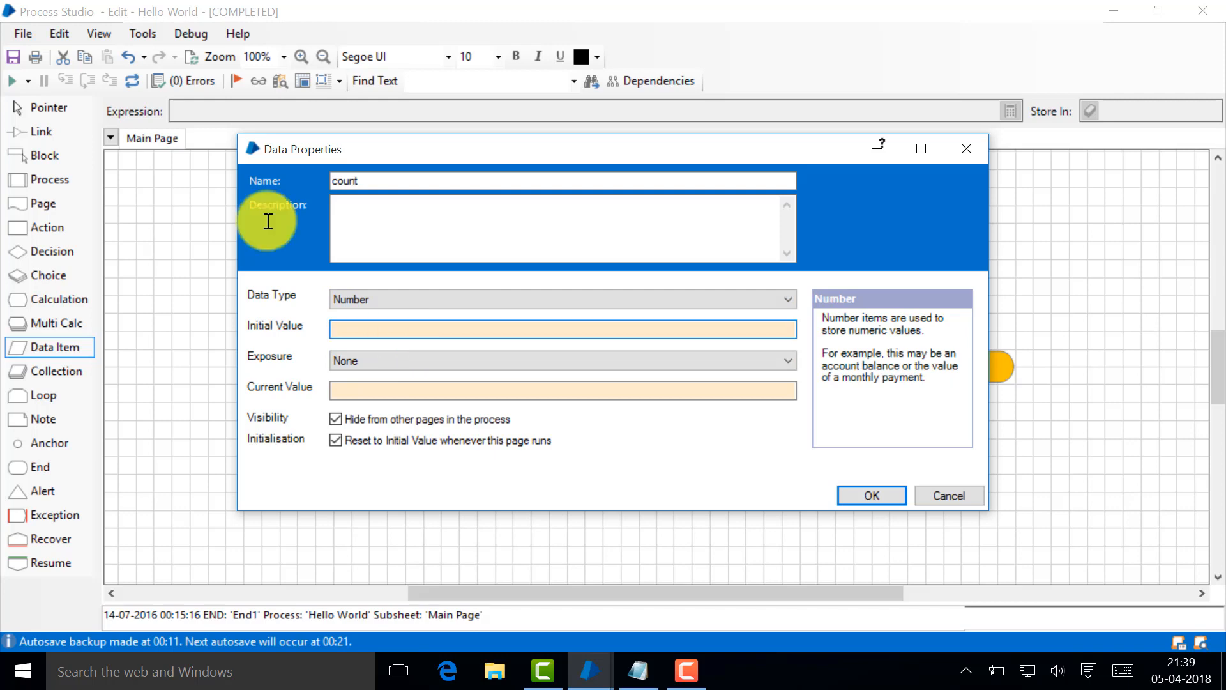
text(10)
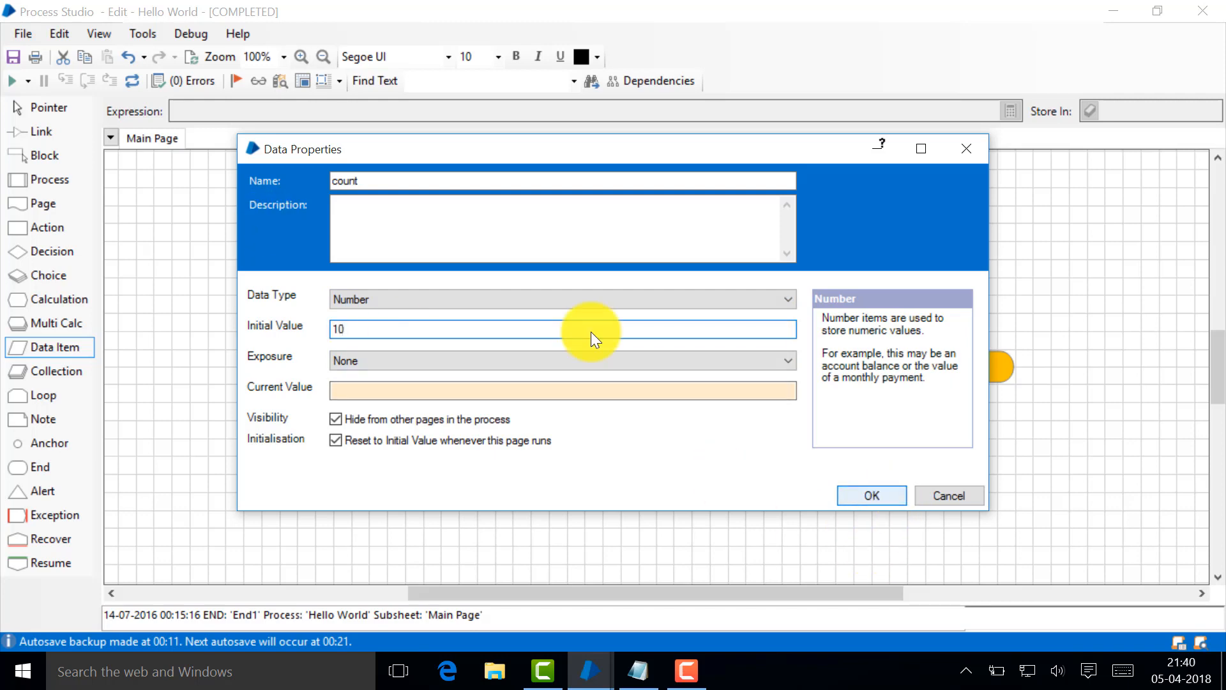
click(870, 495)
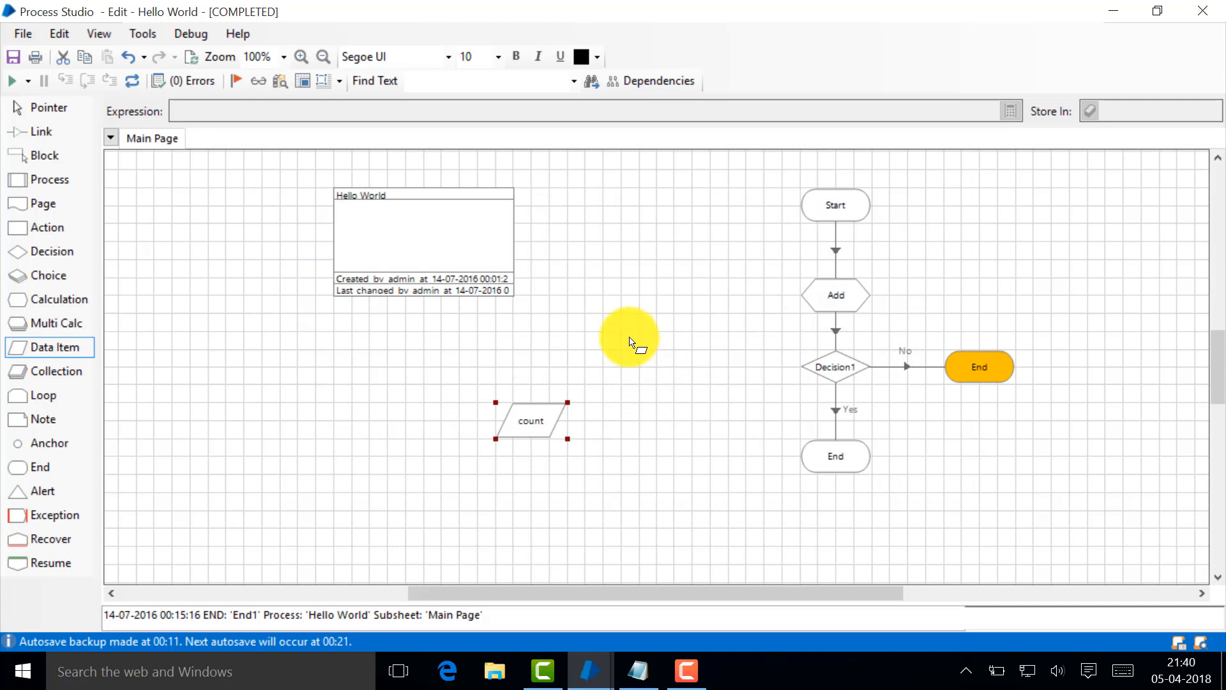
Define a Number data item named Max_Value with initial value 156
double_click(530, 420)
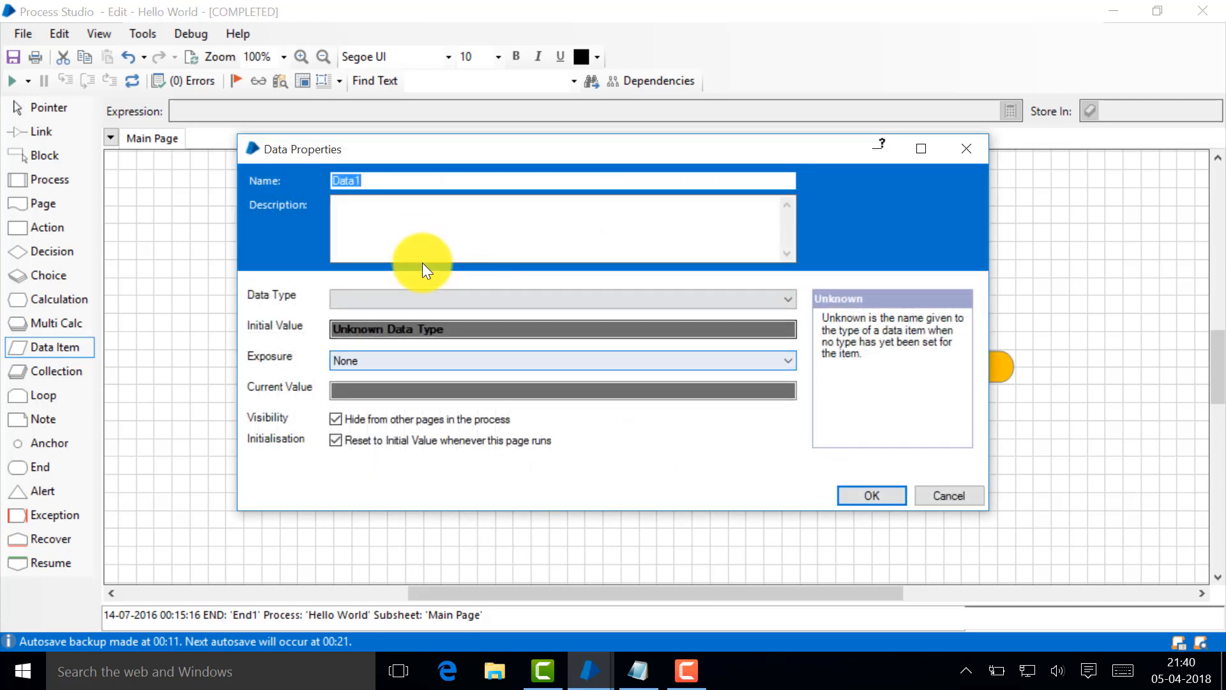
click(562, 299)
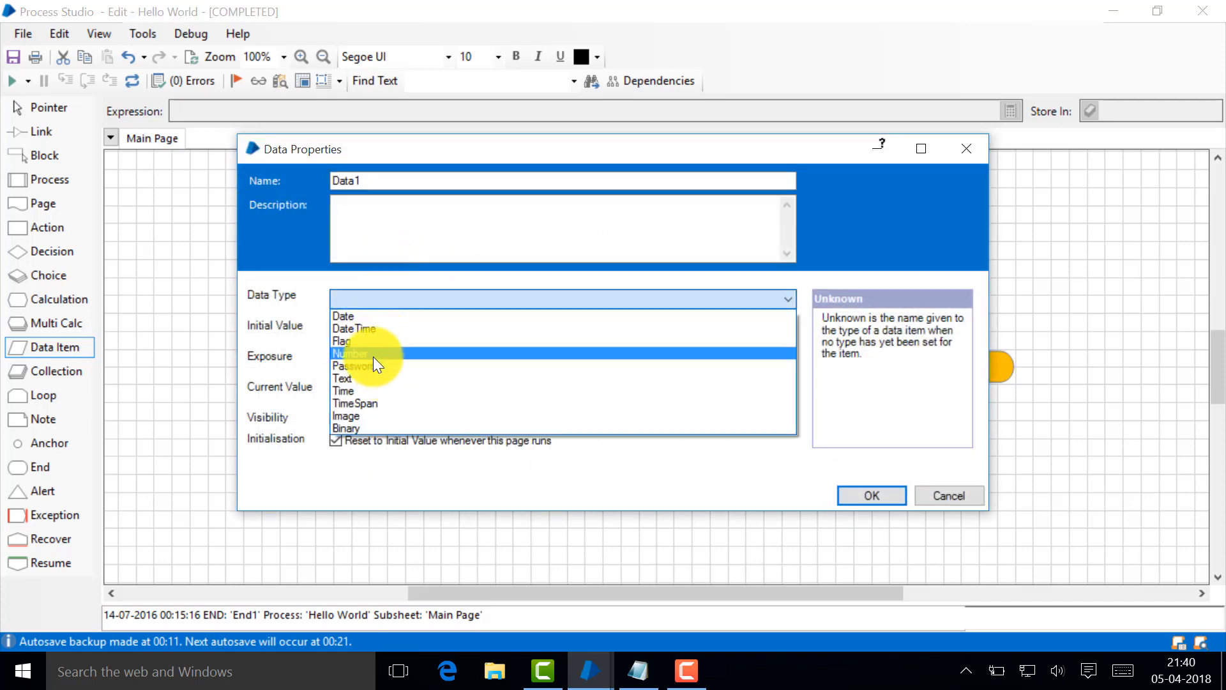
click(351, 353)
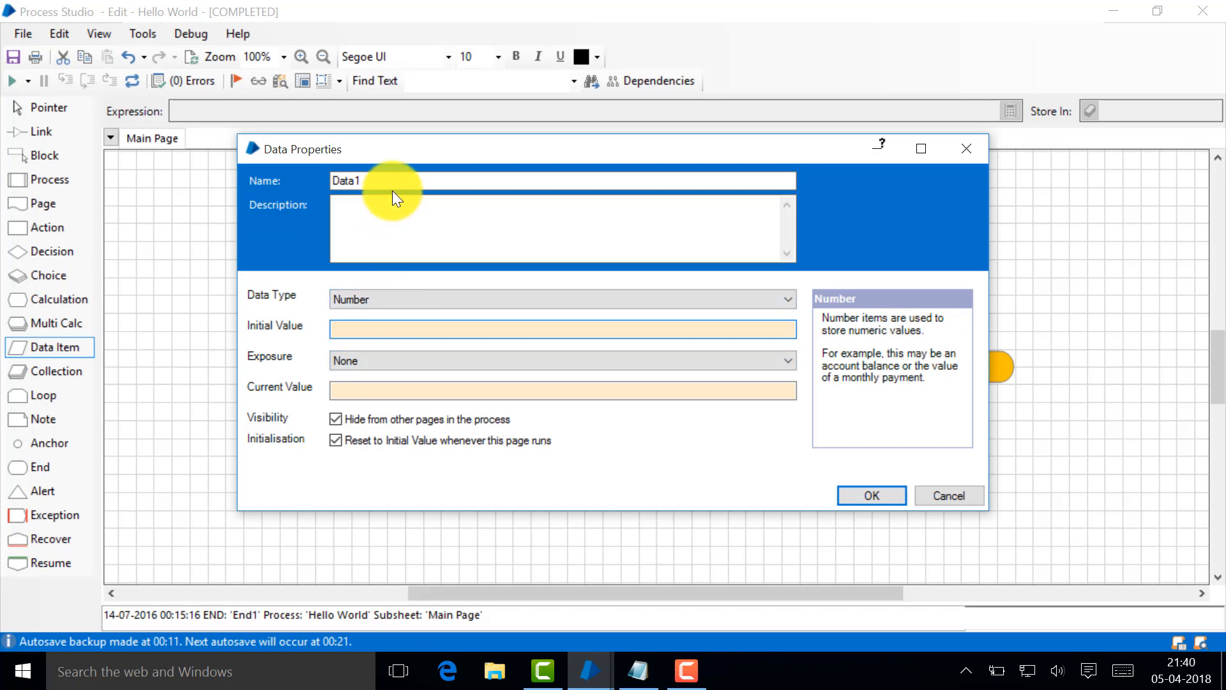
text(Max)
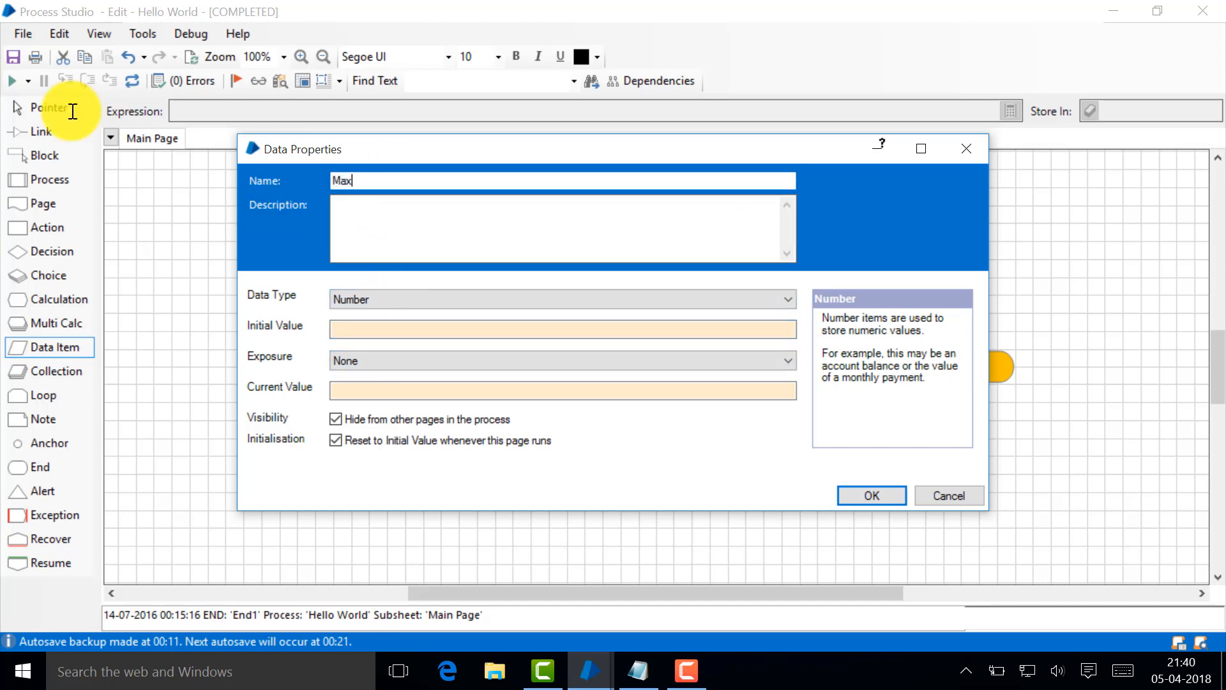
text(_Value)
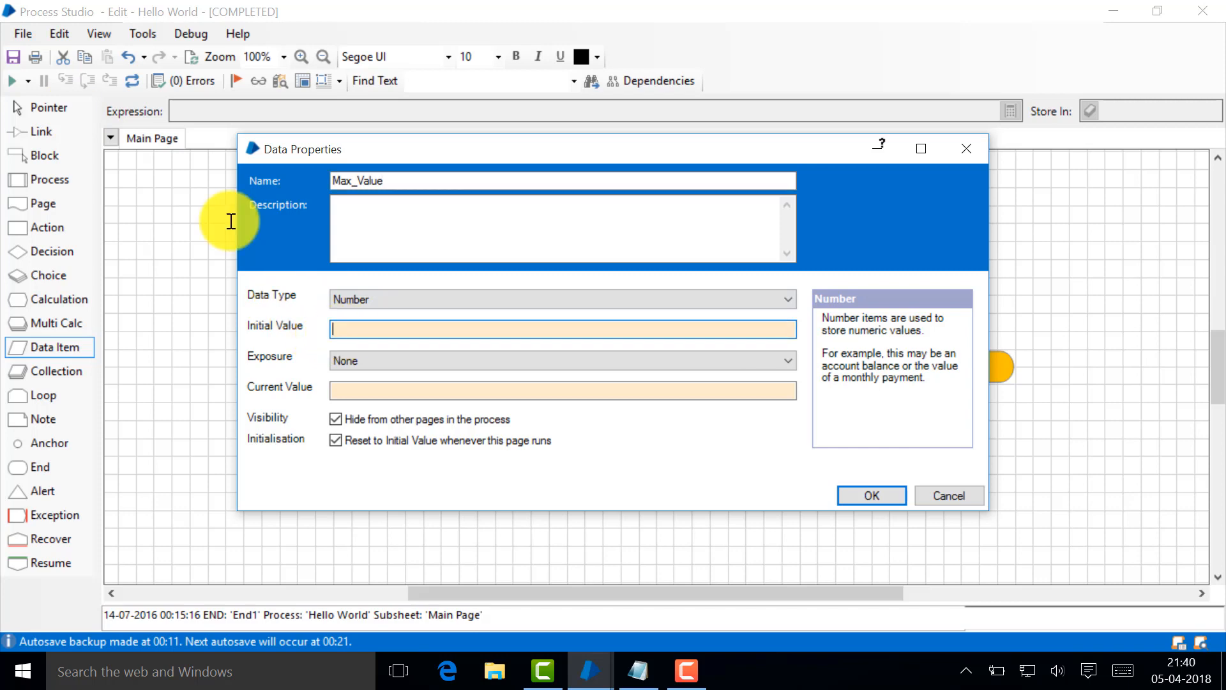
text(156)
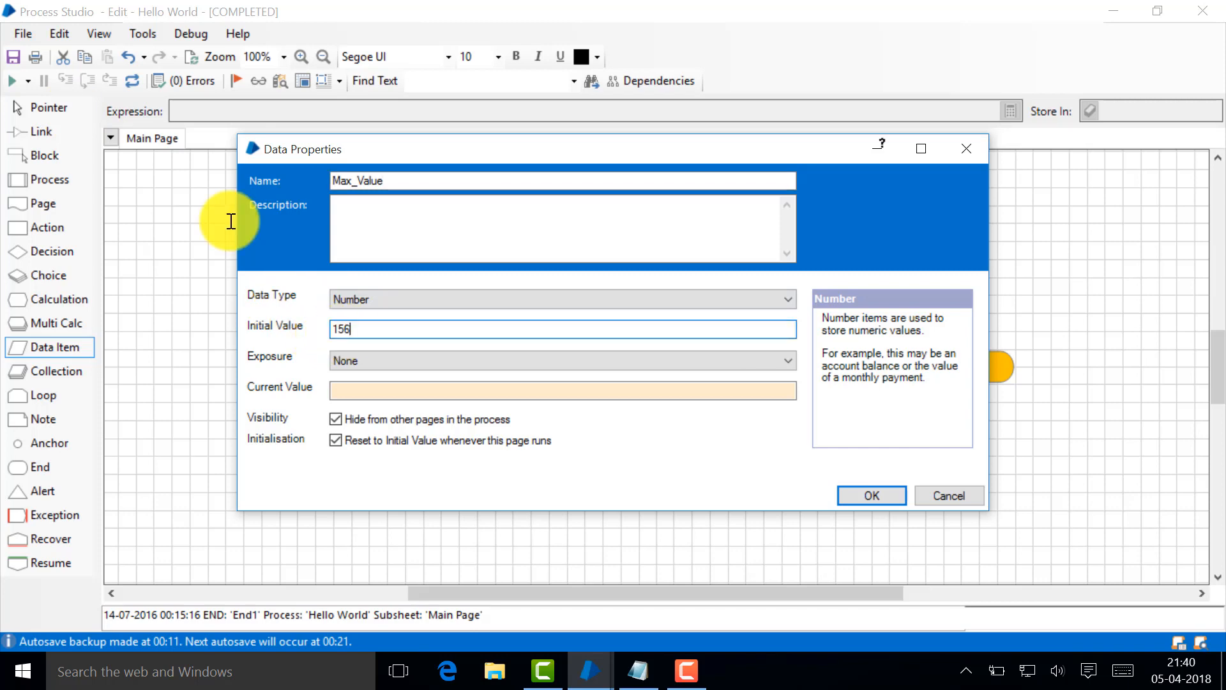
click(870, 496)
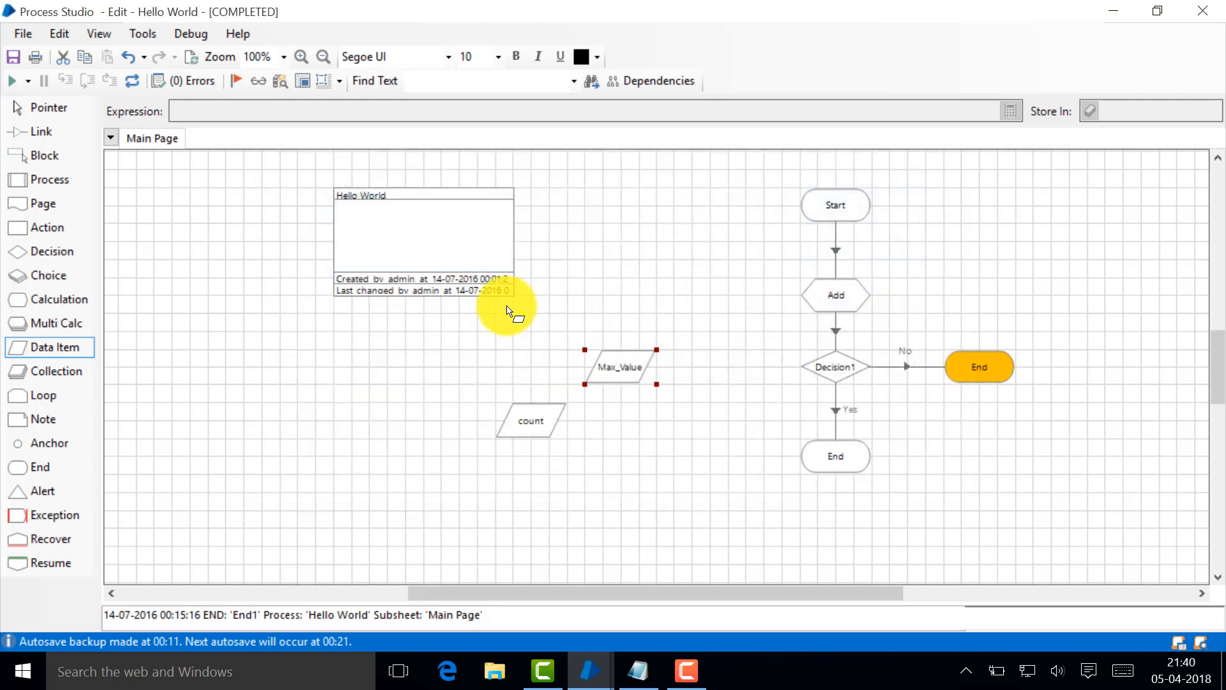
Set the Add calculation's expression to [count]+1 stored back in count
double_click(834, 295)
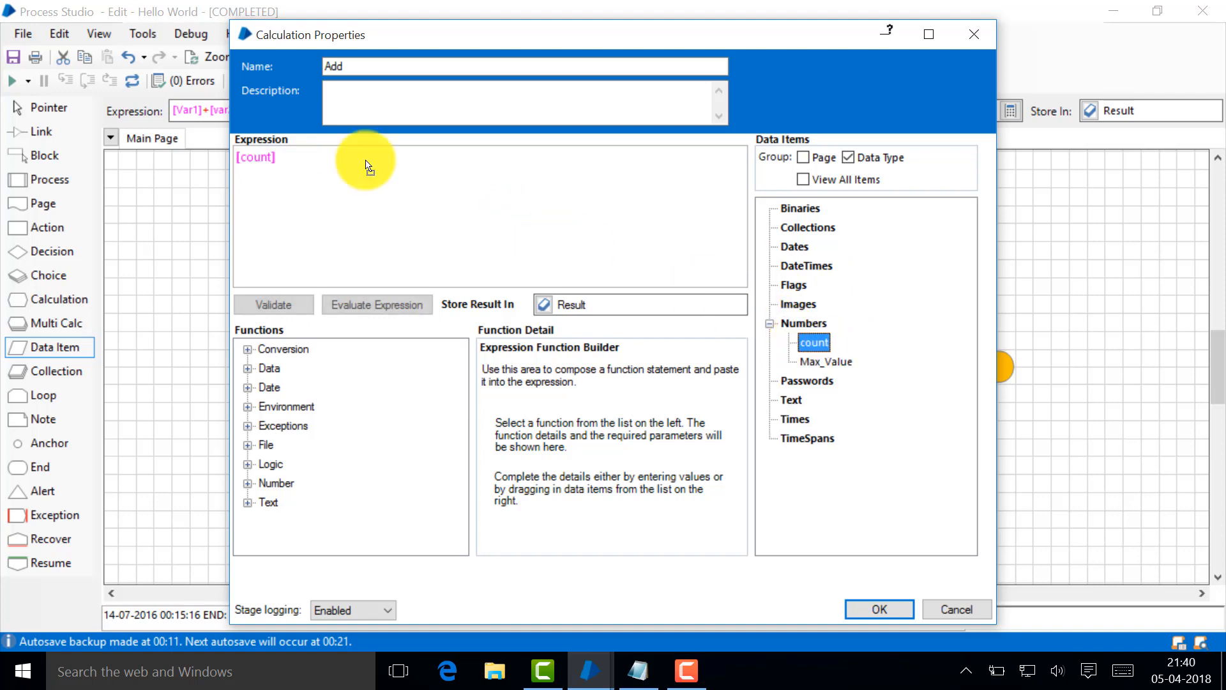
text(+1)
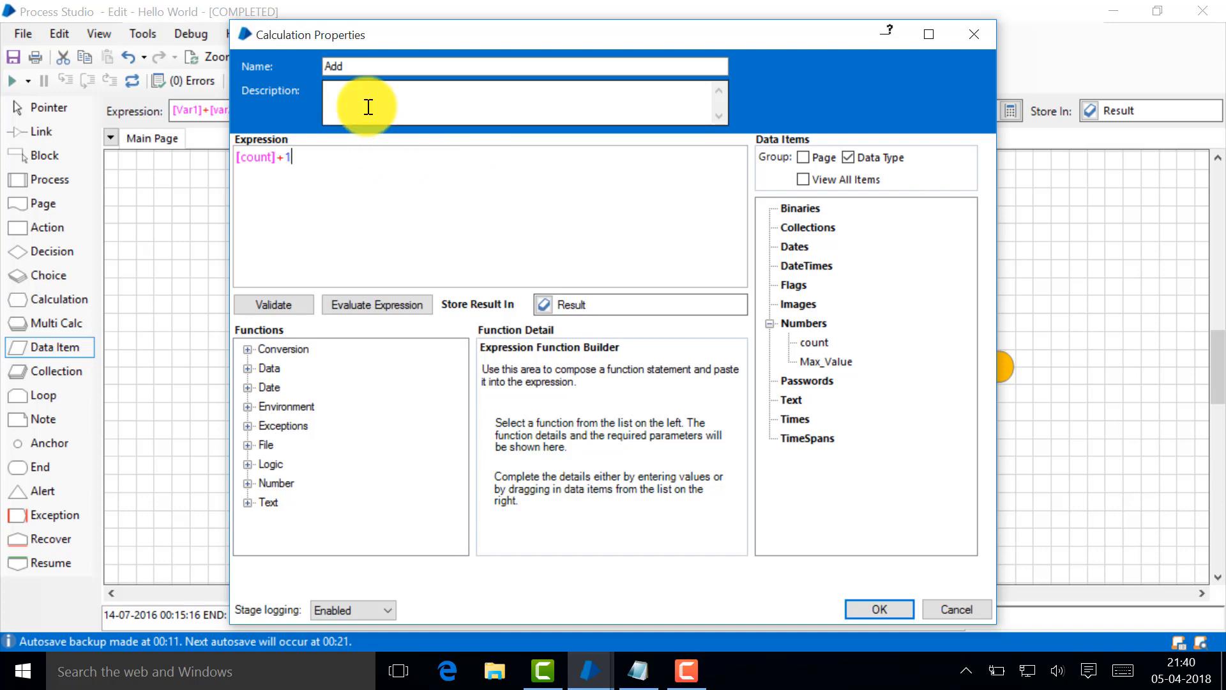
mouse_move(581, 304)
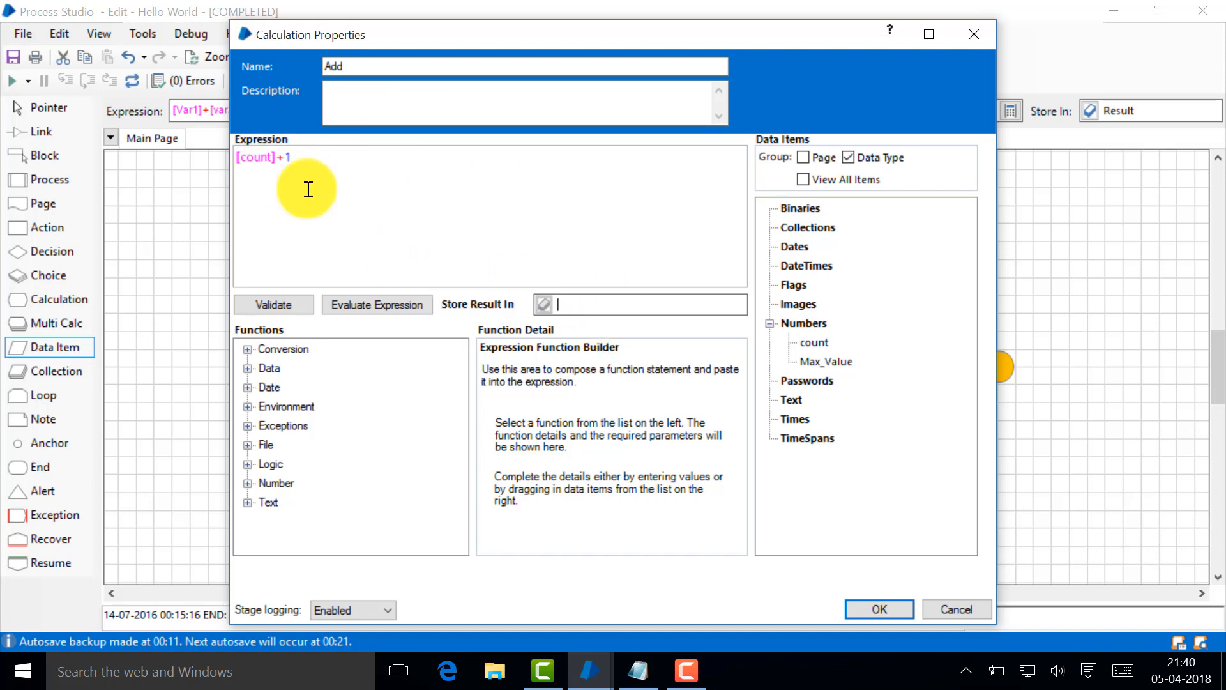
mouse_move(582, 328)
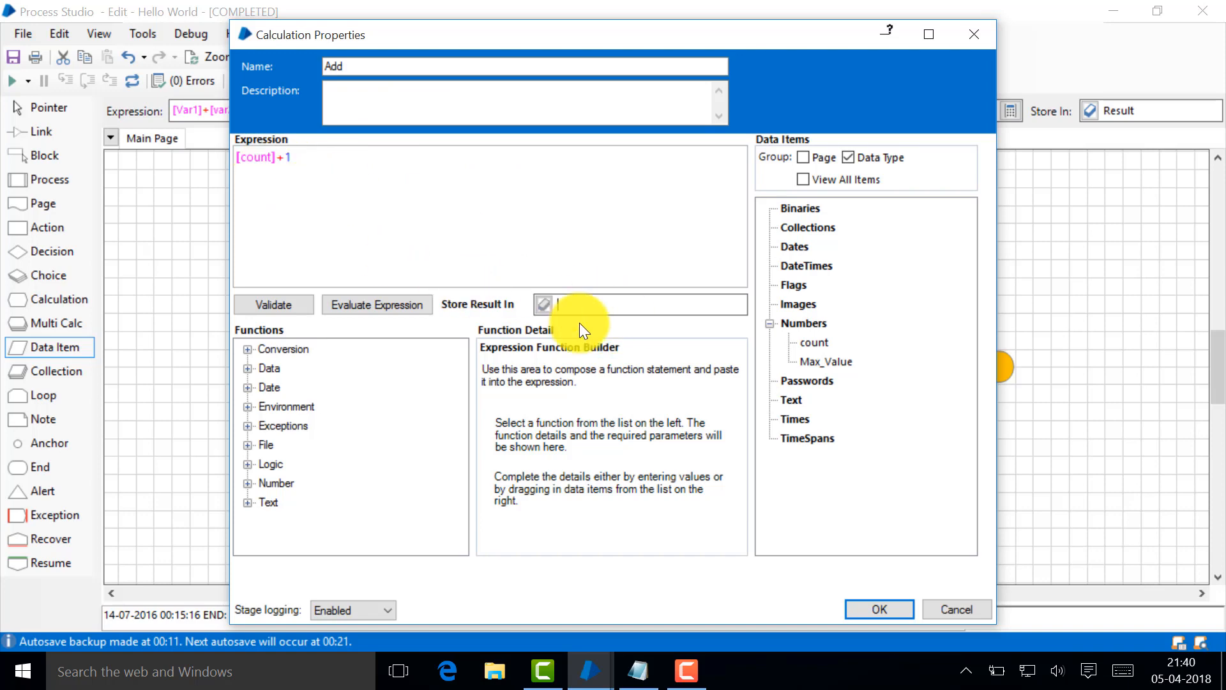
mouse_move(813, 342)
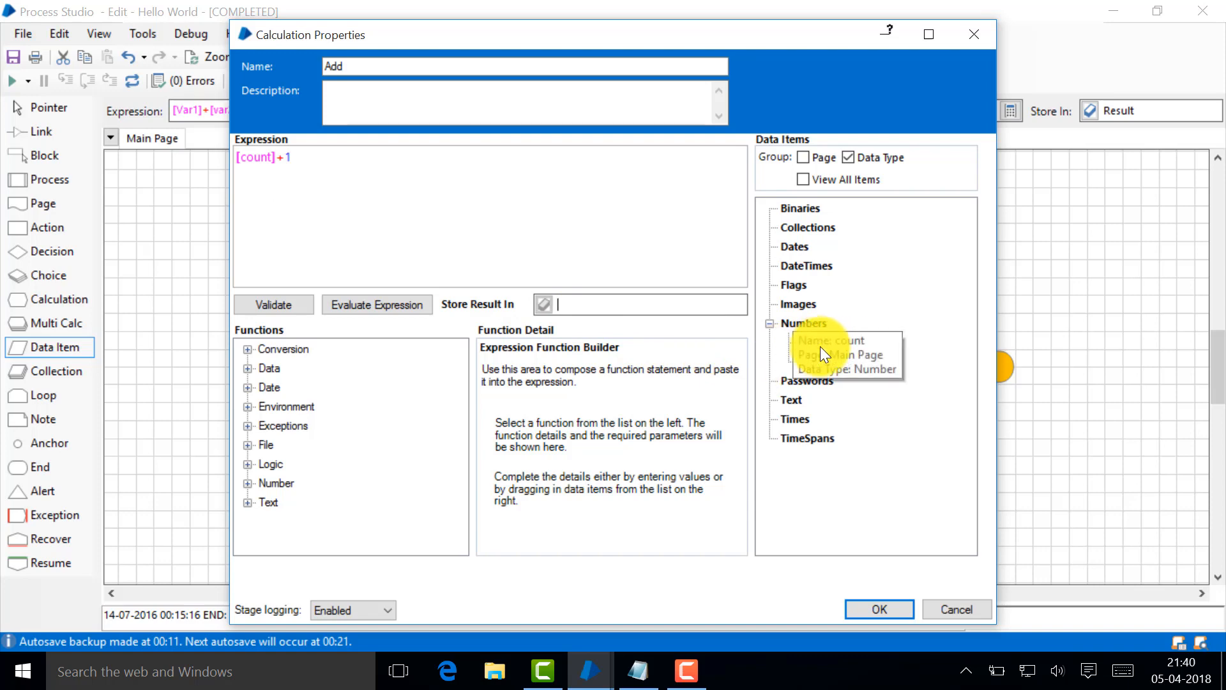
click(815, 343)
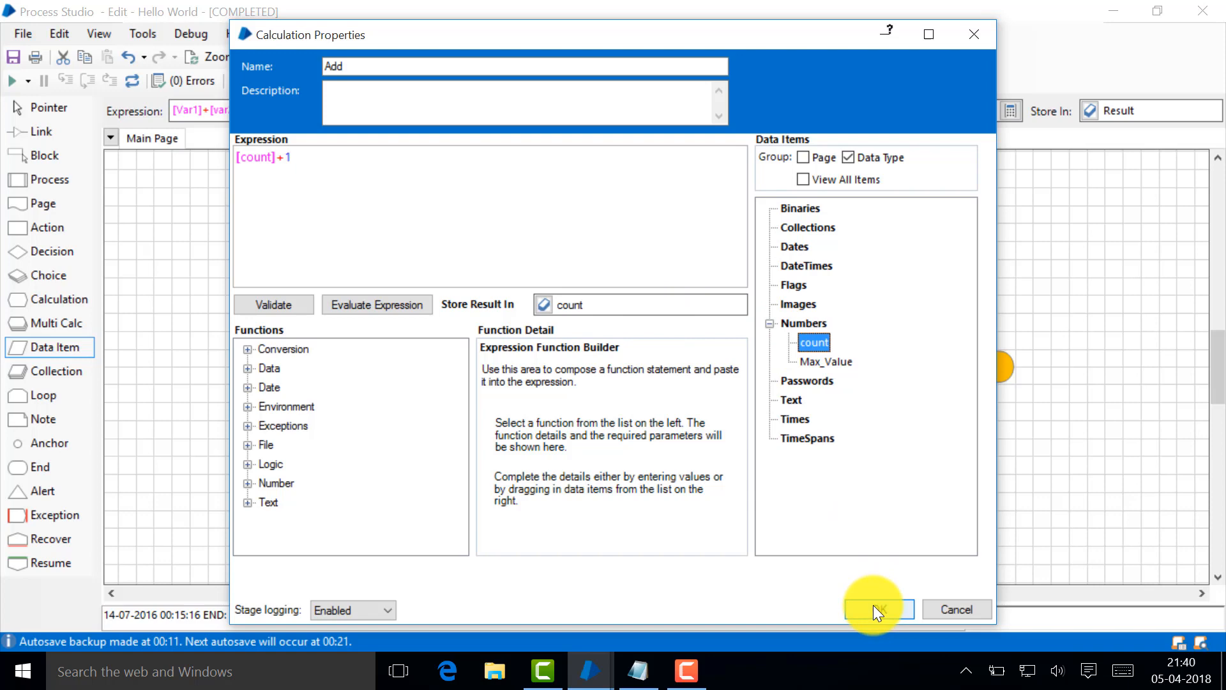
click(876, 609)
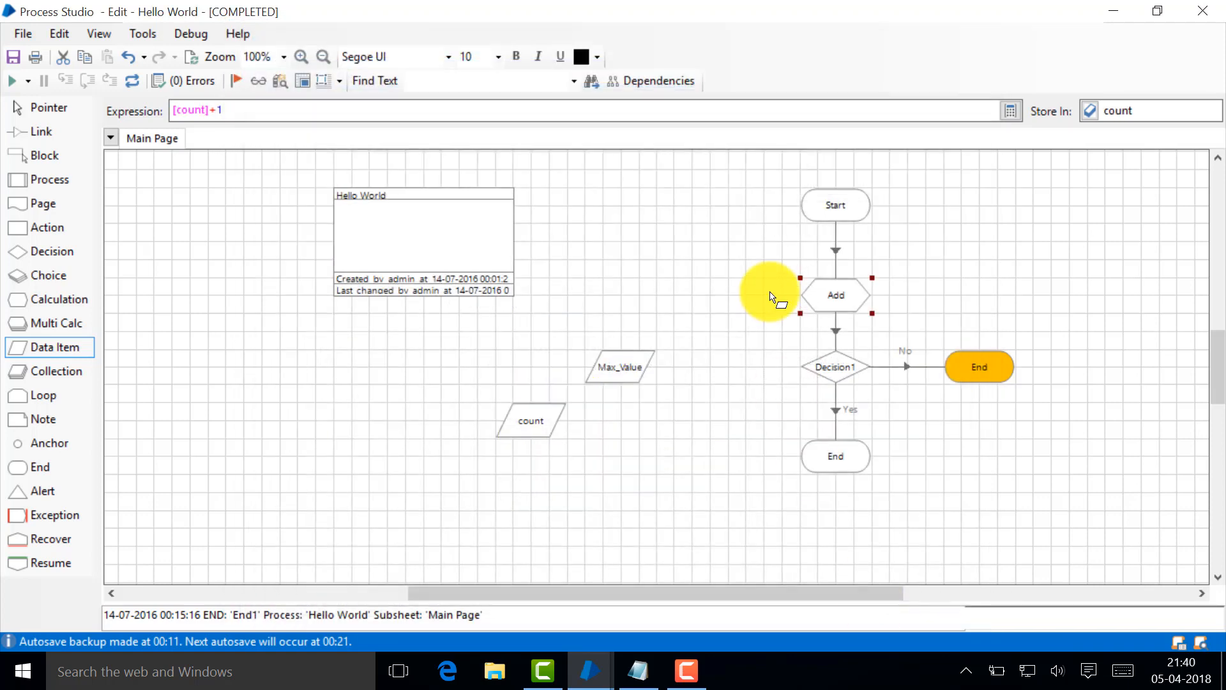
mouse_move(856, 376)
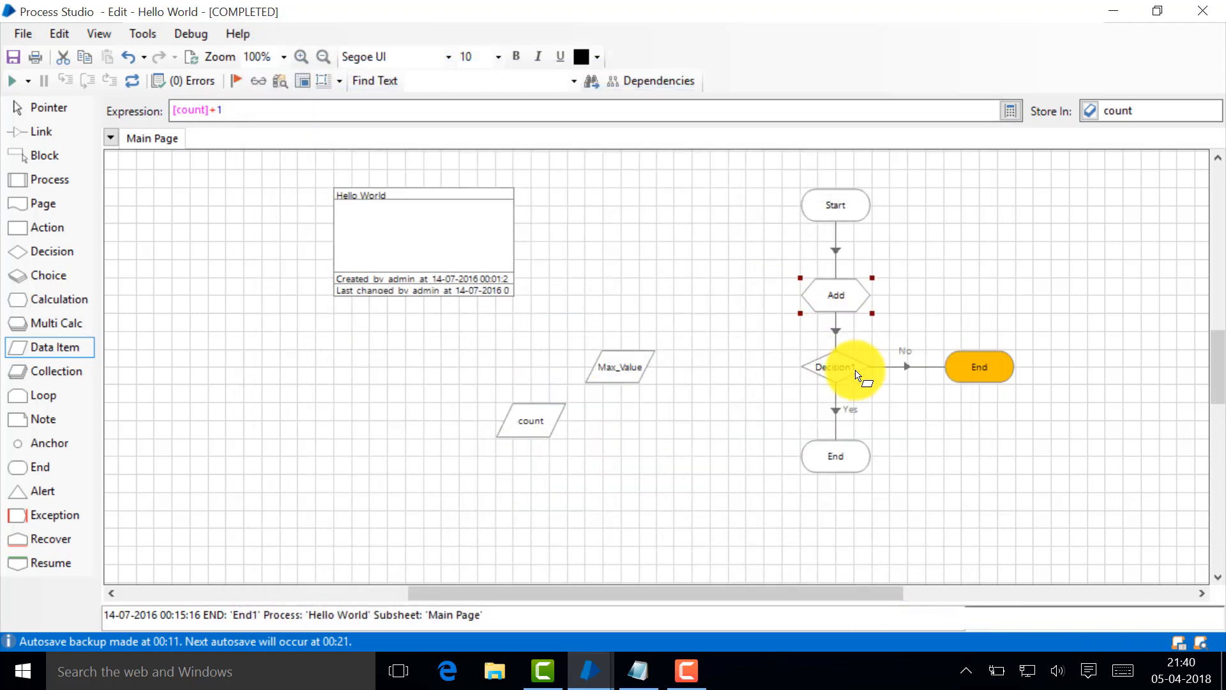
Set Decision1's expression to [count]=[Max_Value] and verify it in the reopened properties
double_click(835, 367)
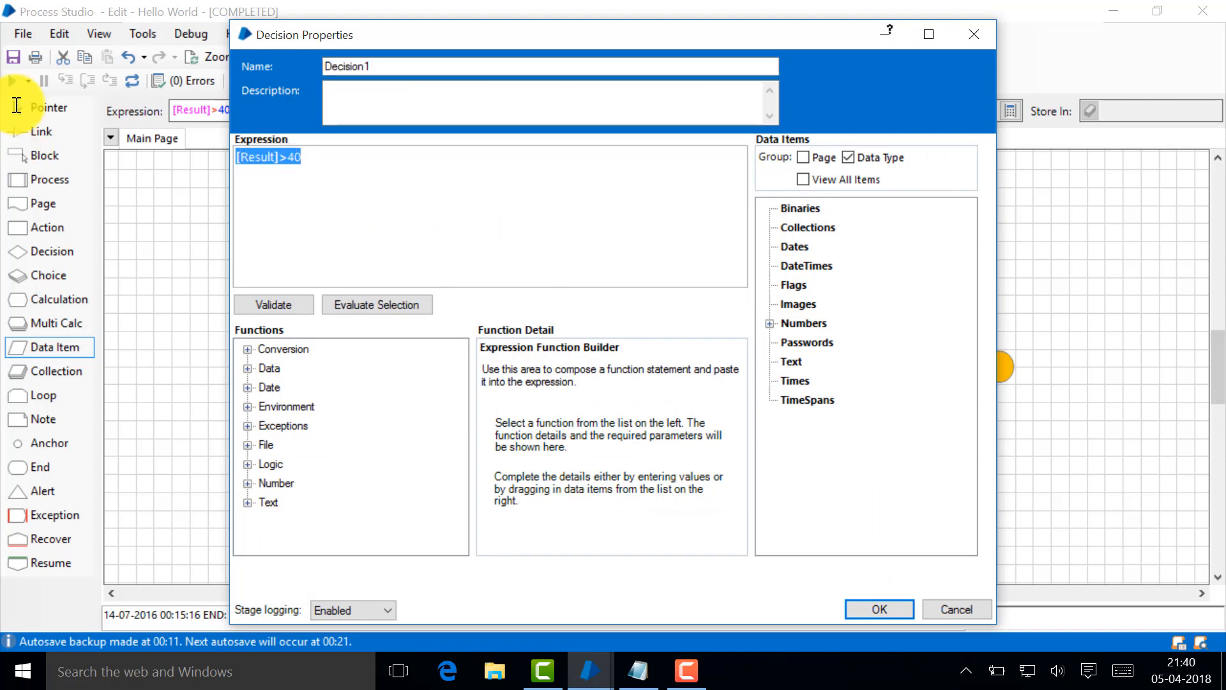
click(771, 323)
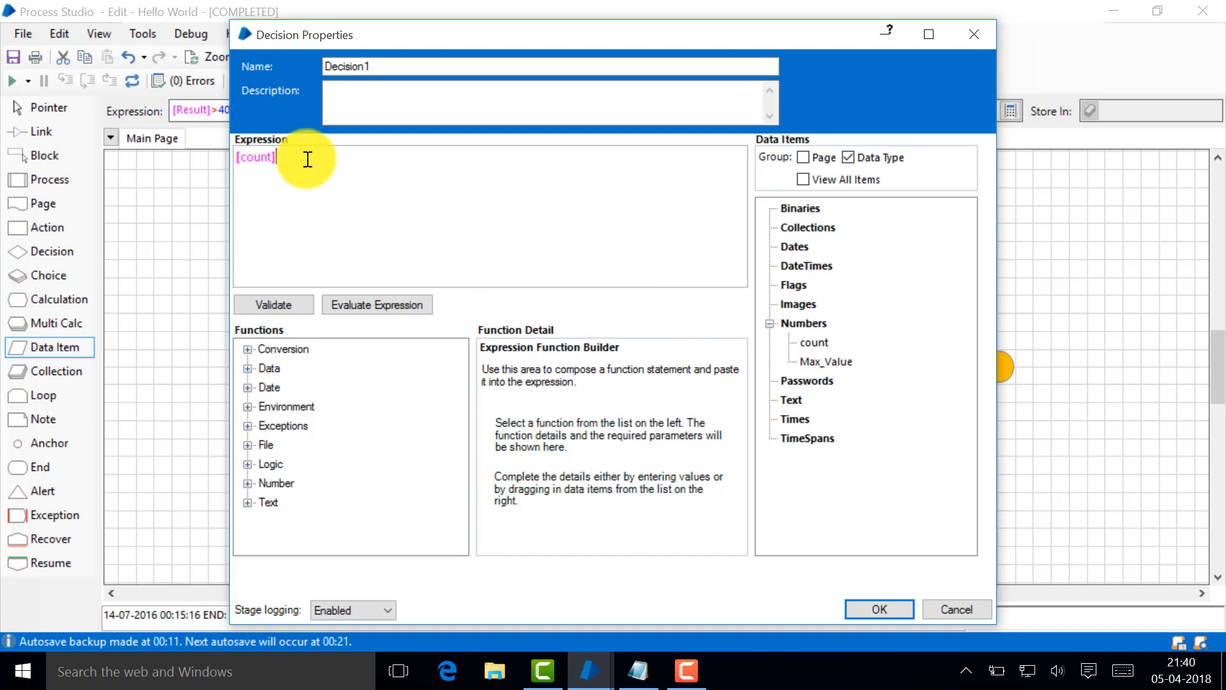
text(=[Max_Value)
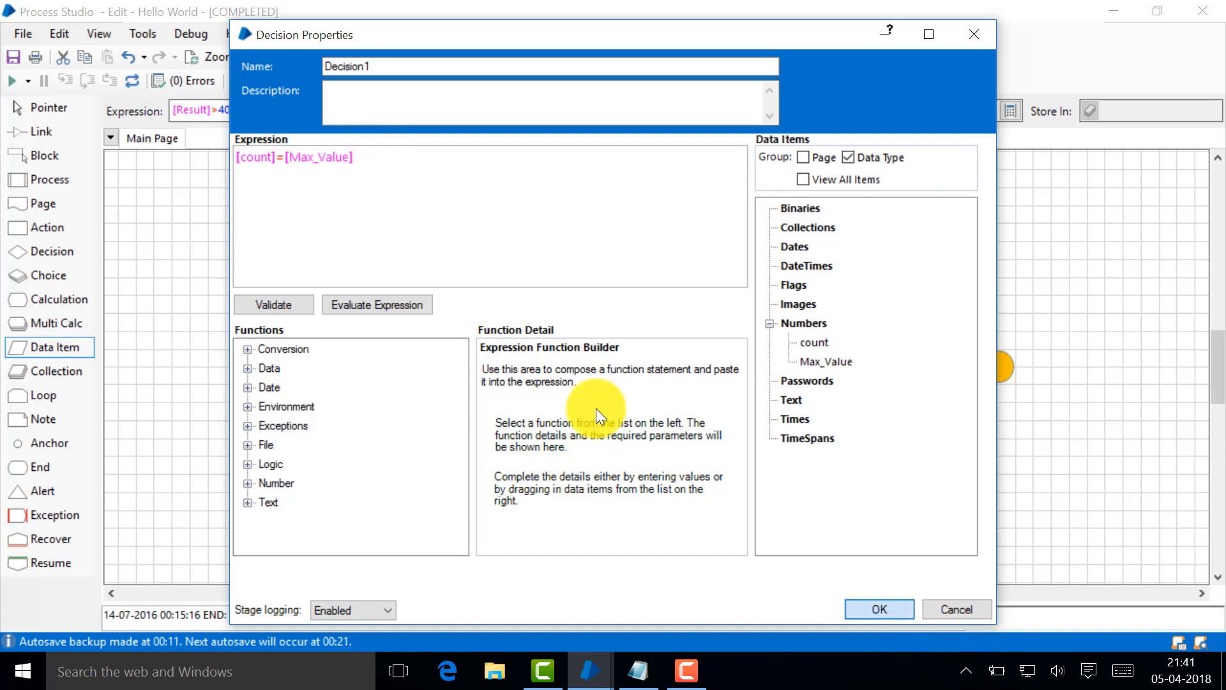
click(879, 610)
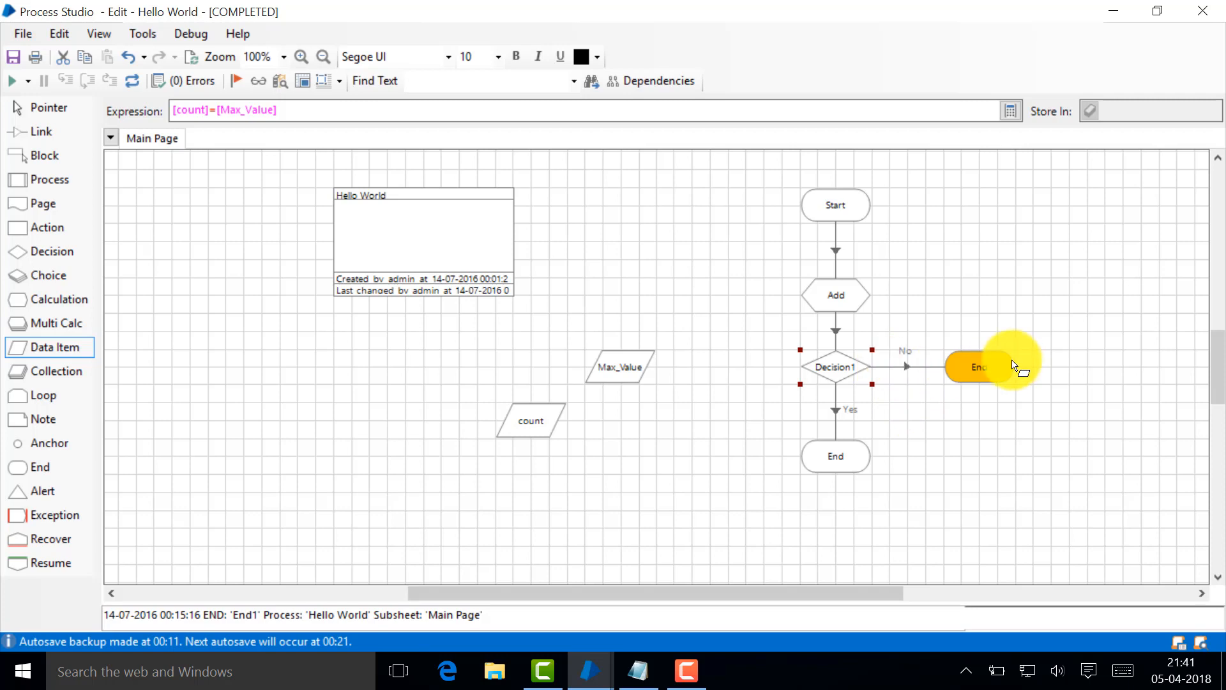
double_click(834, 367)
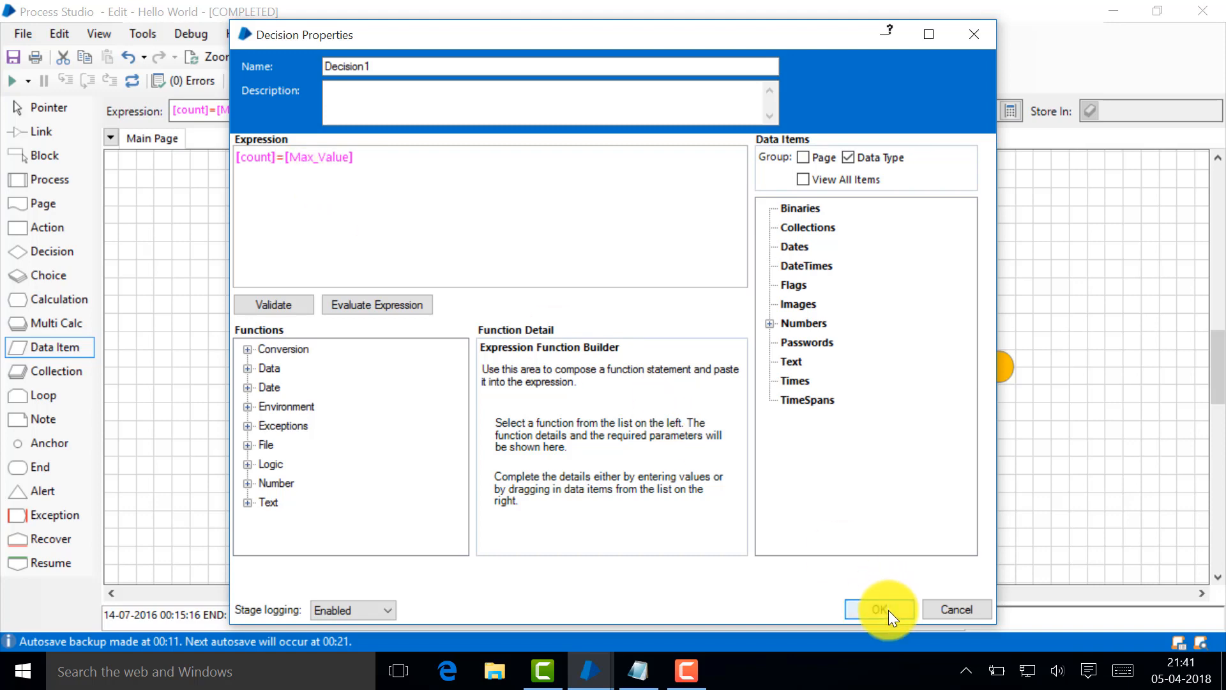
click(879, 609)
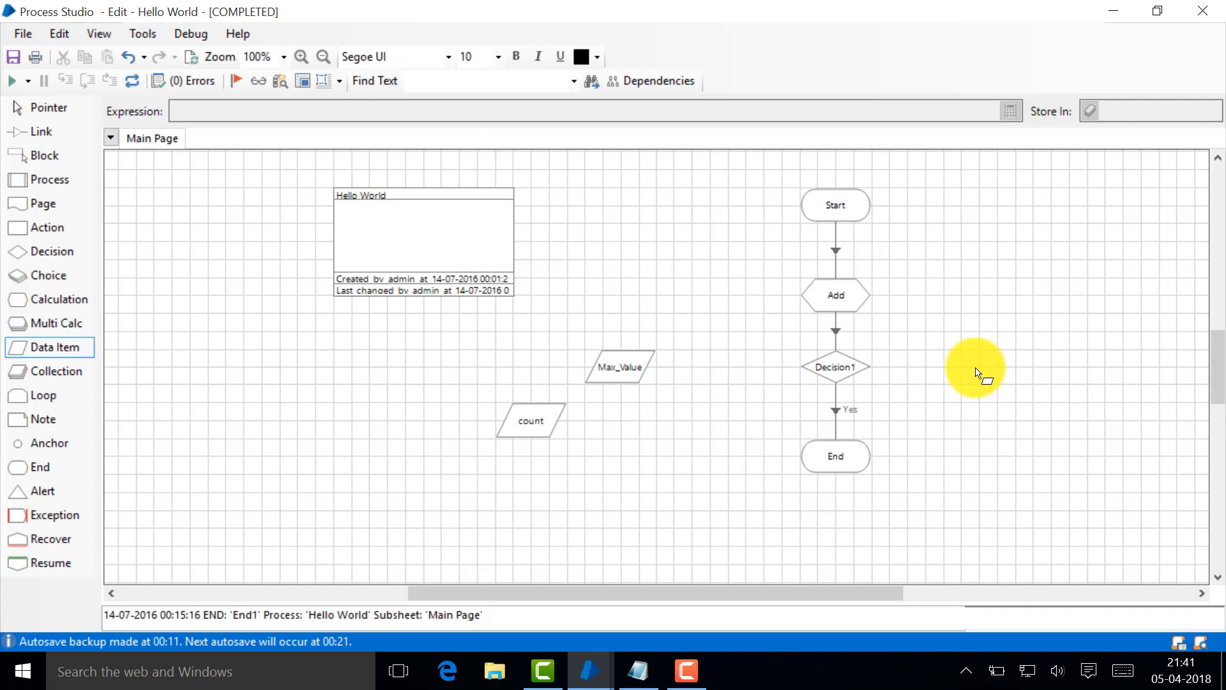
mouse_move(929, 368)
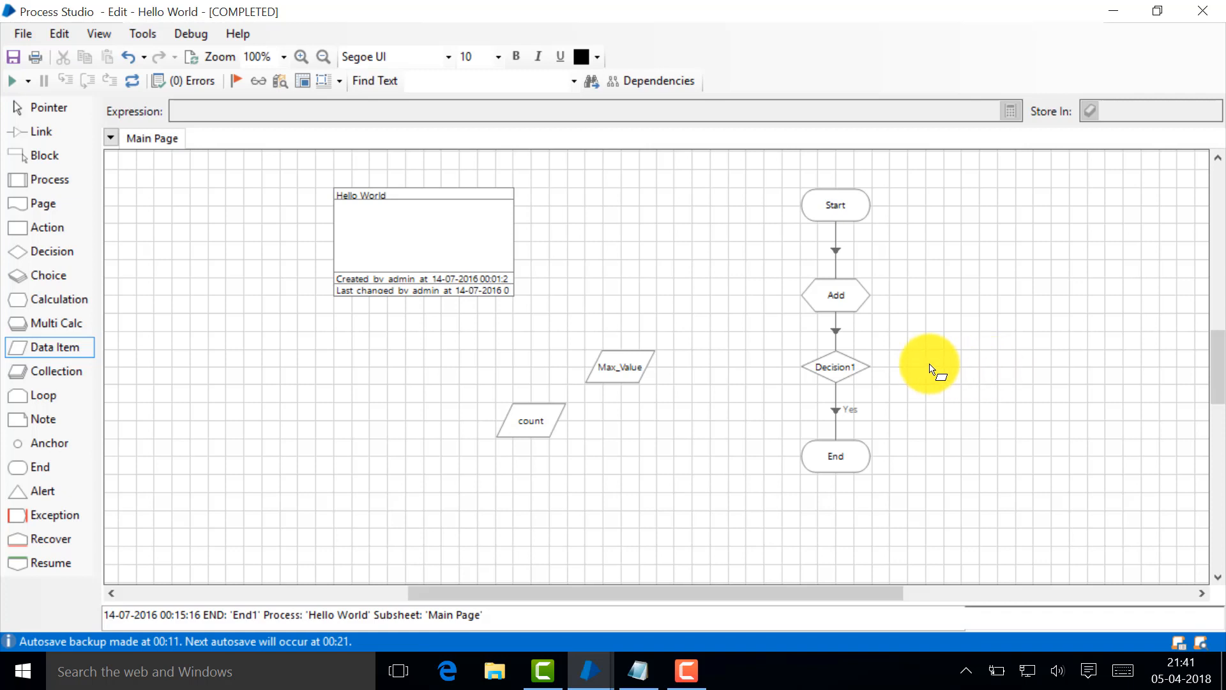
mouse_move(822, 354)
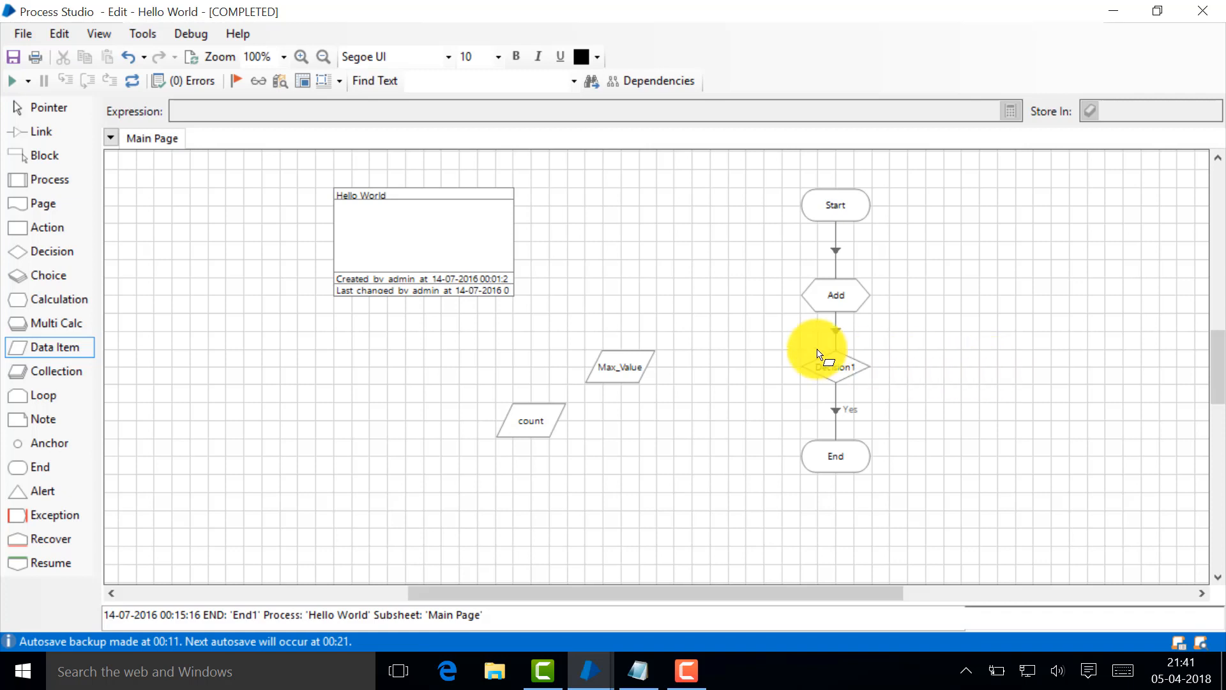
mouse_move(49, 443)
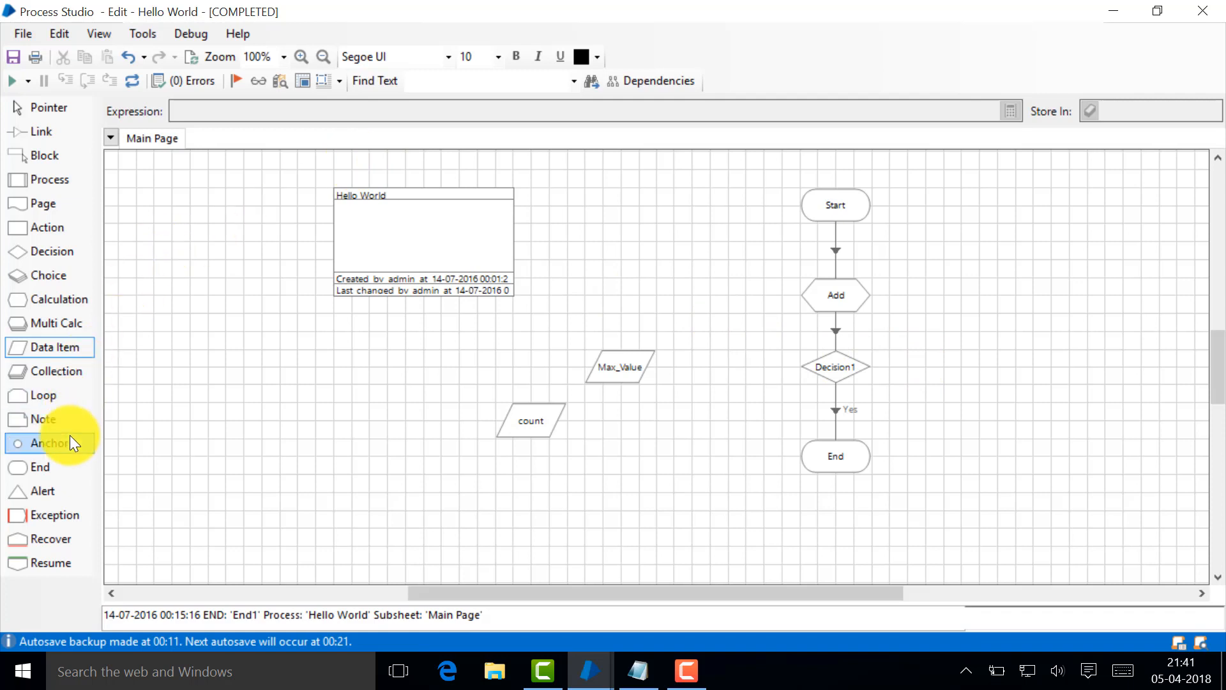
mouse_move(72, 443)
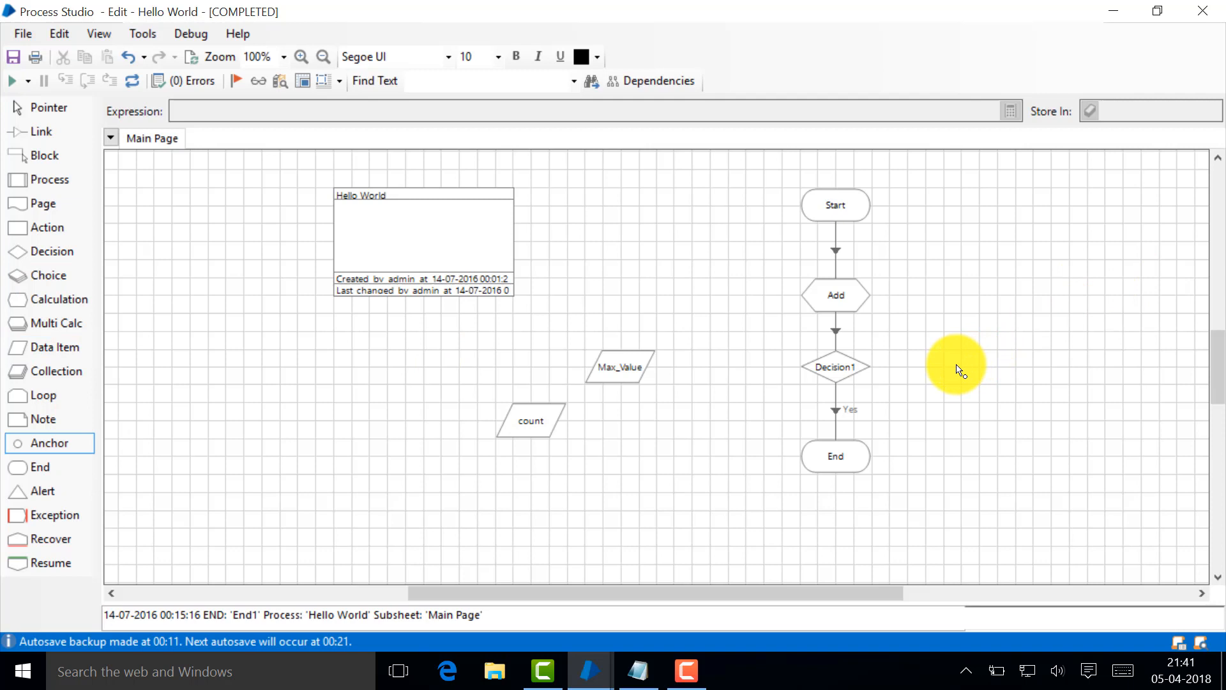
mouse_move(958, 298)
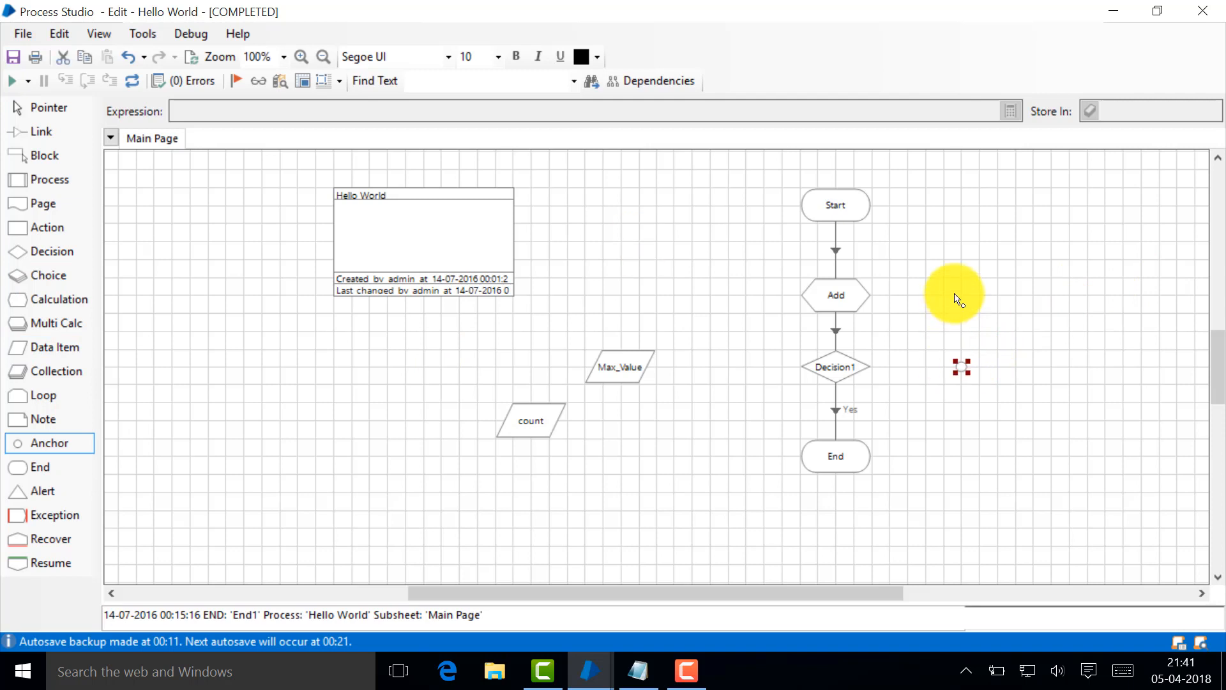
mouse_move(947, 380)
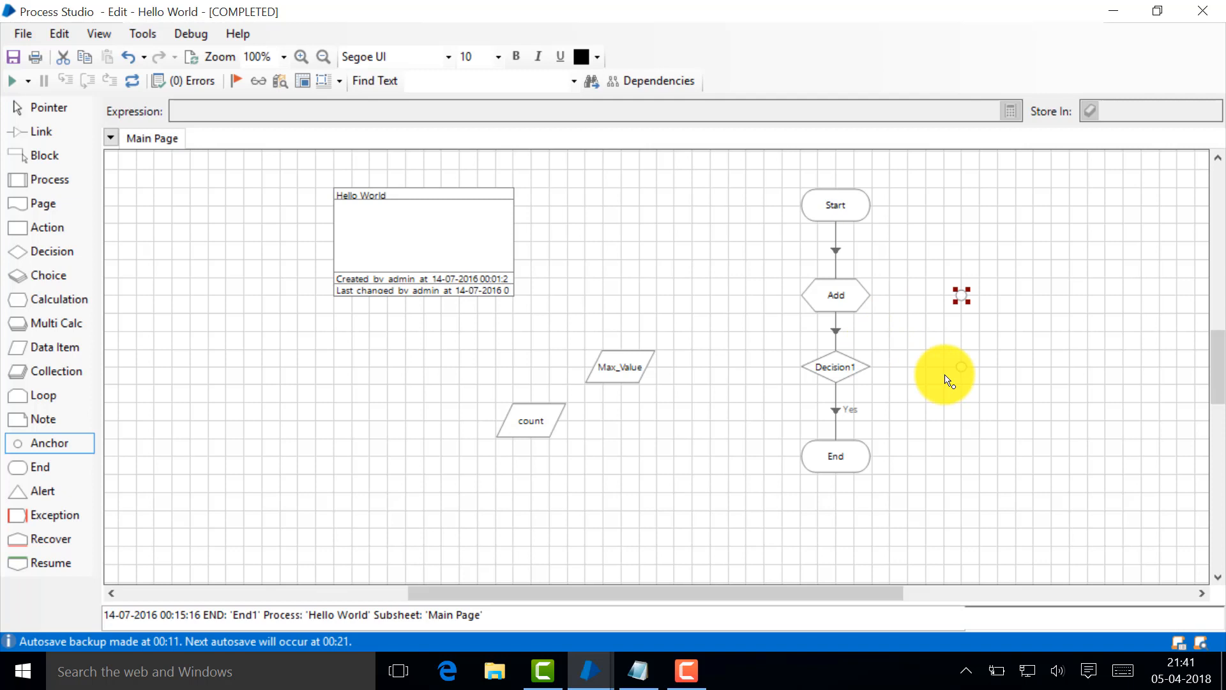
Link Decision1's No branch through the two anchors back toward the Add stage
click(41, 130)
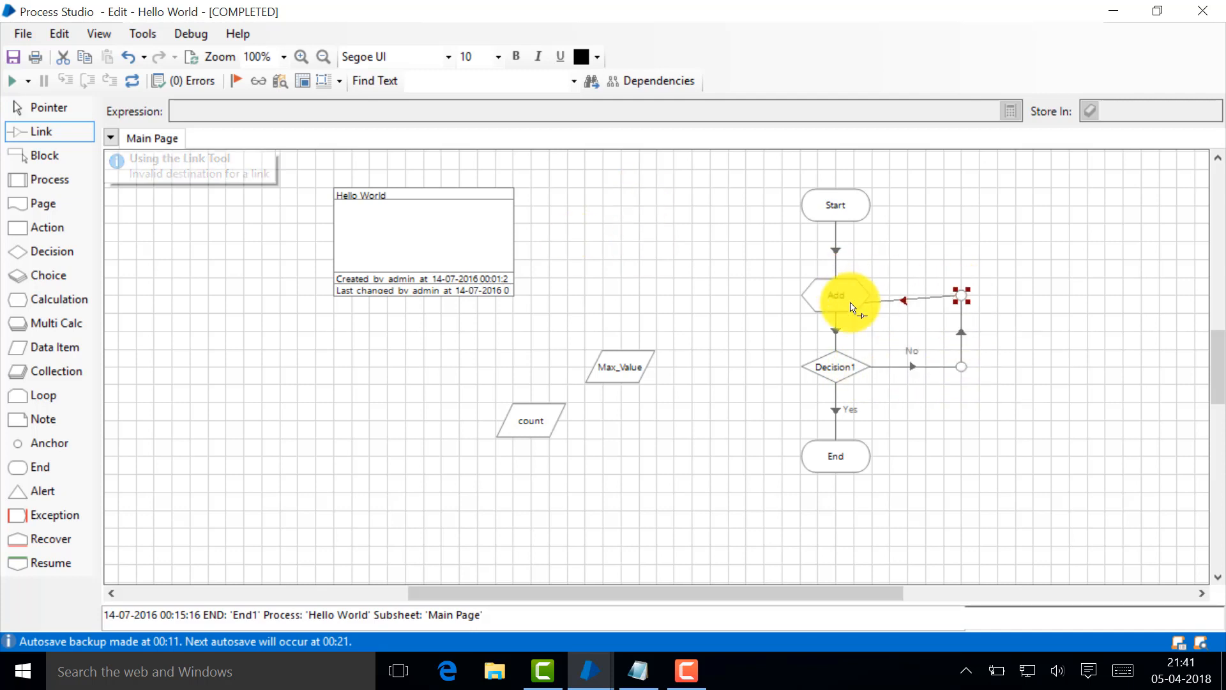
mouse_move(918, 464)
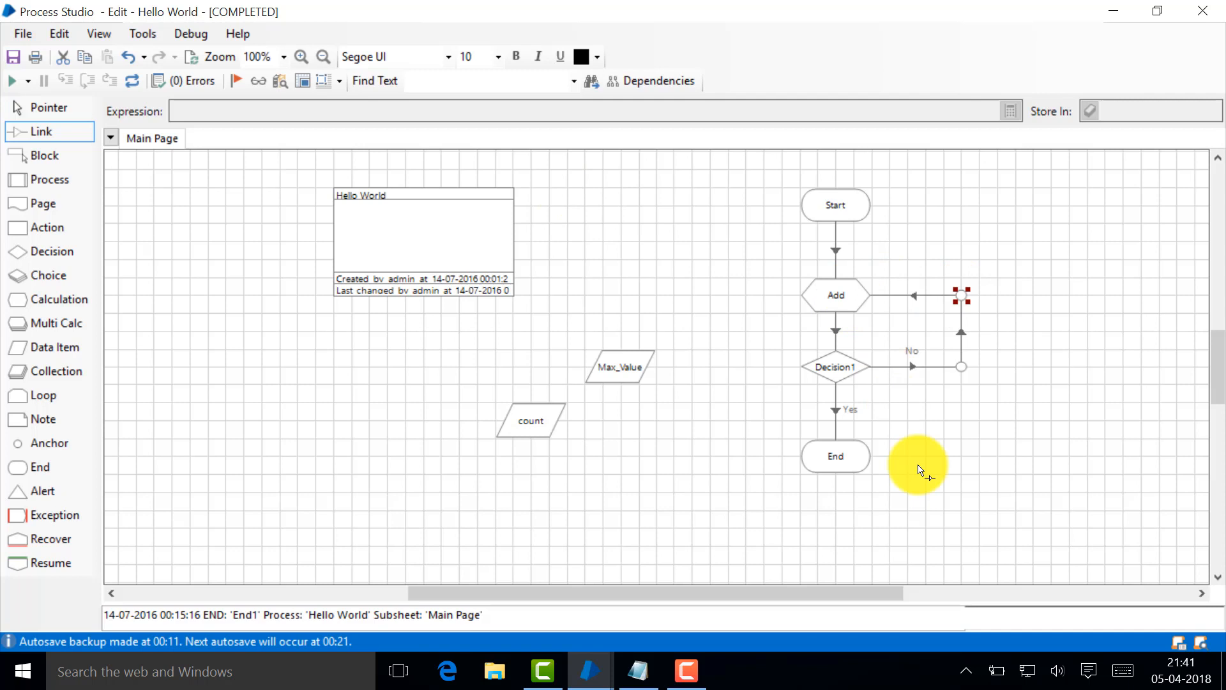
mouse_move(696, 391)
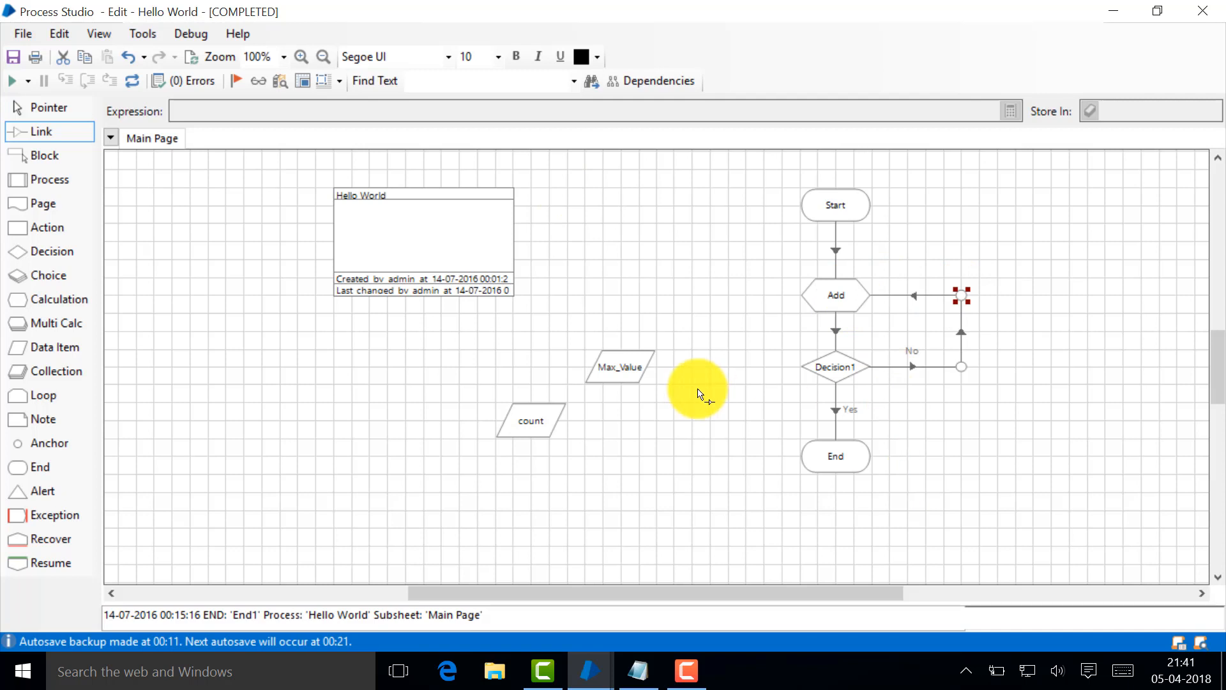
mouse_move(405, 357)
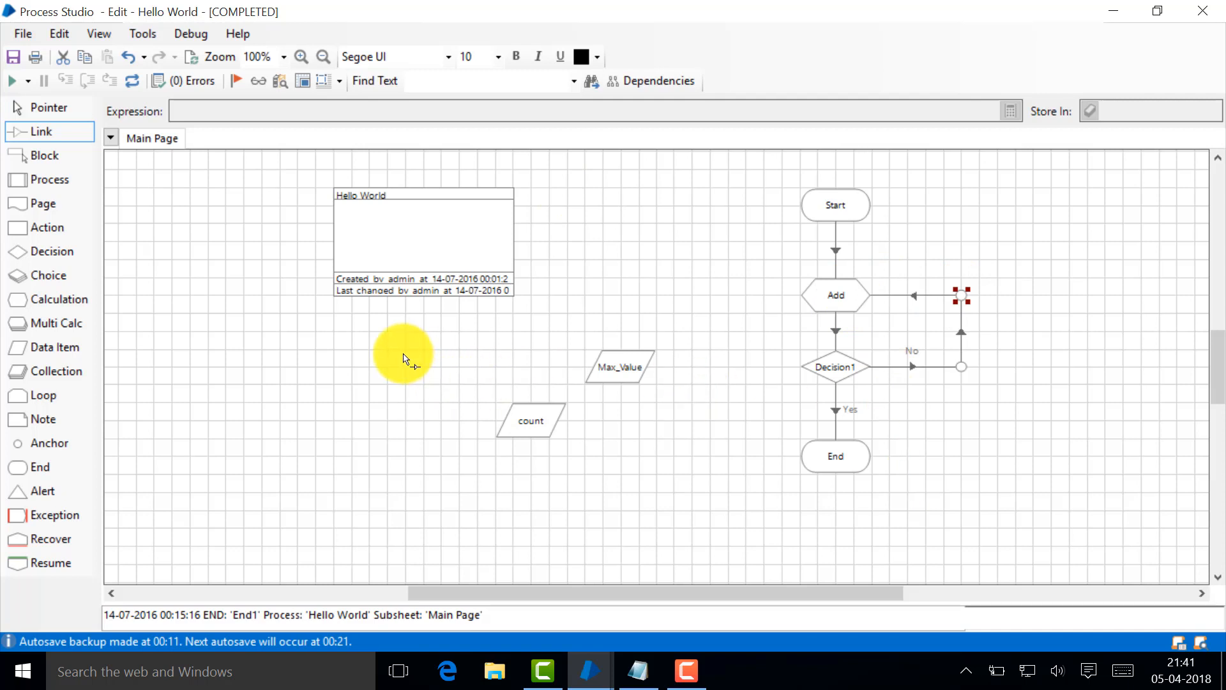
mouse_move(63, 406)
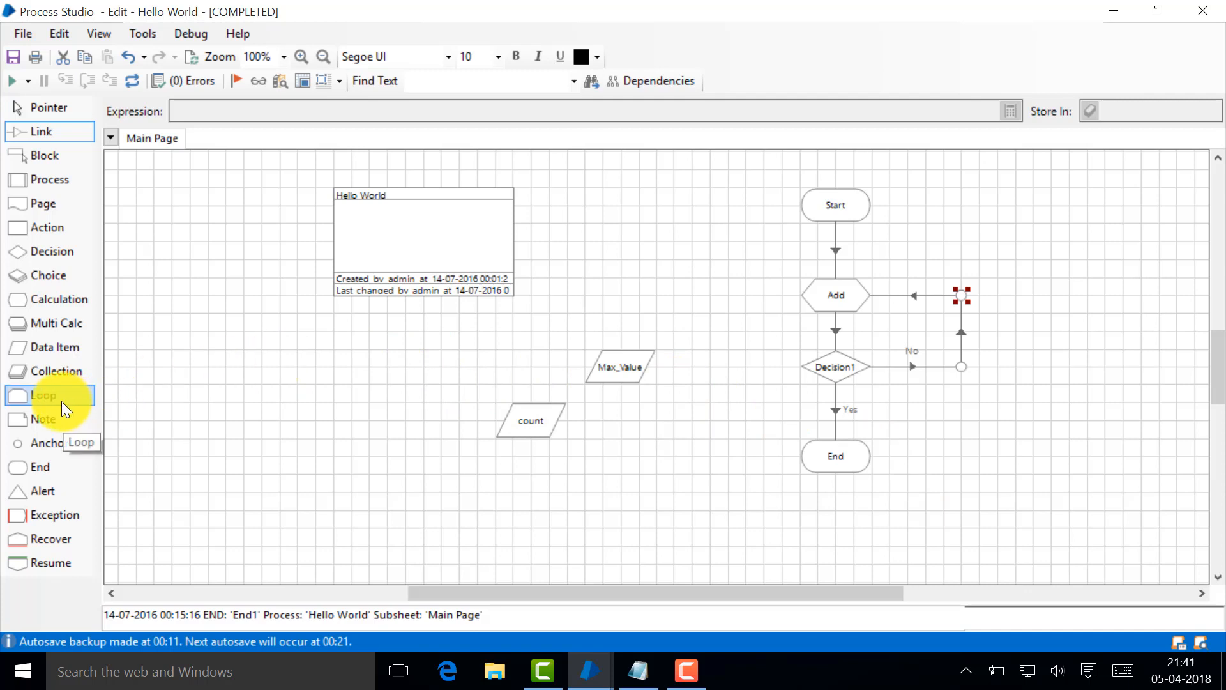
mouse_move(116, 69)
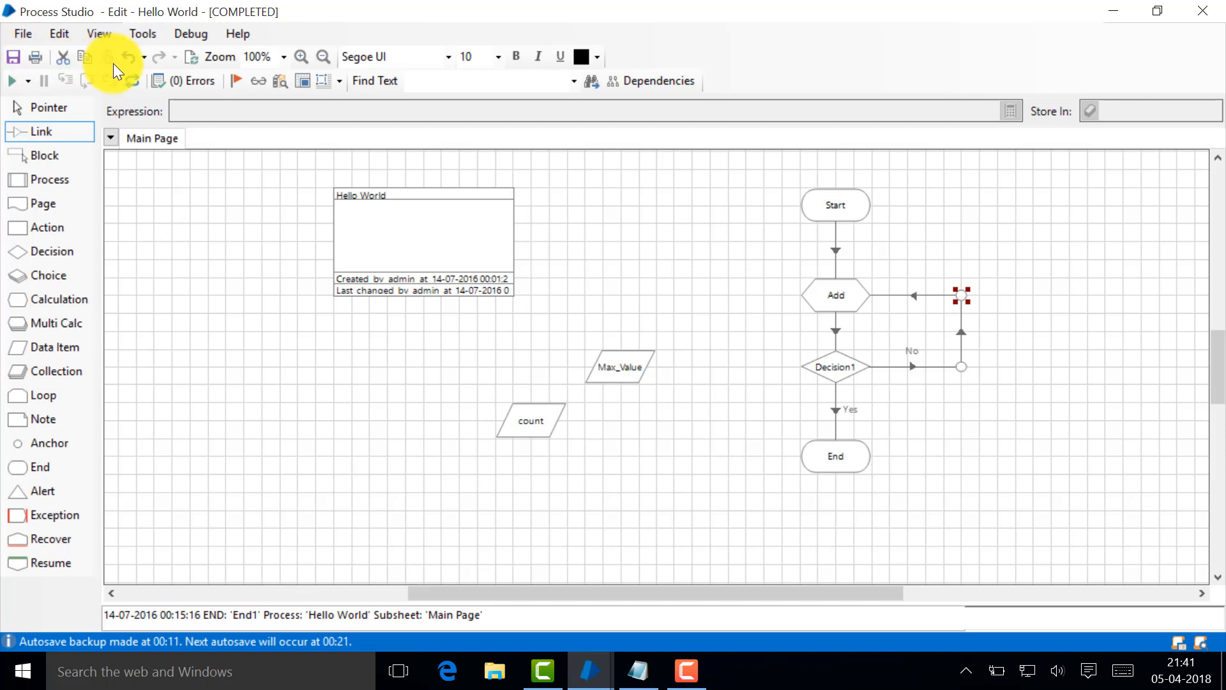
Reset the Hello World process and run it so count climbs through the loop
click(110, 81)
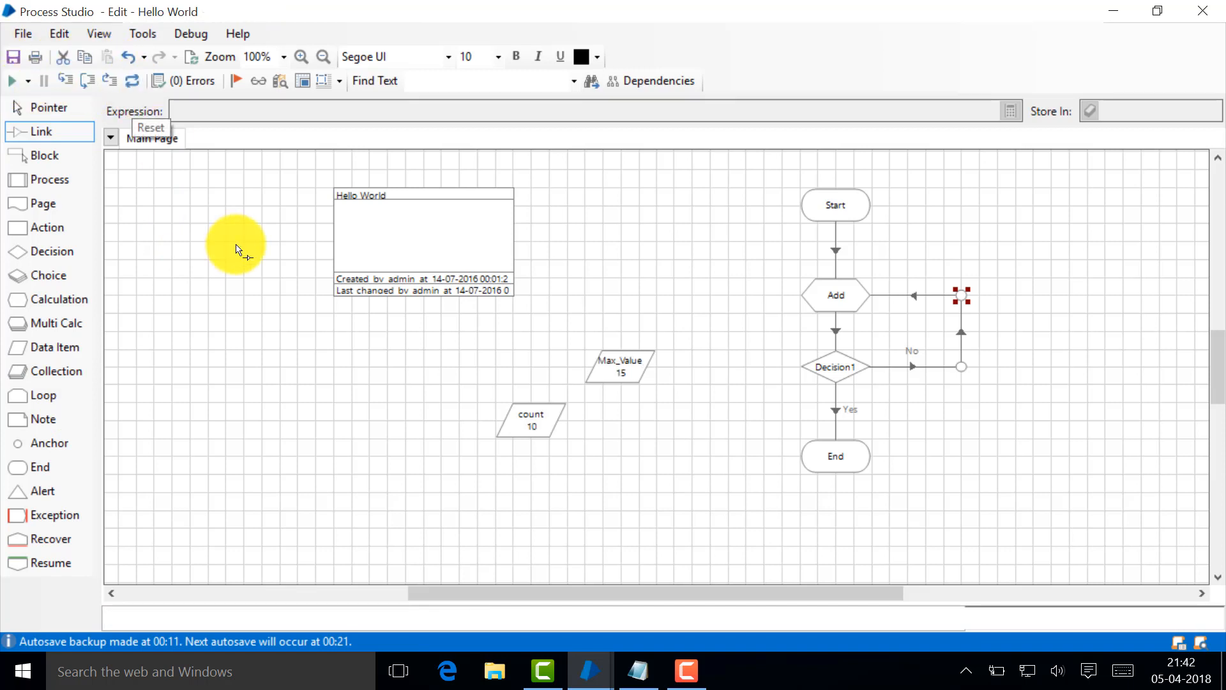
mouse_move(667, 350)
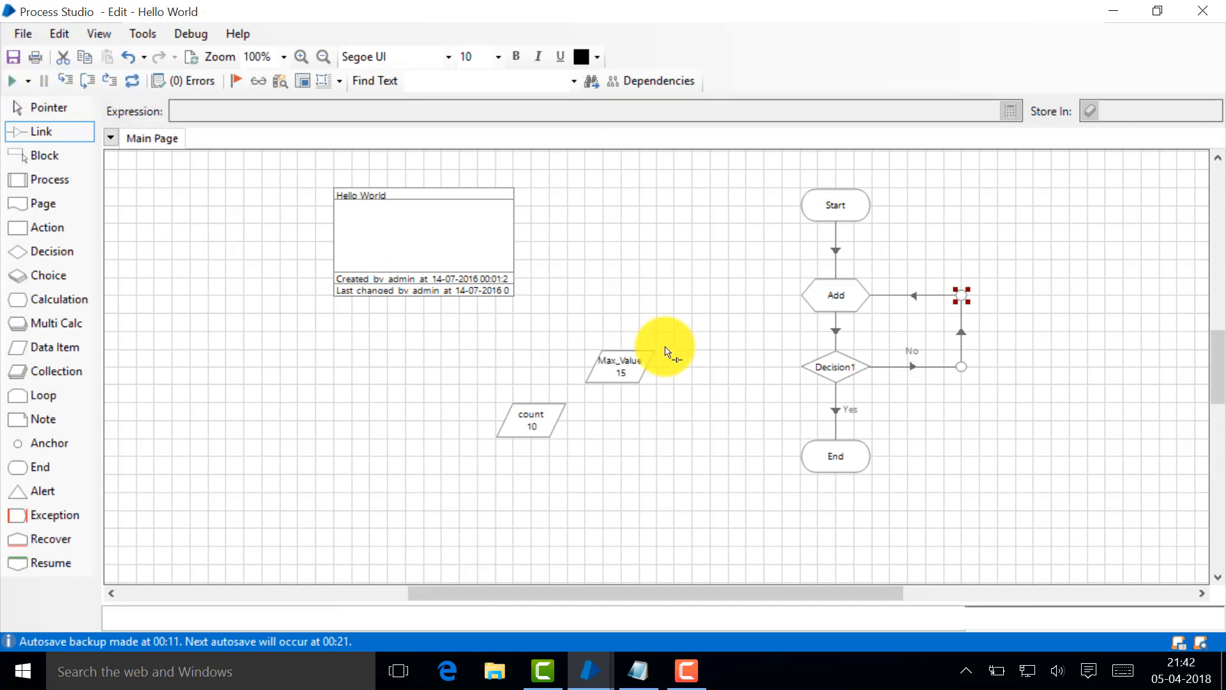
mouse_move(497, 329)
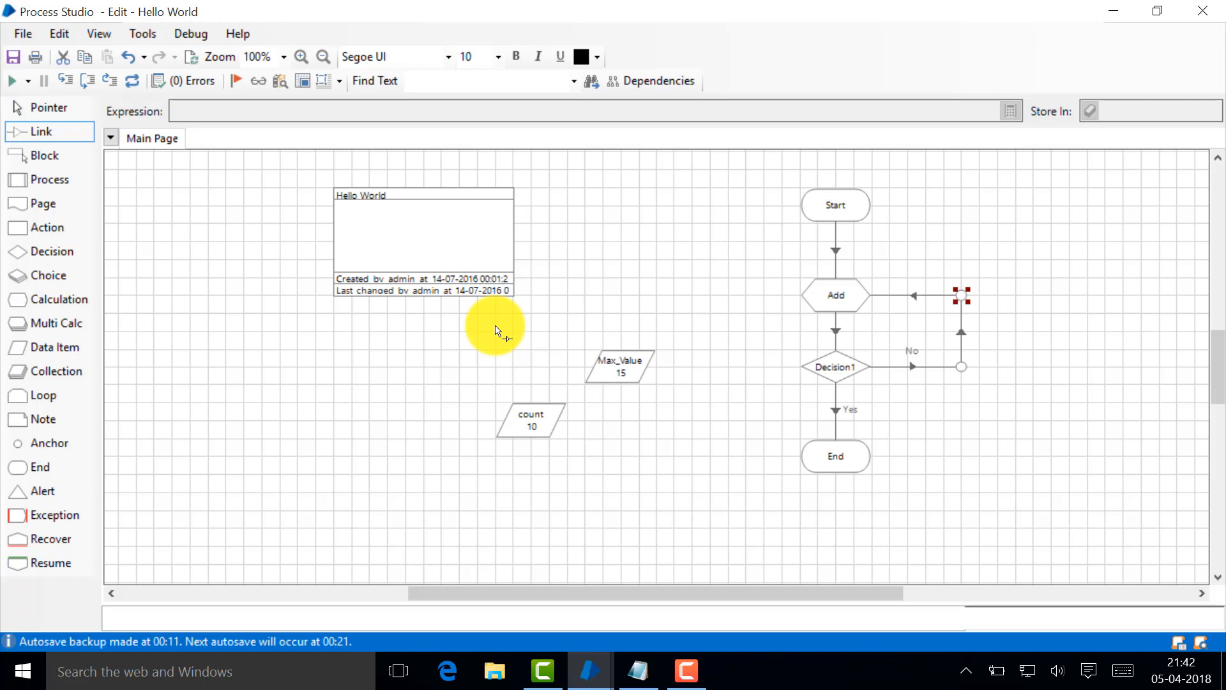
mouse_move(267, 232)
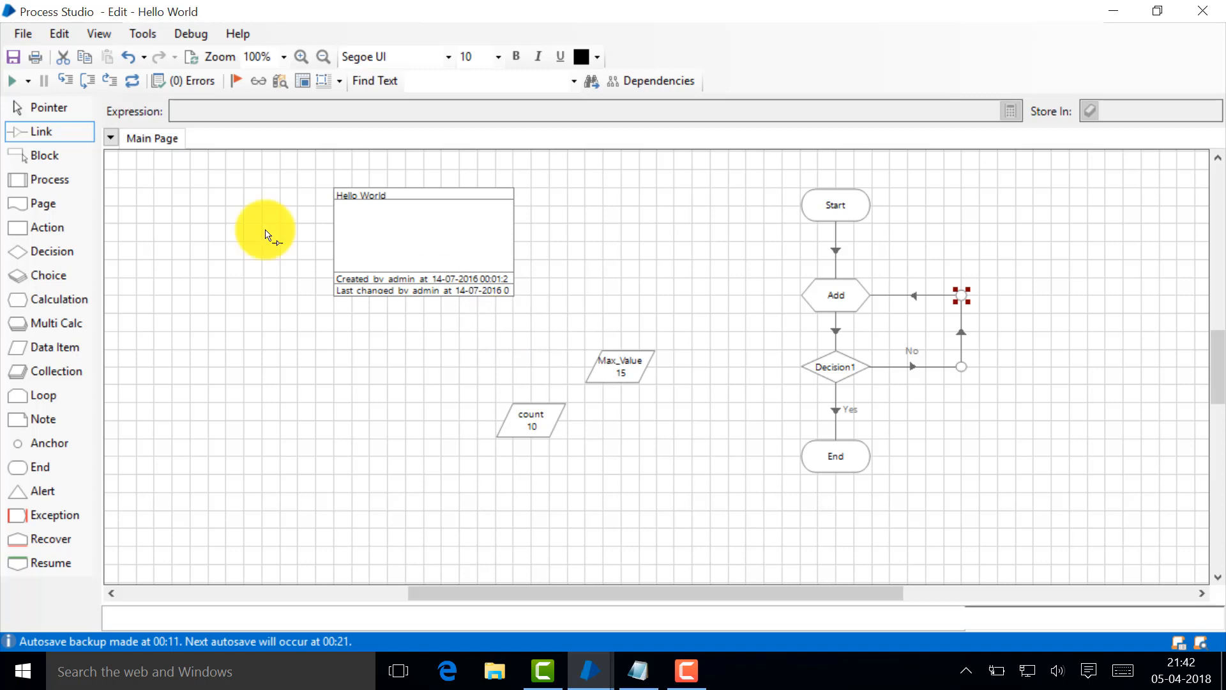
click(12, 80)
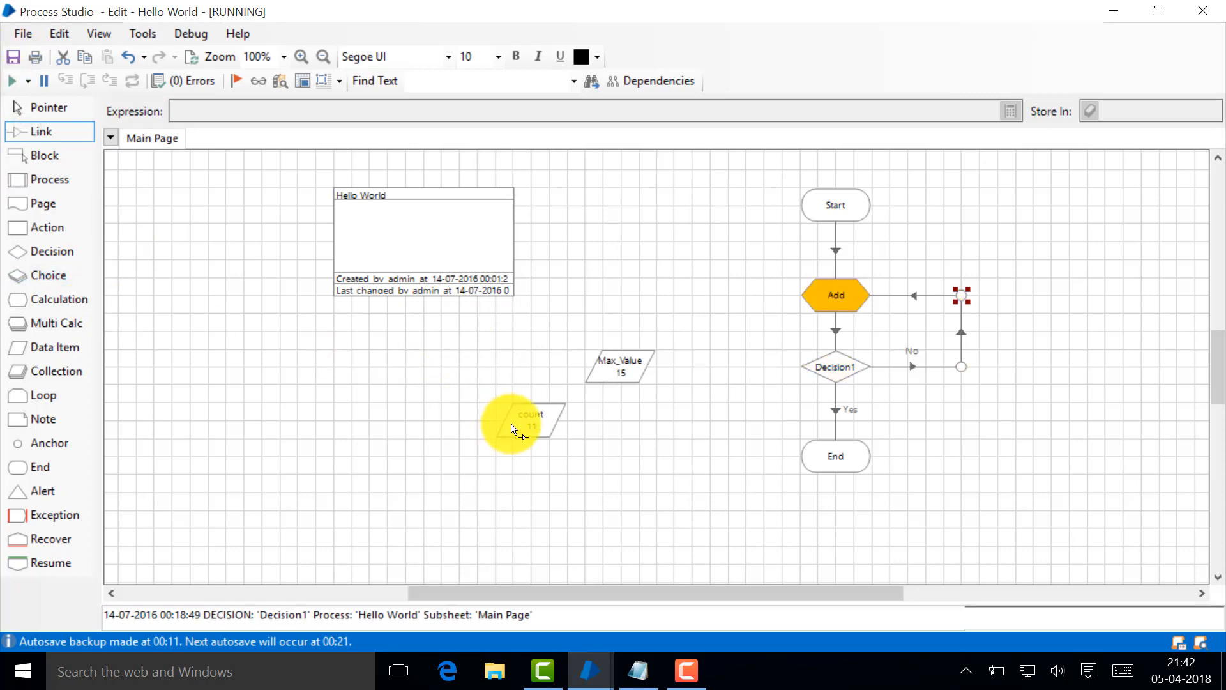
mouse_move(535, 437)
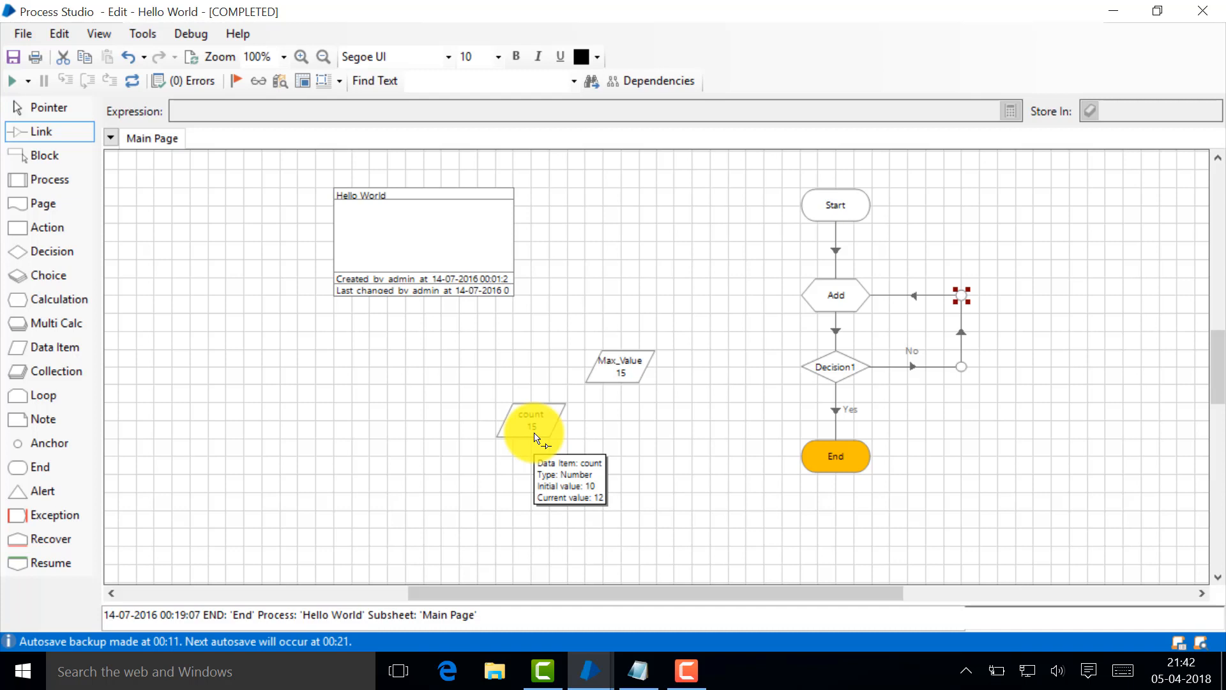
mouse_move(534, 437)
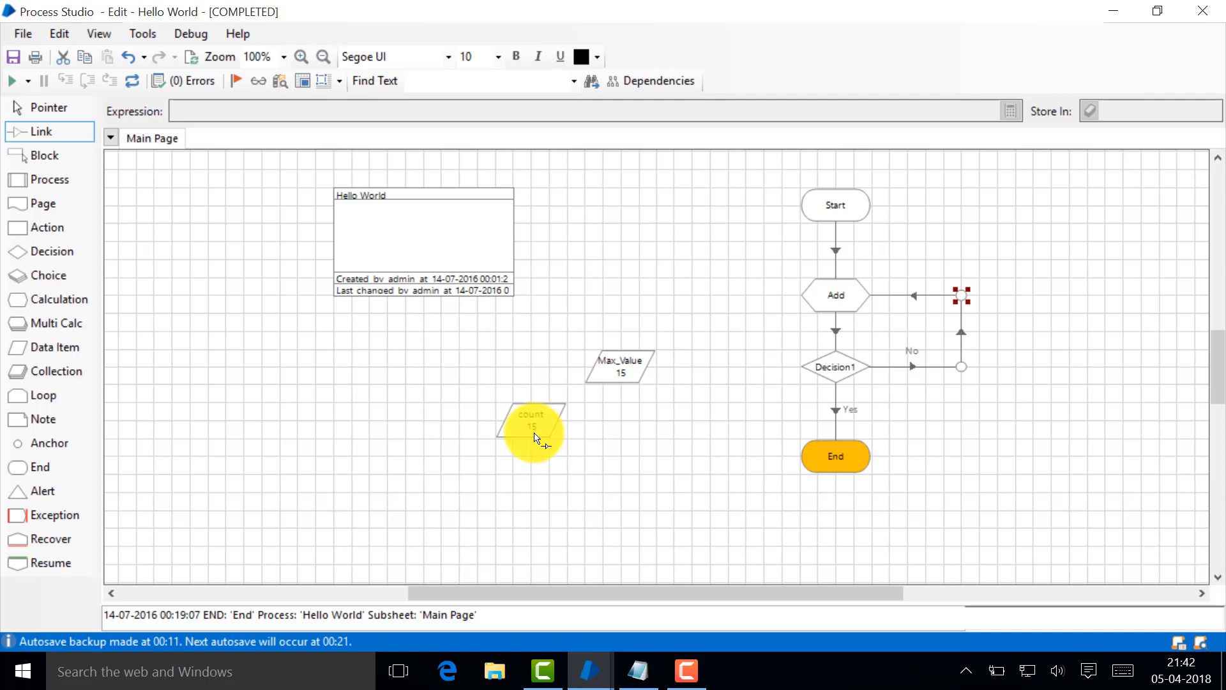
mouse_move(530, 432)
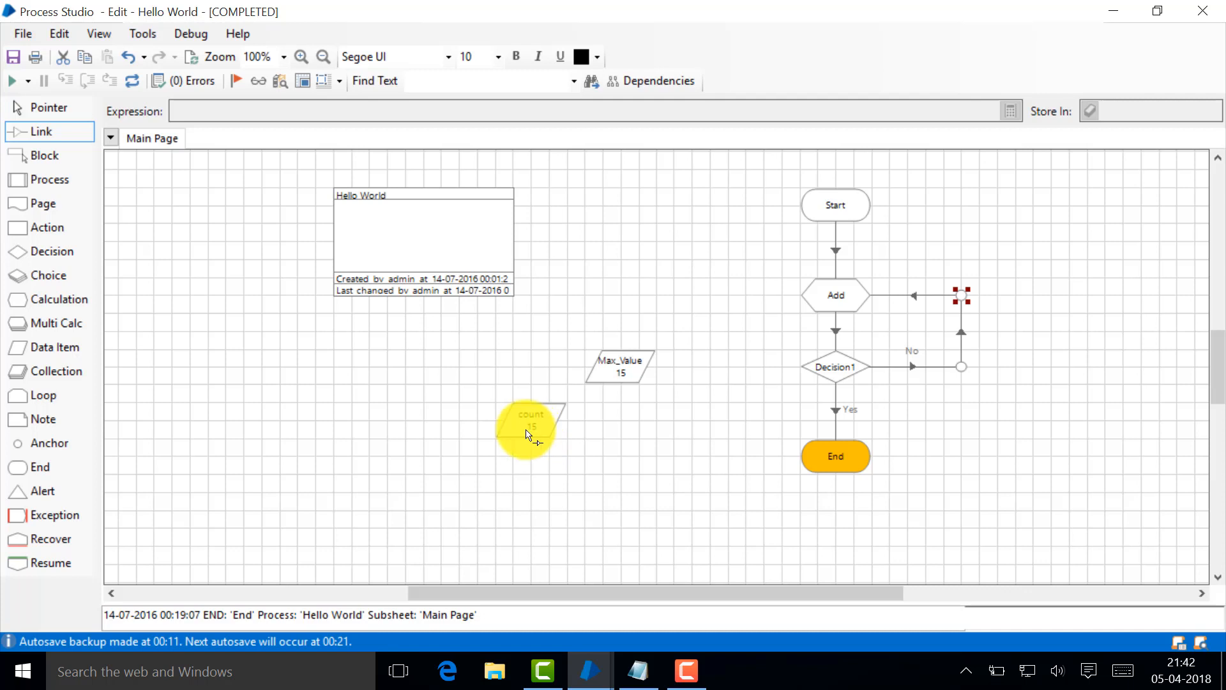
mouse_move(660, 342)
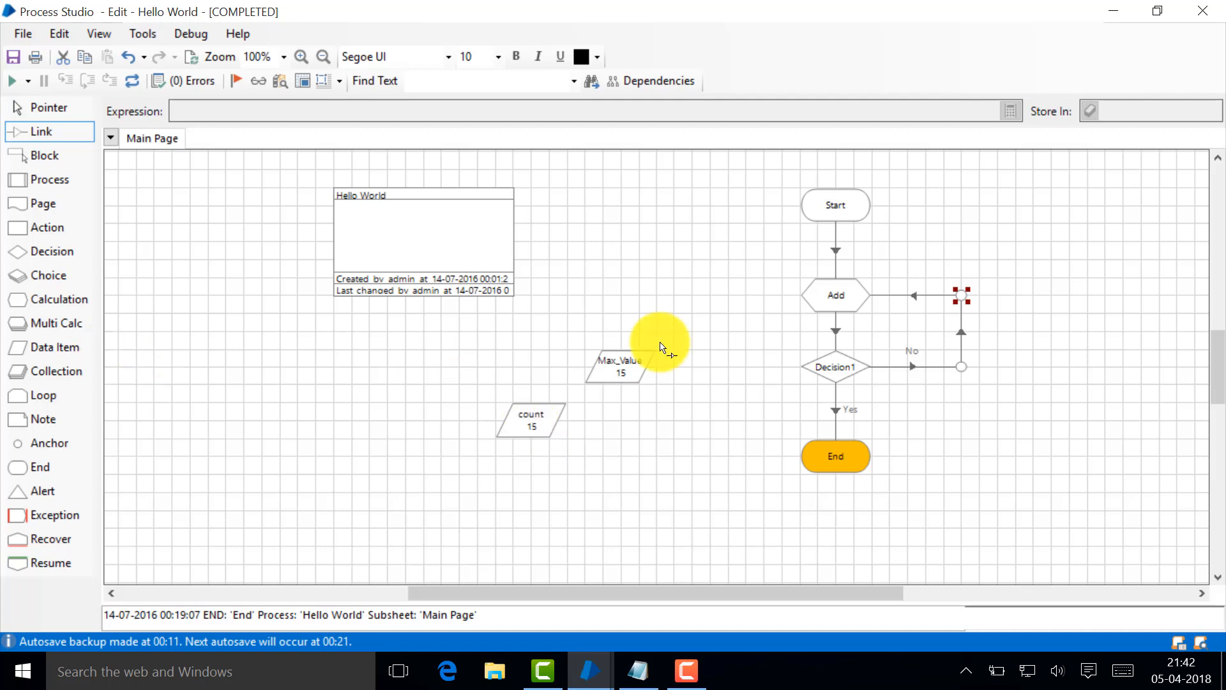
mouse_move(700, 369)
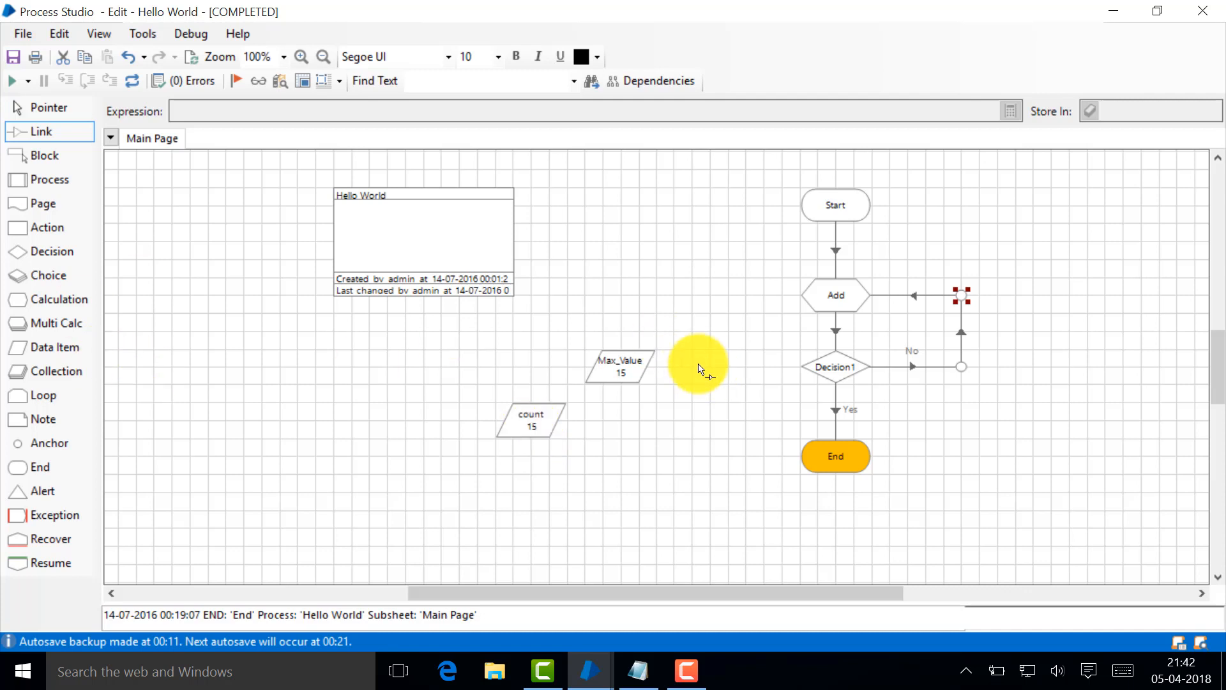